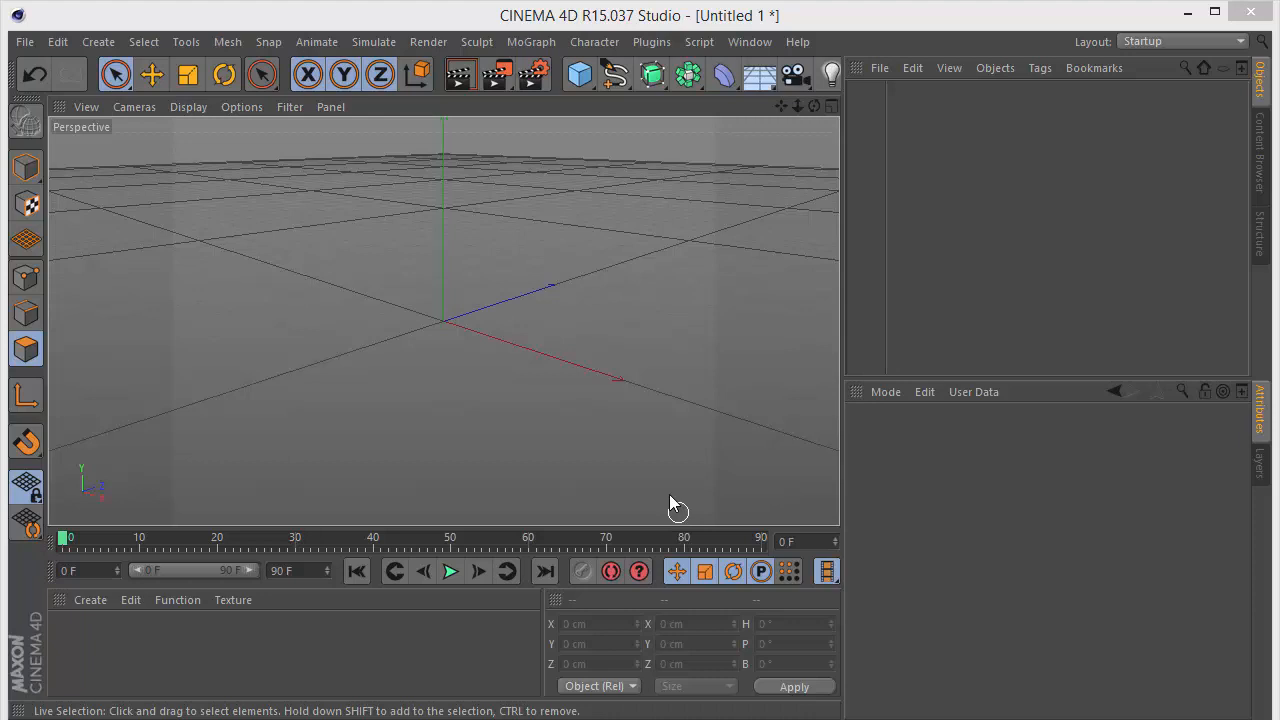
# Step: Add a Sphere, make it editable and select a wedge of polygons from rim to centre in Top view
pyautogui.click(579, 74)
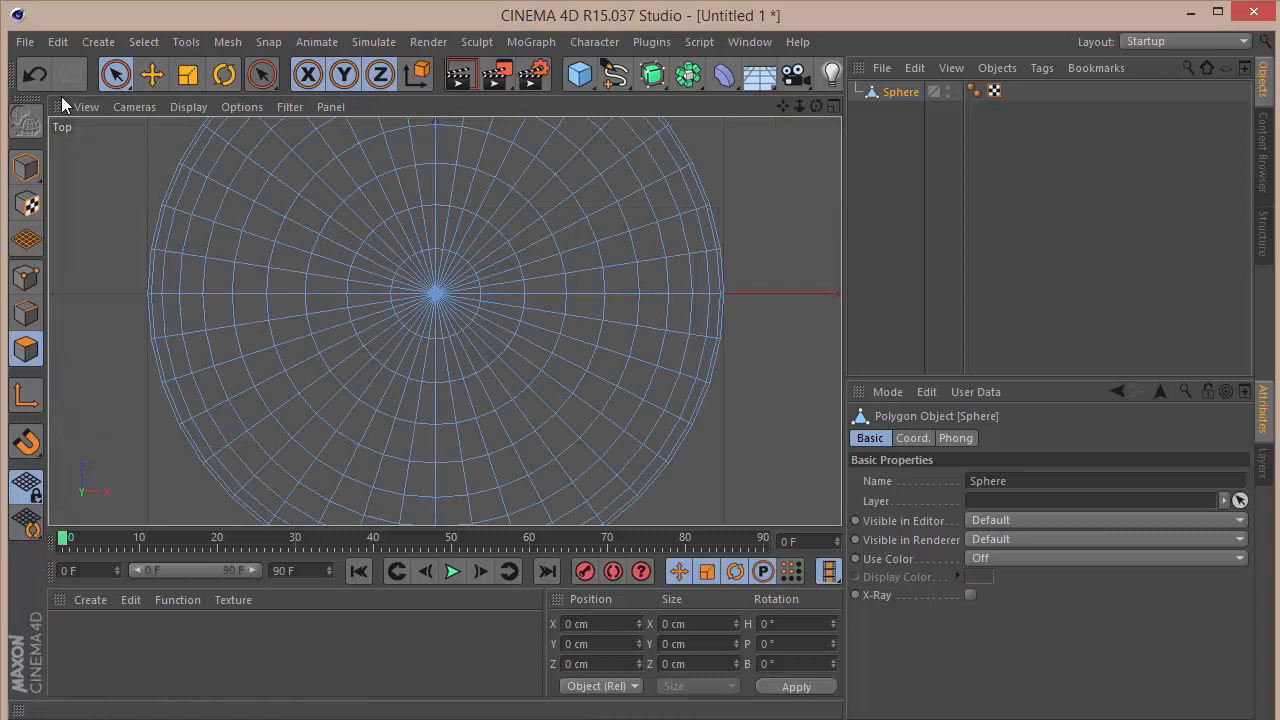
pyautogui.click(116, 75)
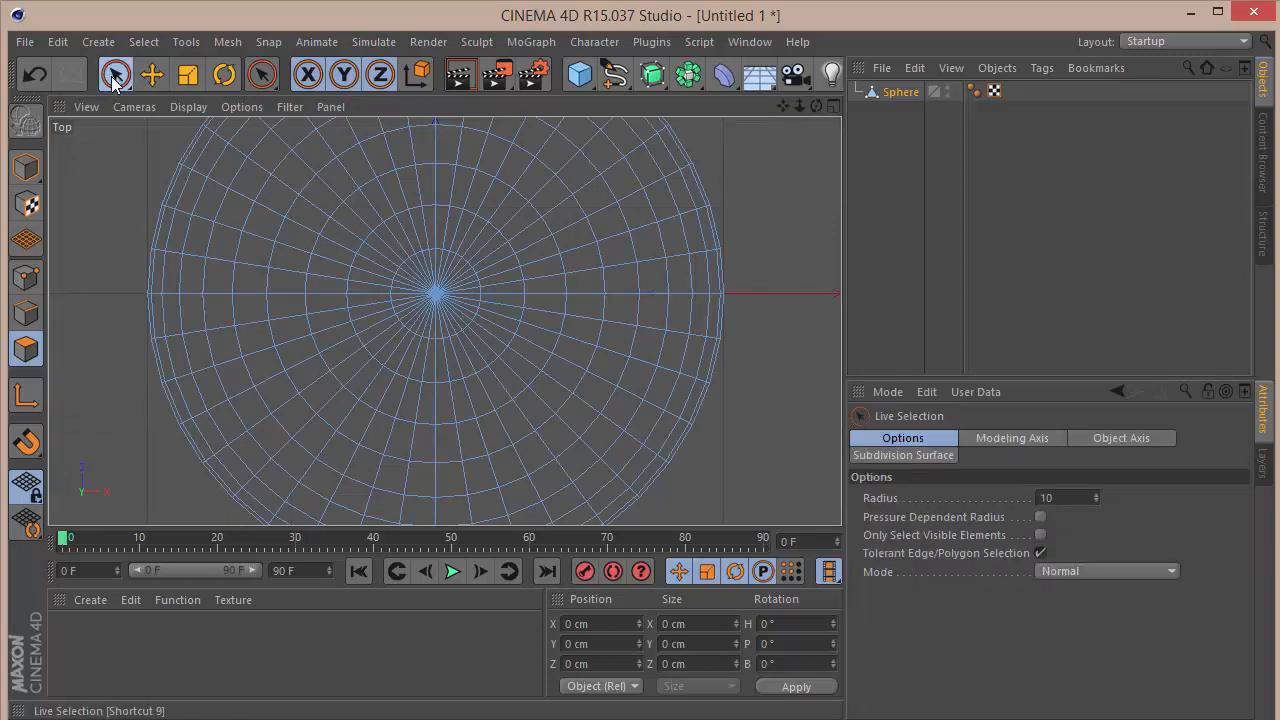
pyautogui.moveTo(908, 554)
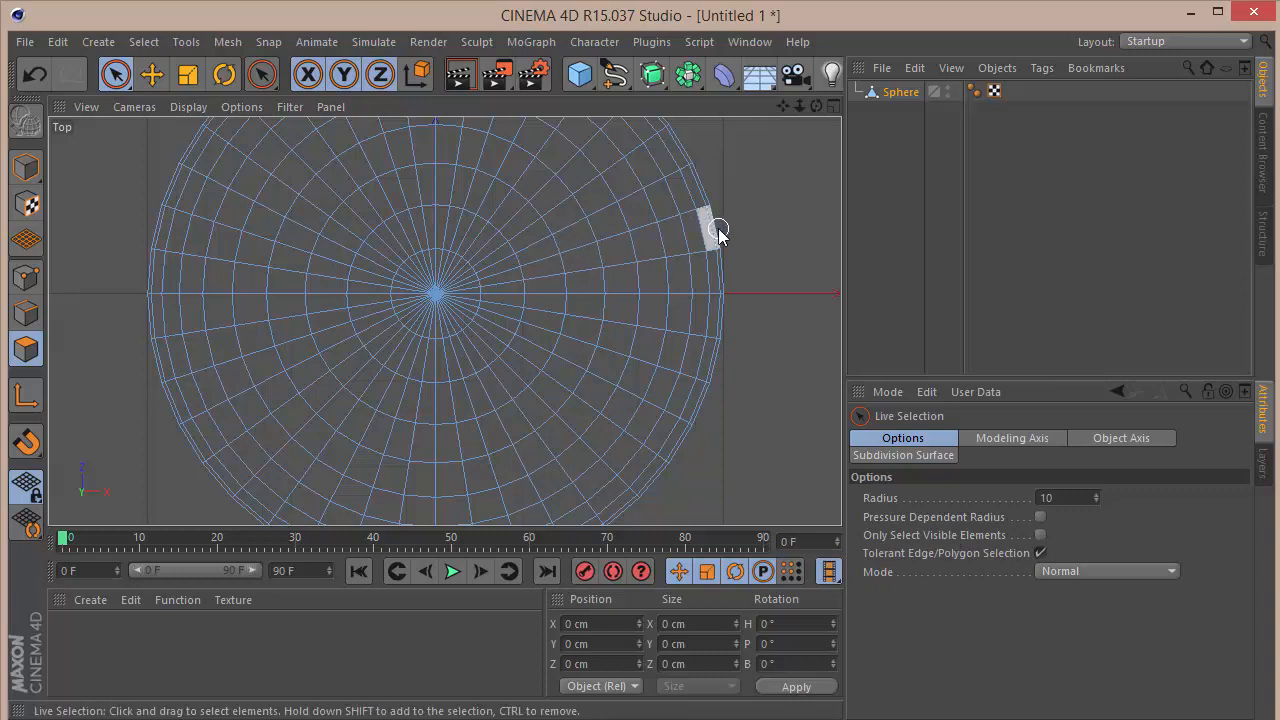
pyautogui.click(712, 220)
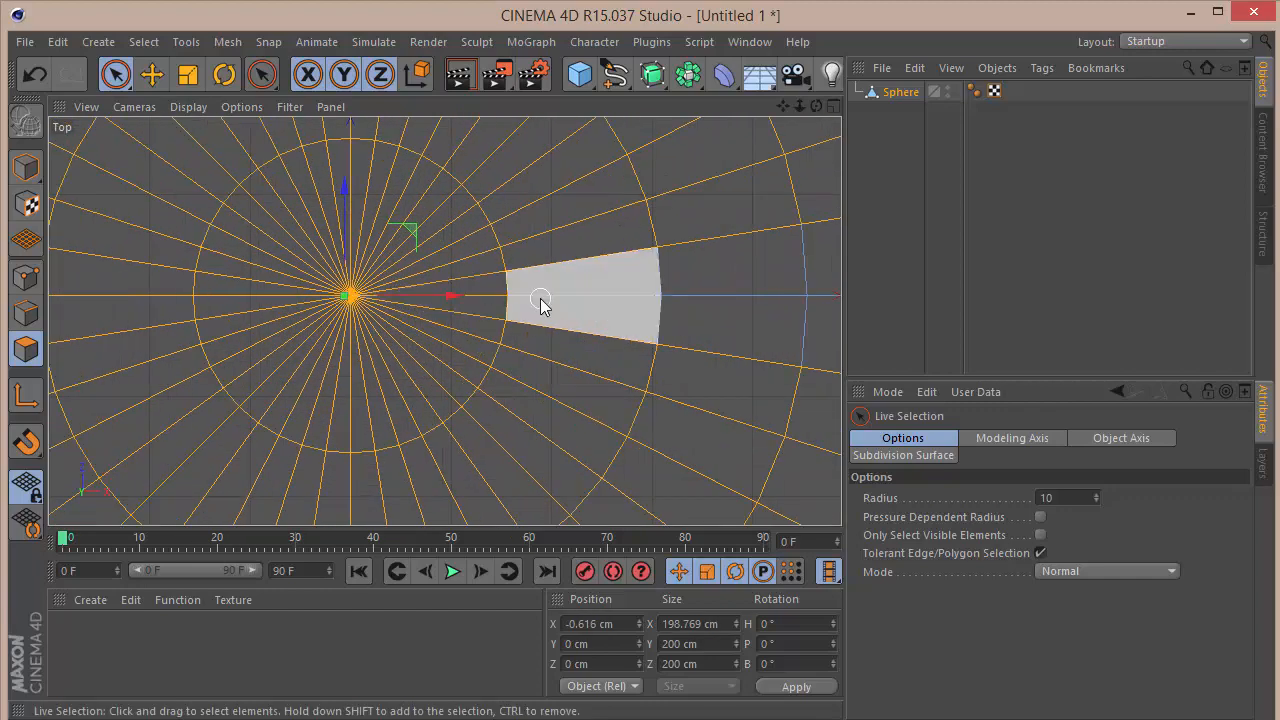
pyautogui.moveTo(570, 295); pyautogui.dragTo(555, 430)
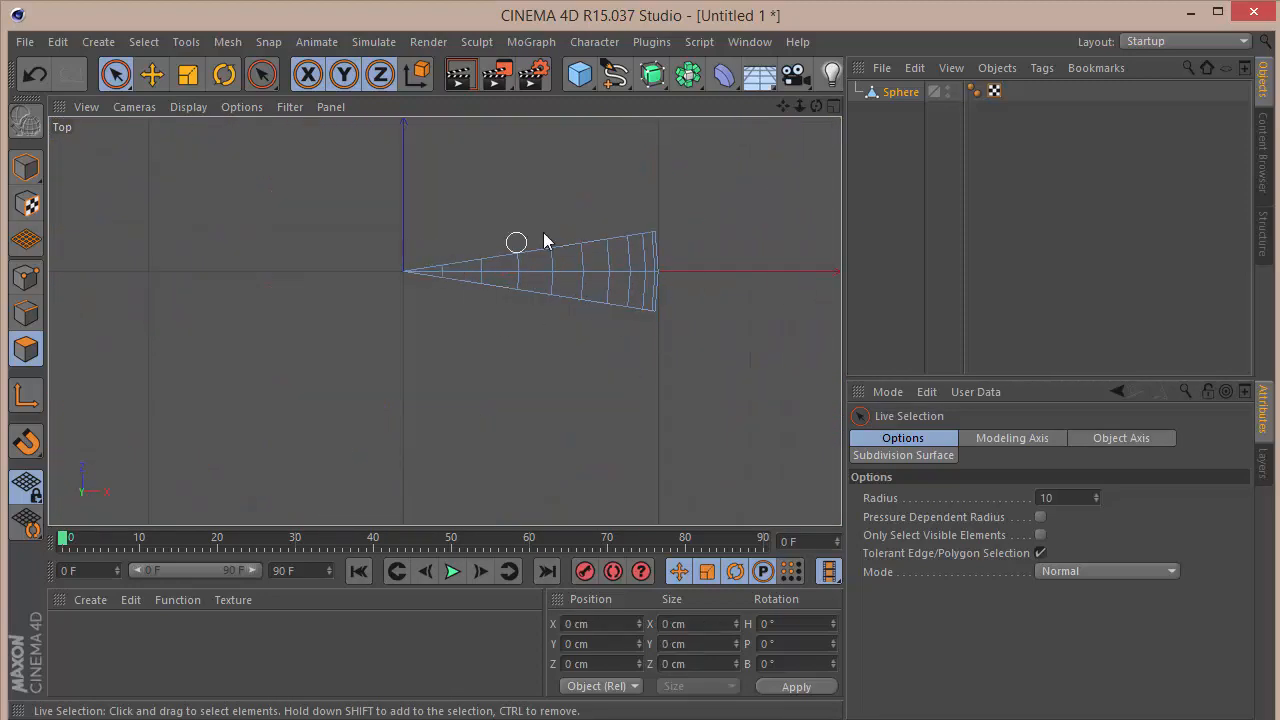
pyautogui.moveTo(524, 328)
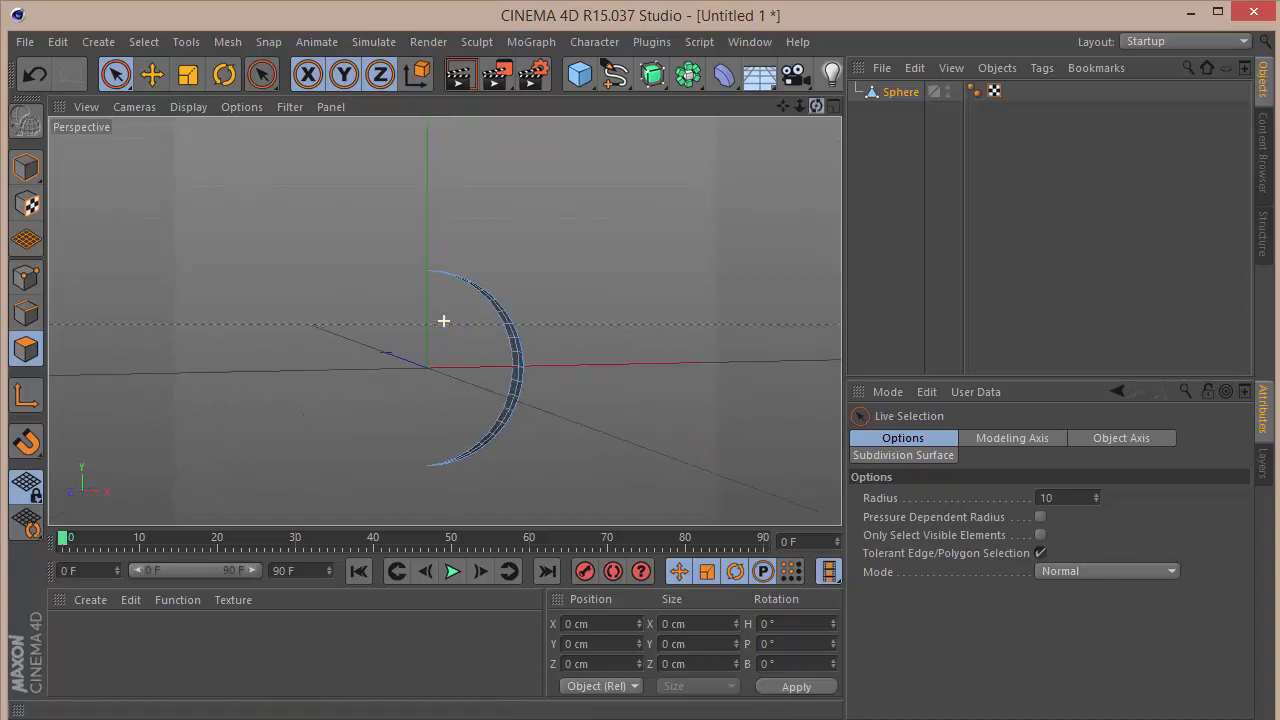
# Step: Add a Bend deformer under the Sphere strip and set its Strength and Coord values to curve it
pyautogui.click(758, 75)
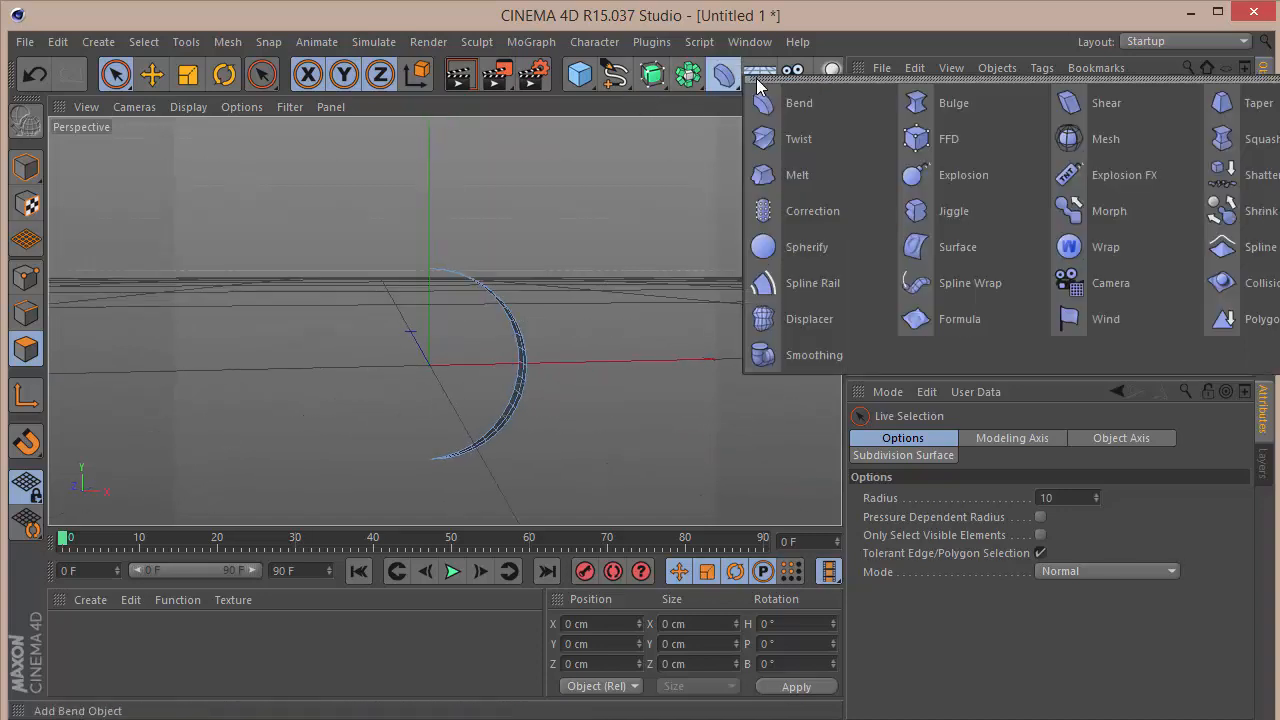
pyautogui.click(799, 102)
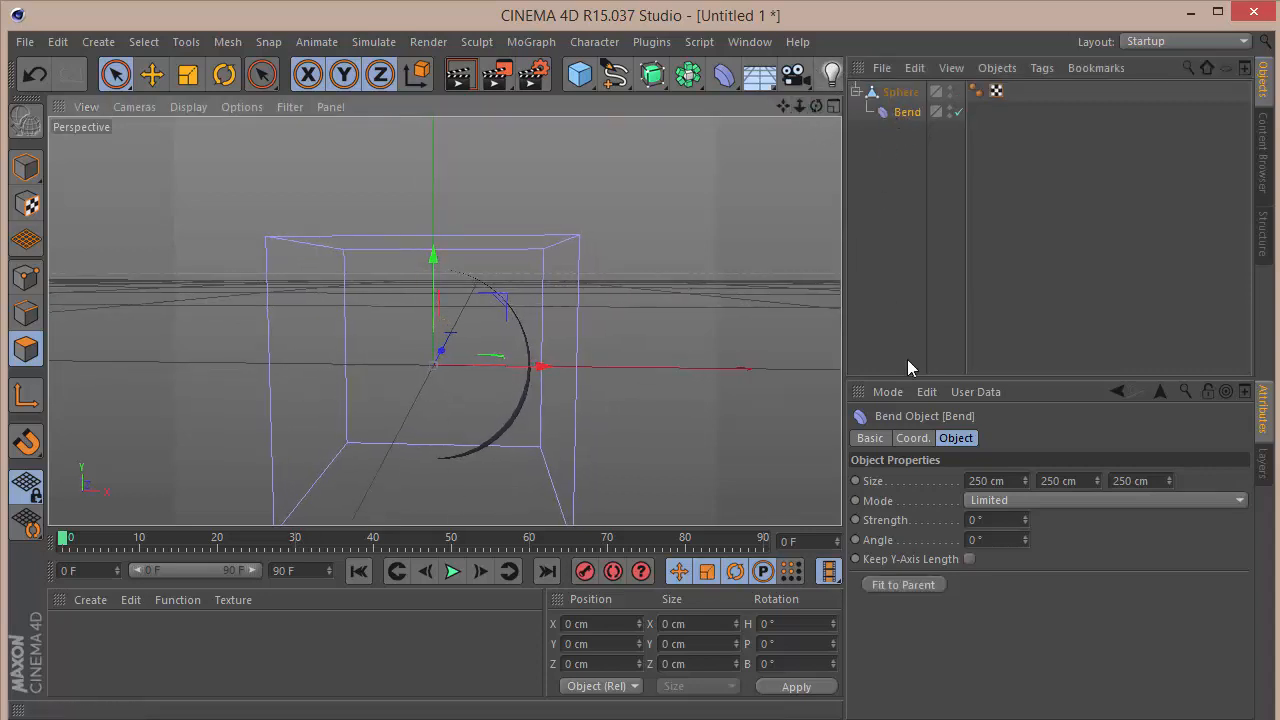
pyautogui.click(990, 519)
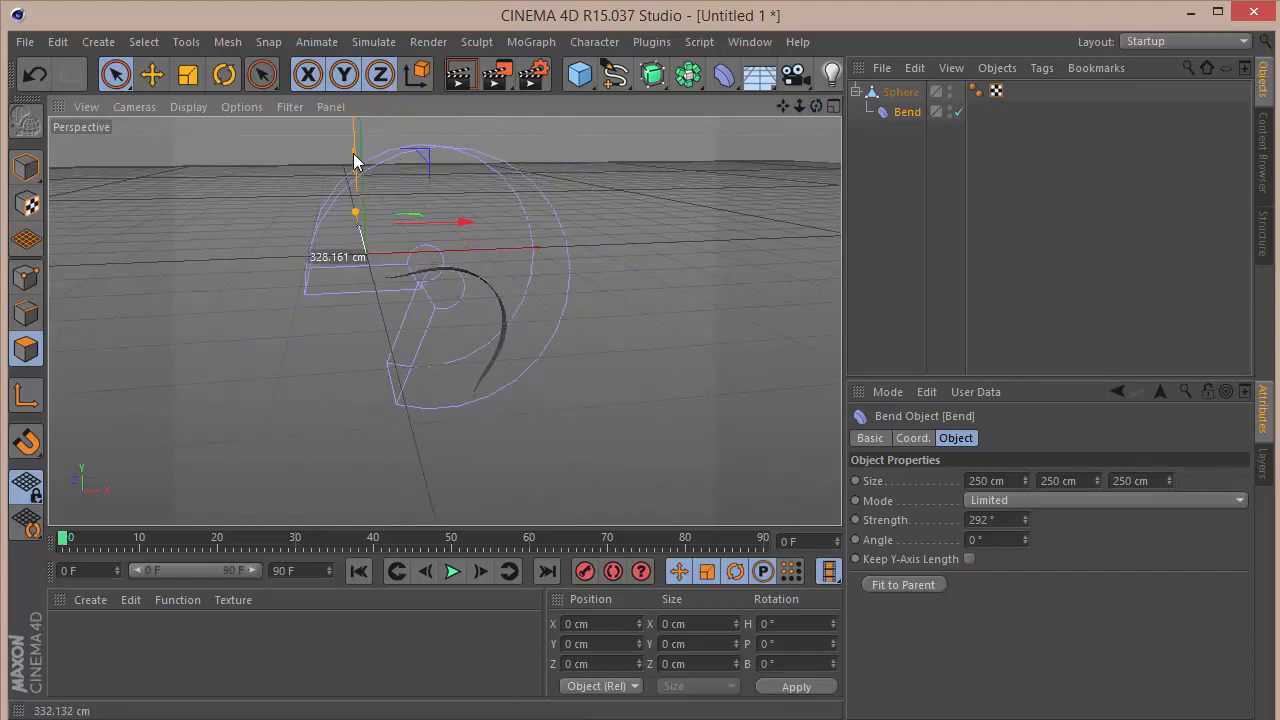
pyautogui.click(911, 438)
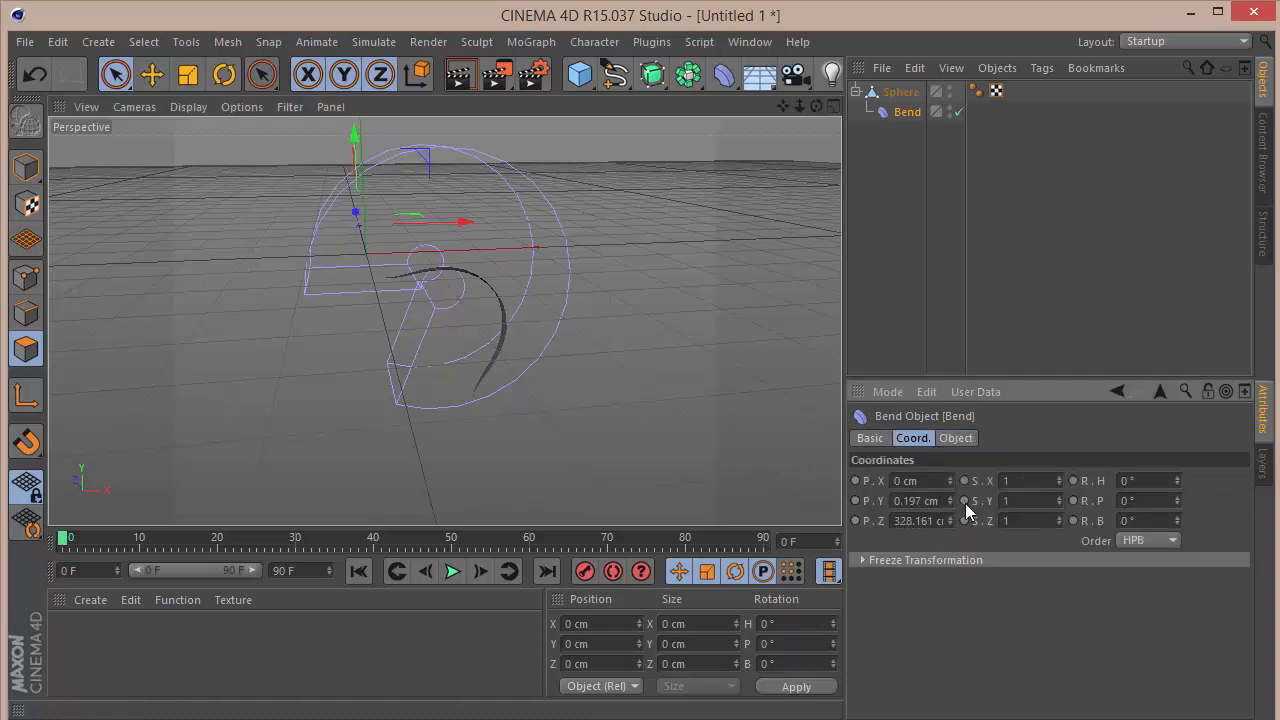
pyautogui.click(915, 500)
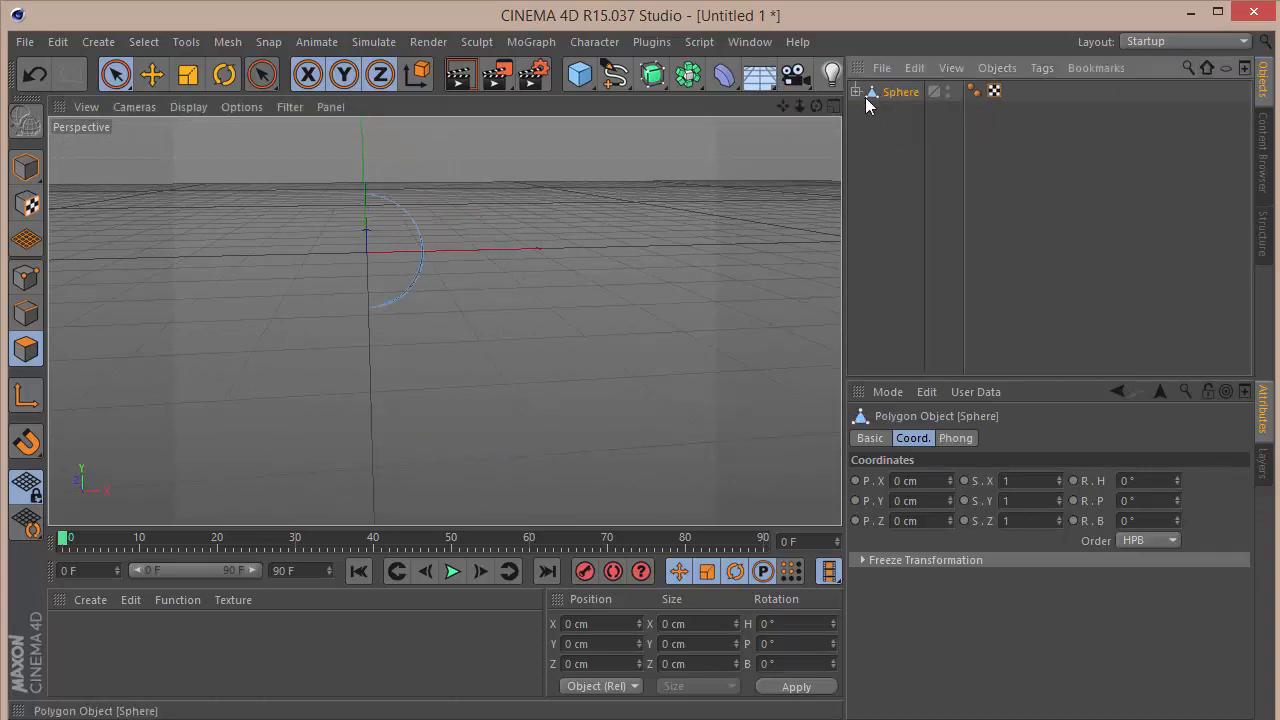
# Step: Wrap the strip in a Cloth Surface with thickness, nest it under a Subdivision Surface, and add a MoGraph Cloner
pyautogui.click(373, 41)
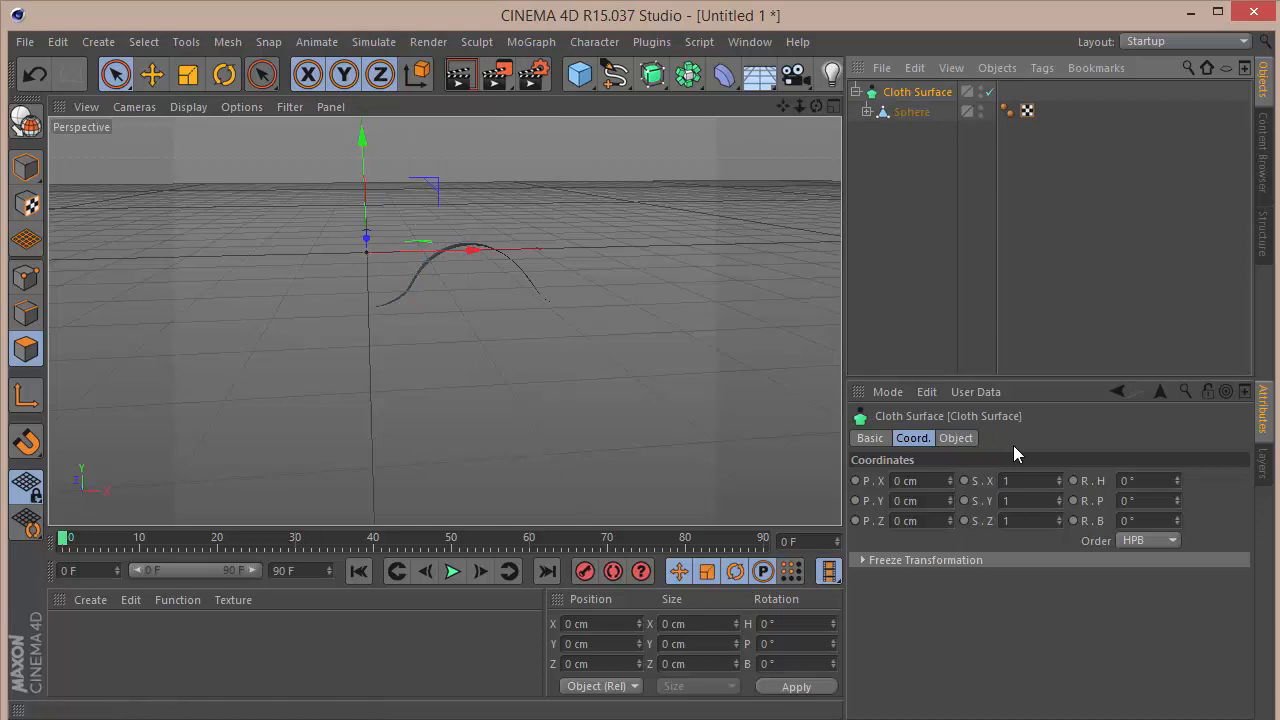
pyautogui.click(955, 438)
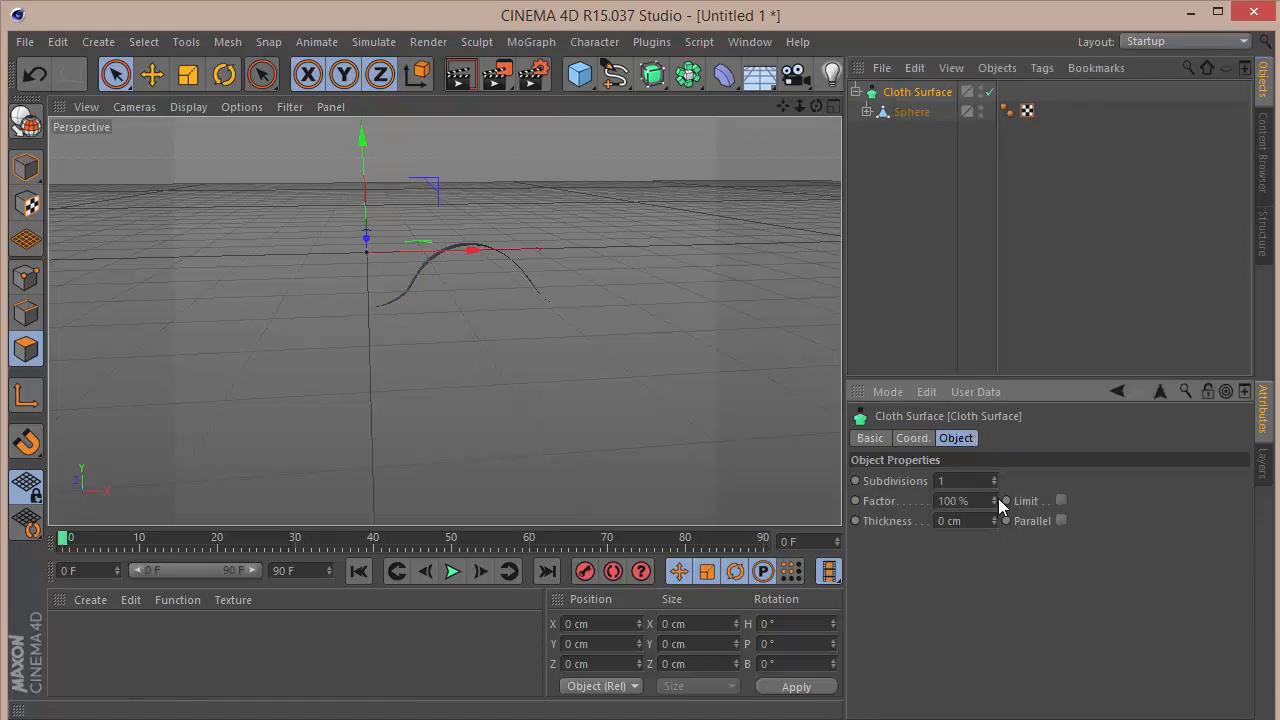
pyautogui.click(950, 521)
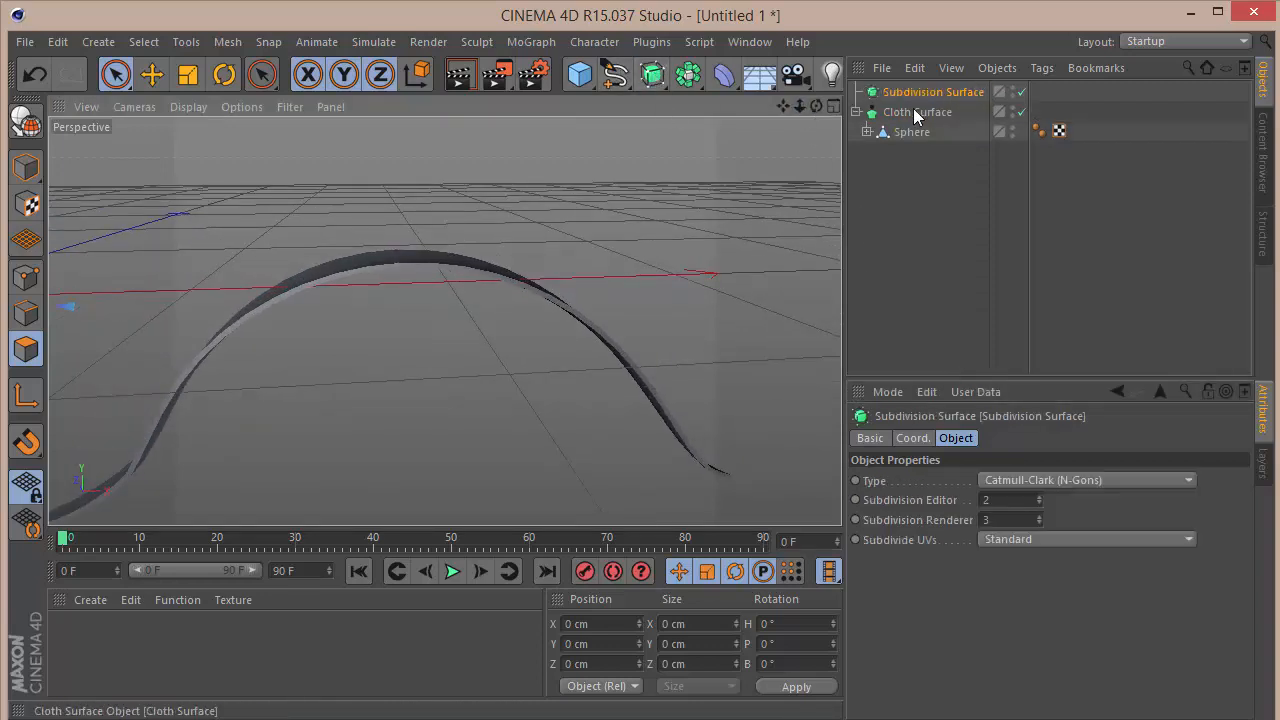
pyautogui.click(916, 111)
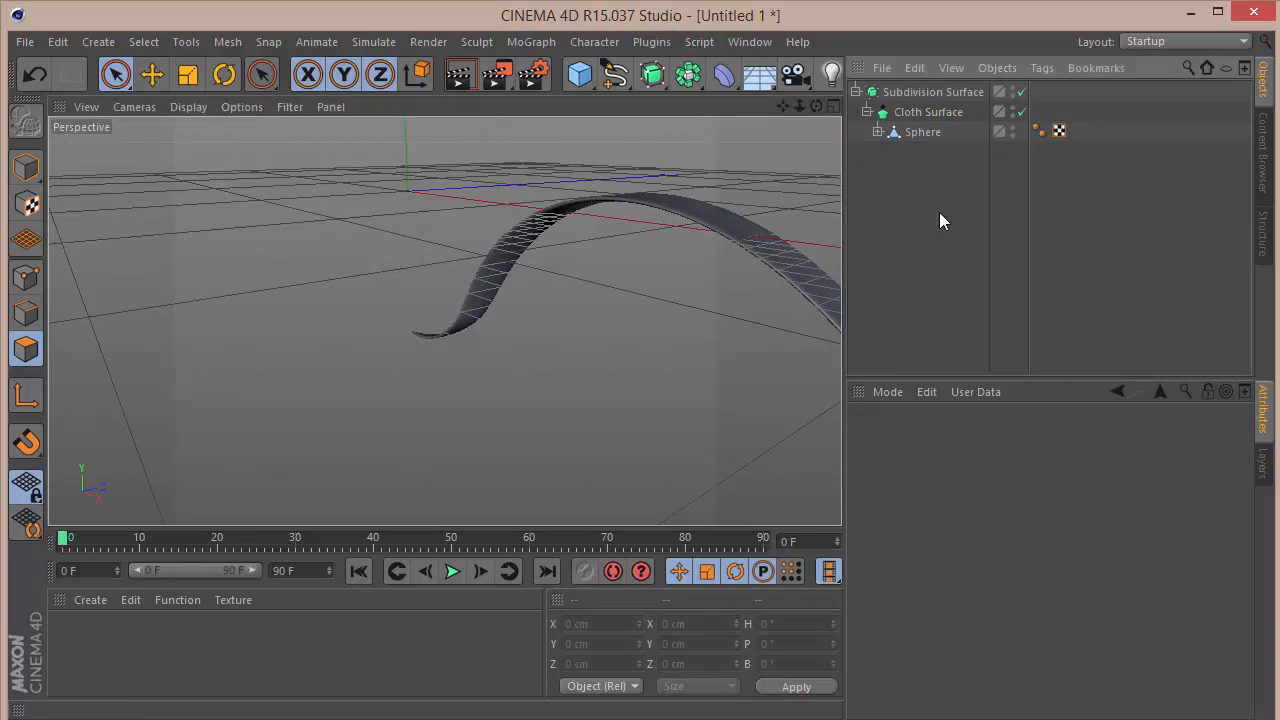
pyautogui.click(858, 91)
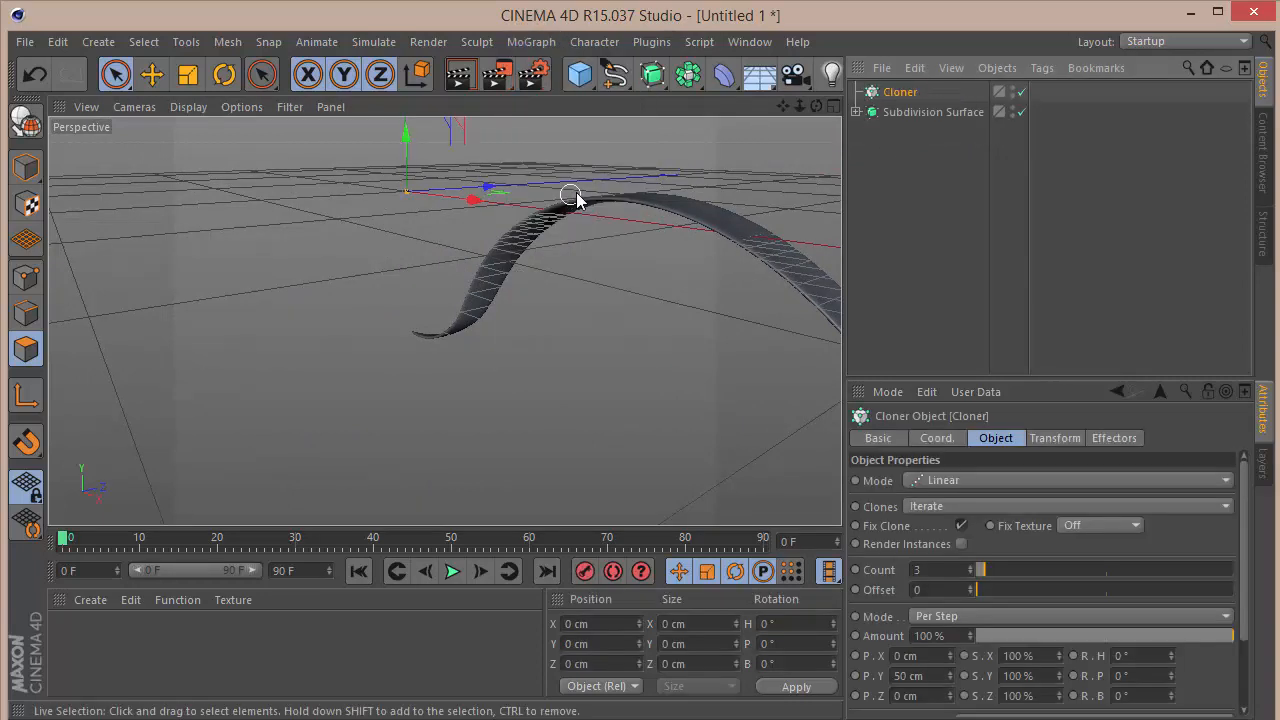
# Step: Clone the smoothed leaf 15 times in Radial mode on the XZ plane, then duplicate the Cloner
pyautogui.click(943, 111)
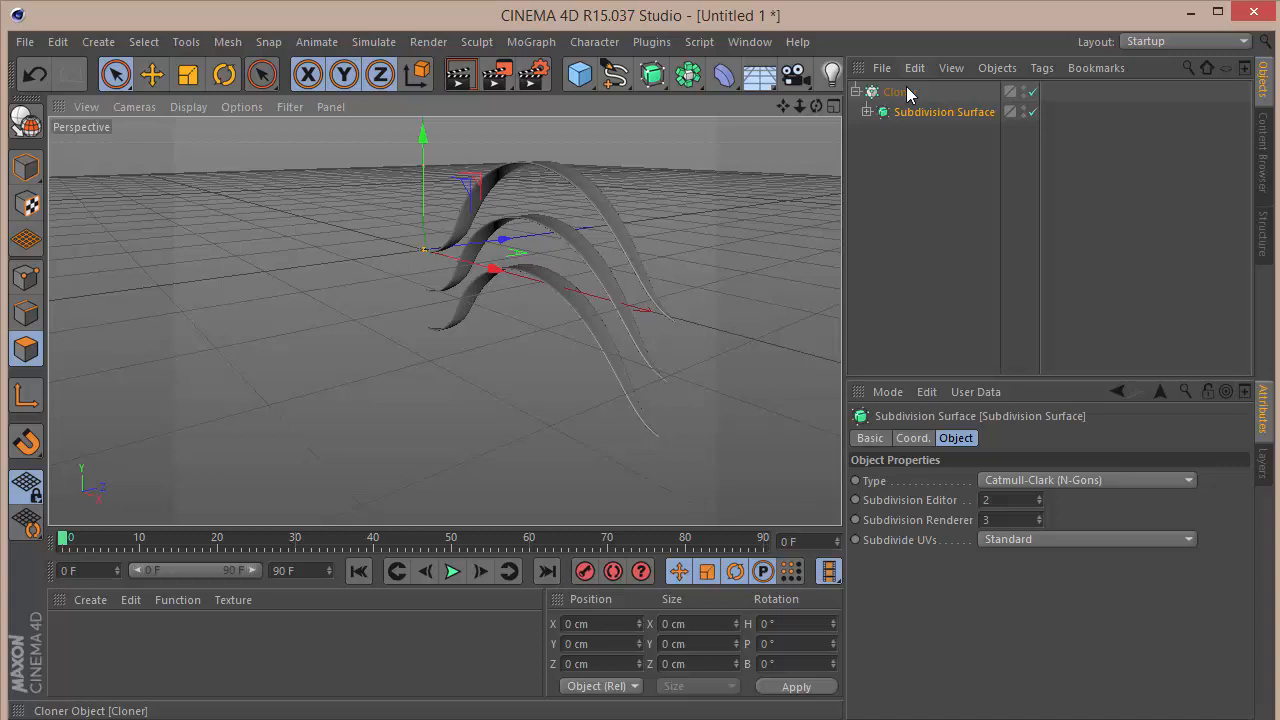
pyautogui.click(899, 91)
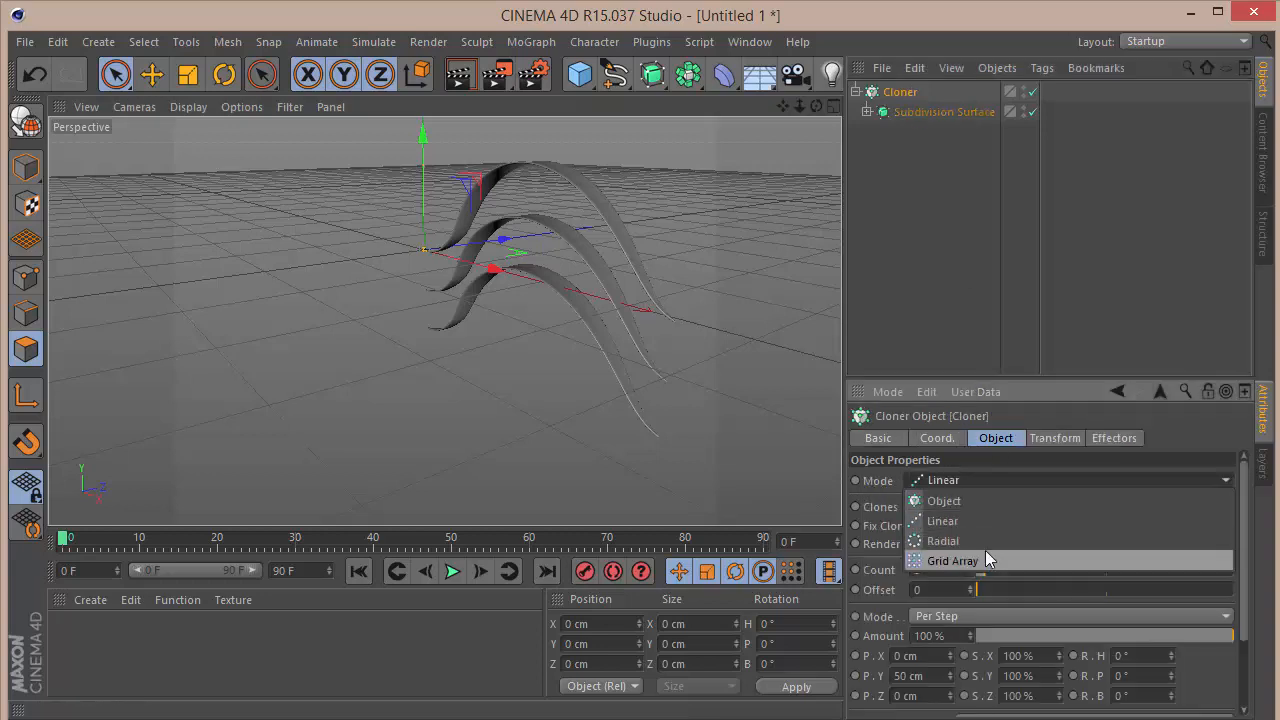
pyautogui.click(941, 540)
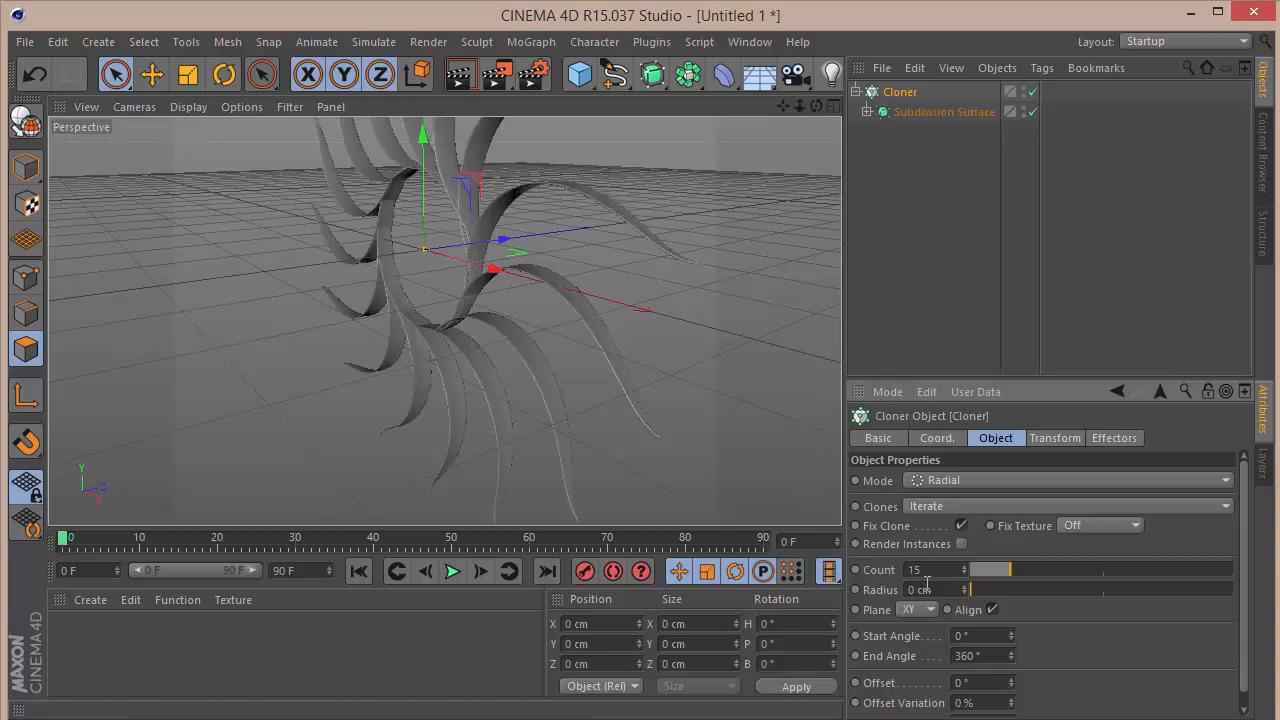
pyautogui.click(918, 609)
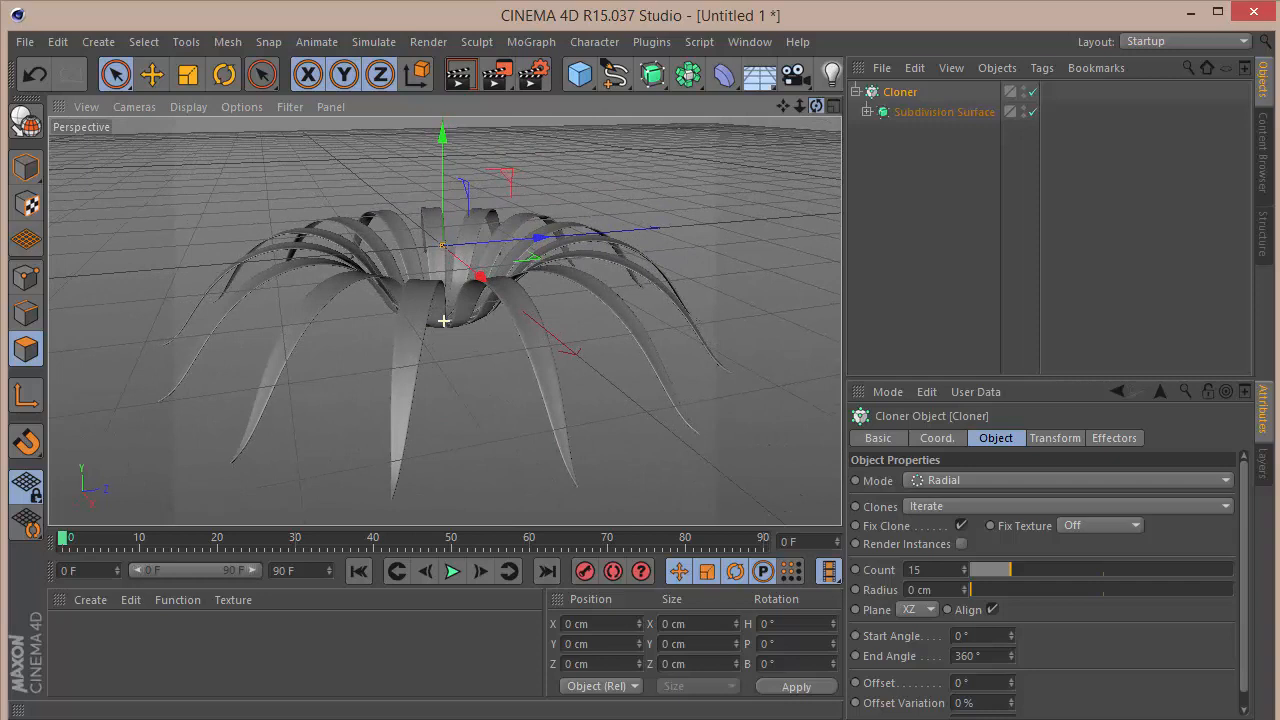
pyautogui.click(858, 91)
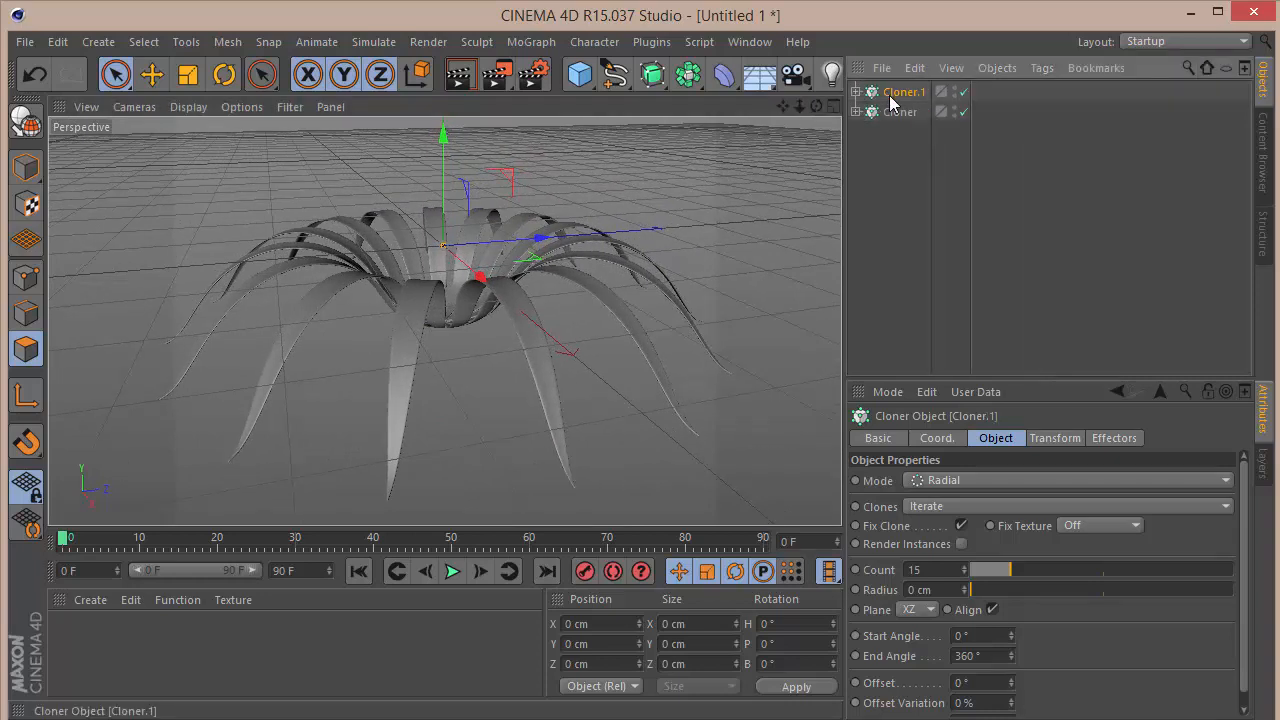
# Step: Raise the second Cloner 10 cm, rotate it 12°, set its Bend Strength to 250° and duplicate it again
pyautogui.click(937, 438)
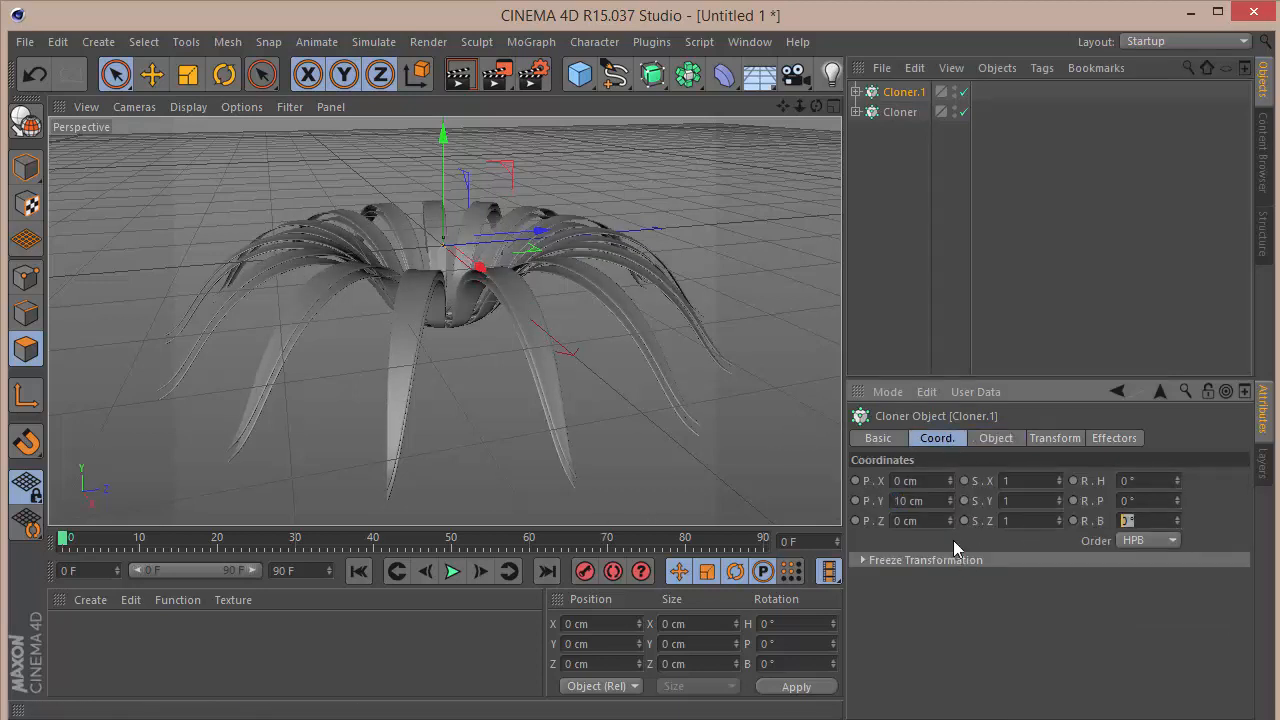
pyautogui.write('12')
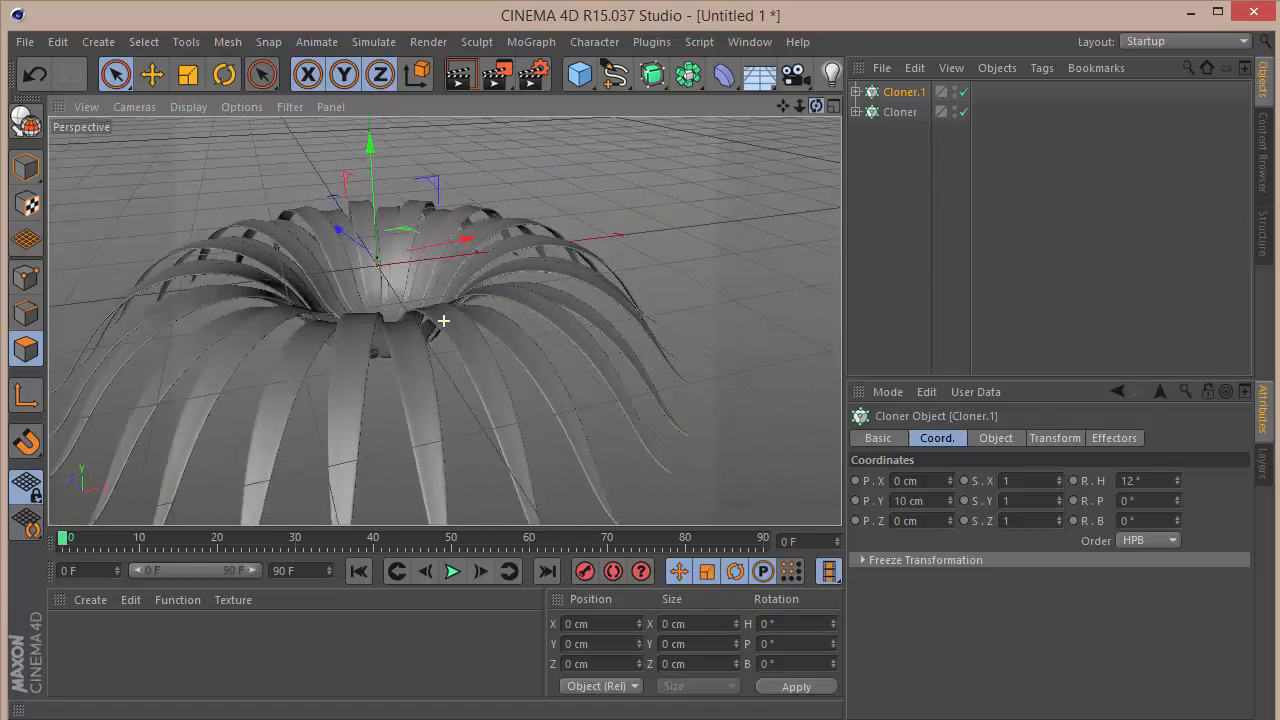
pyautogui.moveTo(443, 320); pyautogui.dragTo(443, 300)
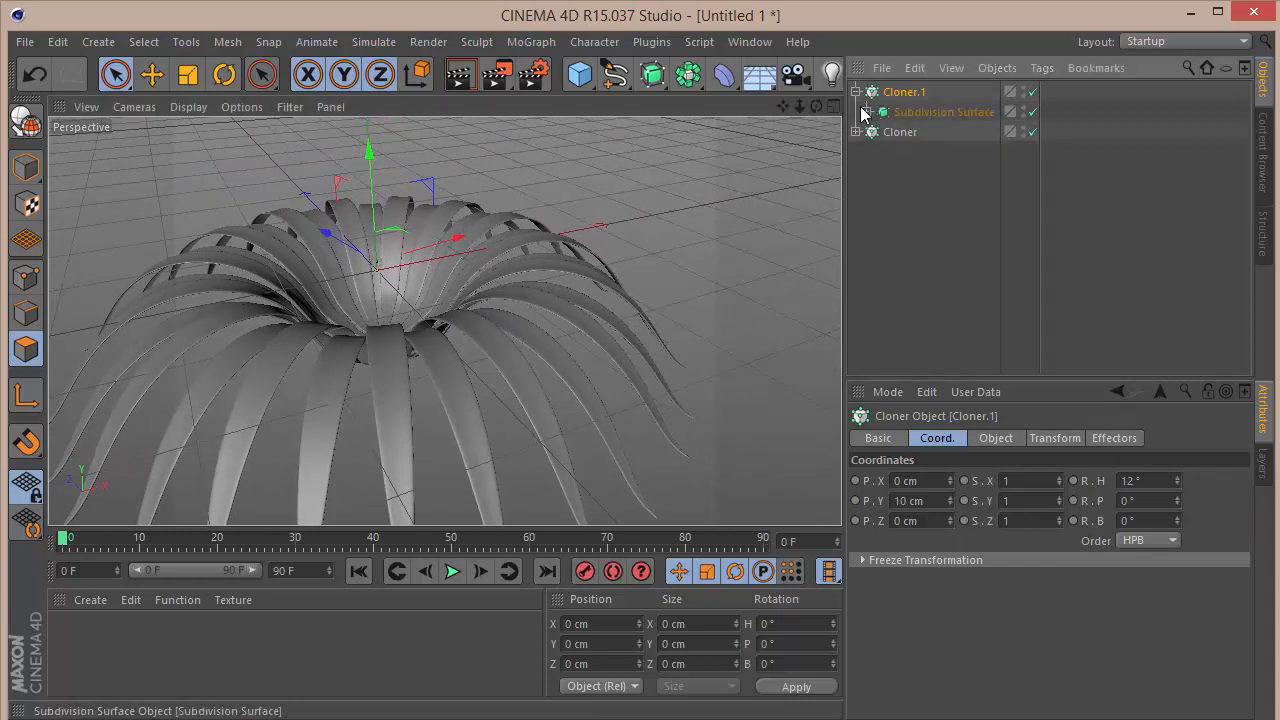
pyautogui.click(940, 171)
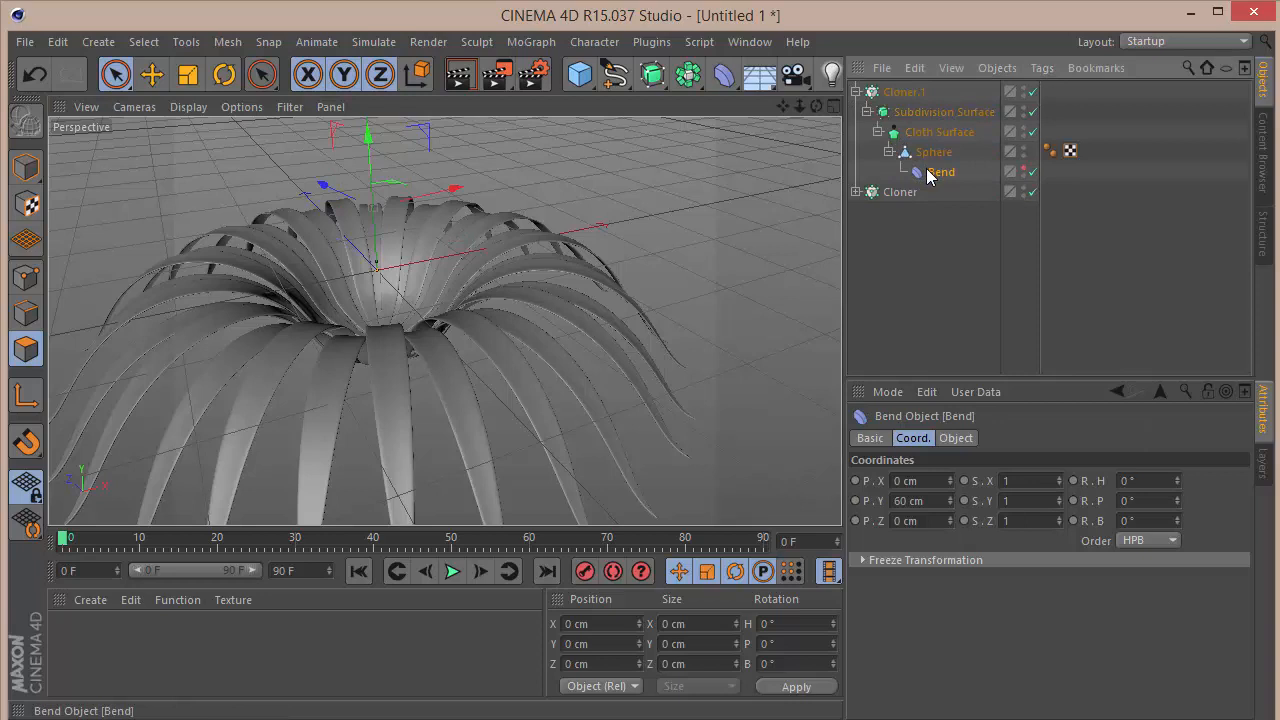
pyautogui.click(955, 438)
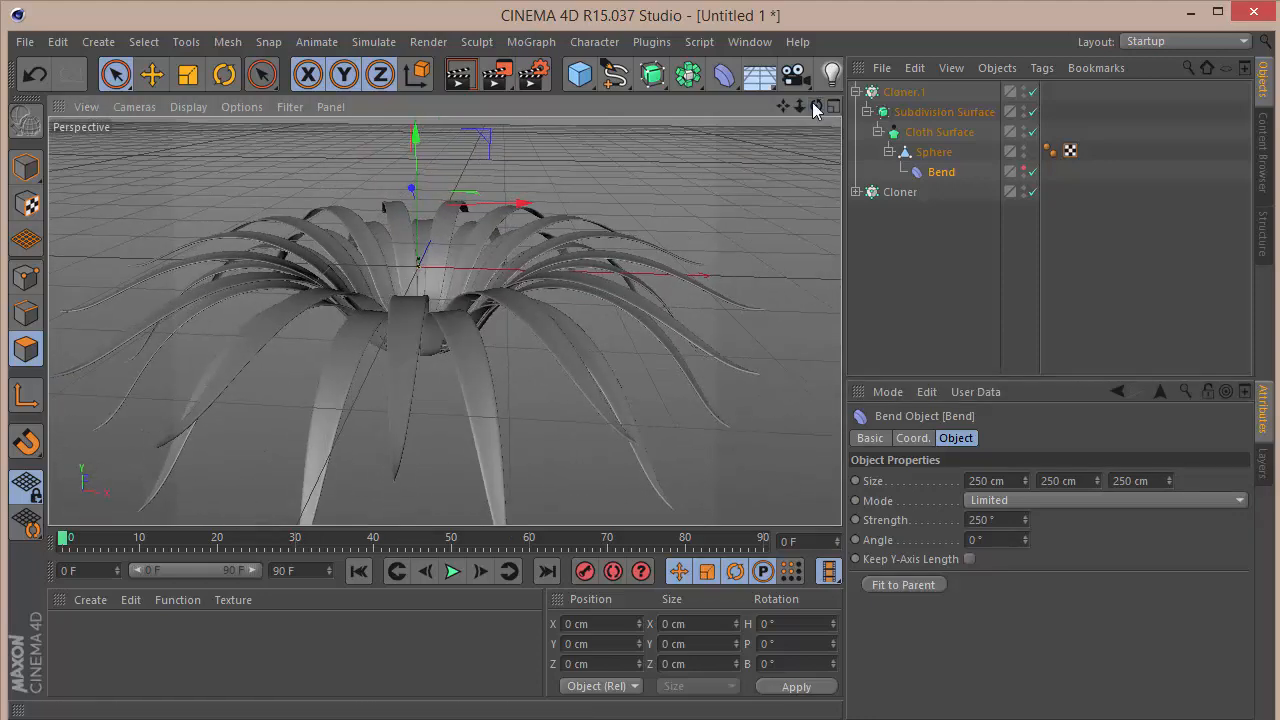
pyautogui.click(857, 91)
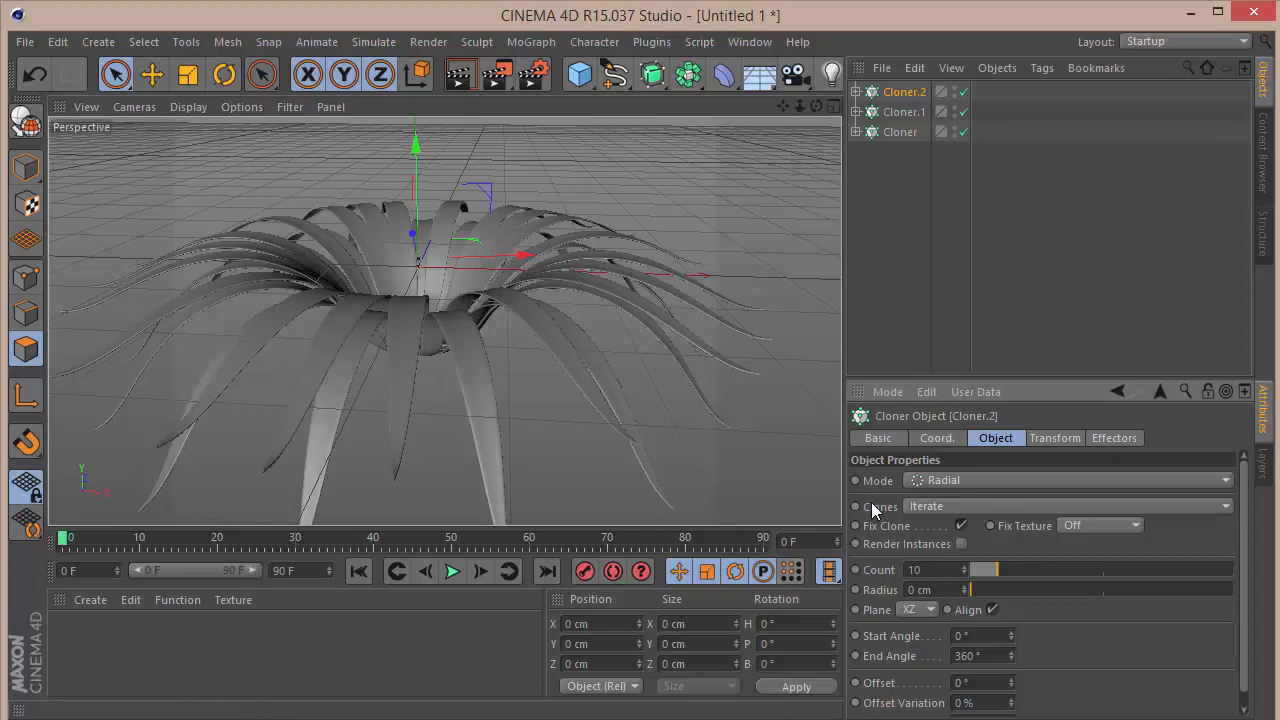
# Step: Place Cloner.2 15 cm up turned 45°, set its Bend Strength to 225° and duplicate it as Cloner.3
pyautogui.click(936, 438)
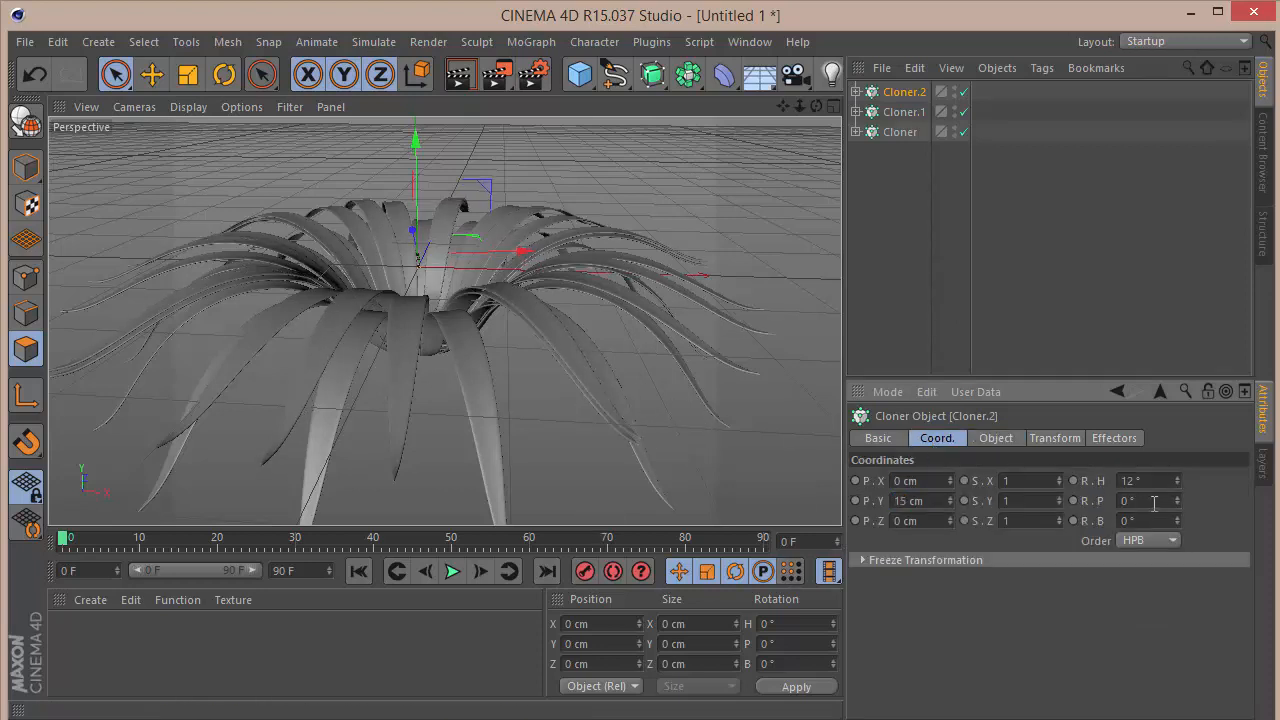
pyautogui.moveTo(1140, 481); pyautogui.dragTo(1160, 481)
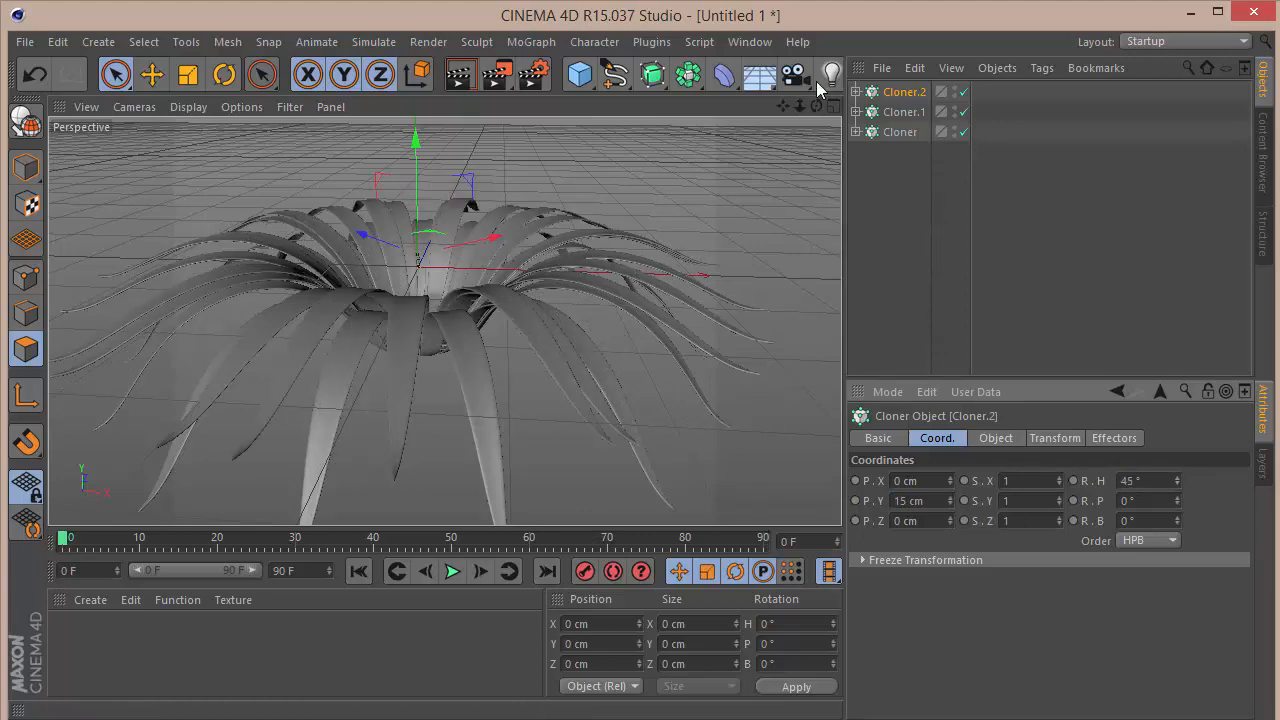
pyautogui.moveTo(445, 250); pyautogui.dragTo(445, 320)
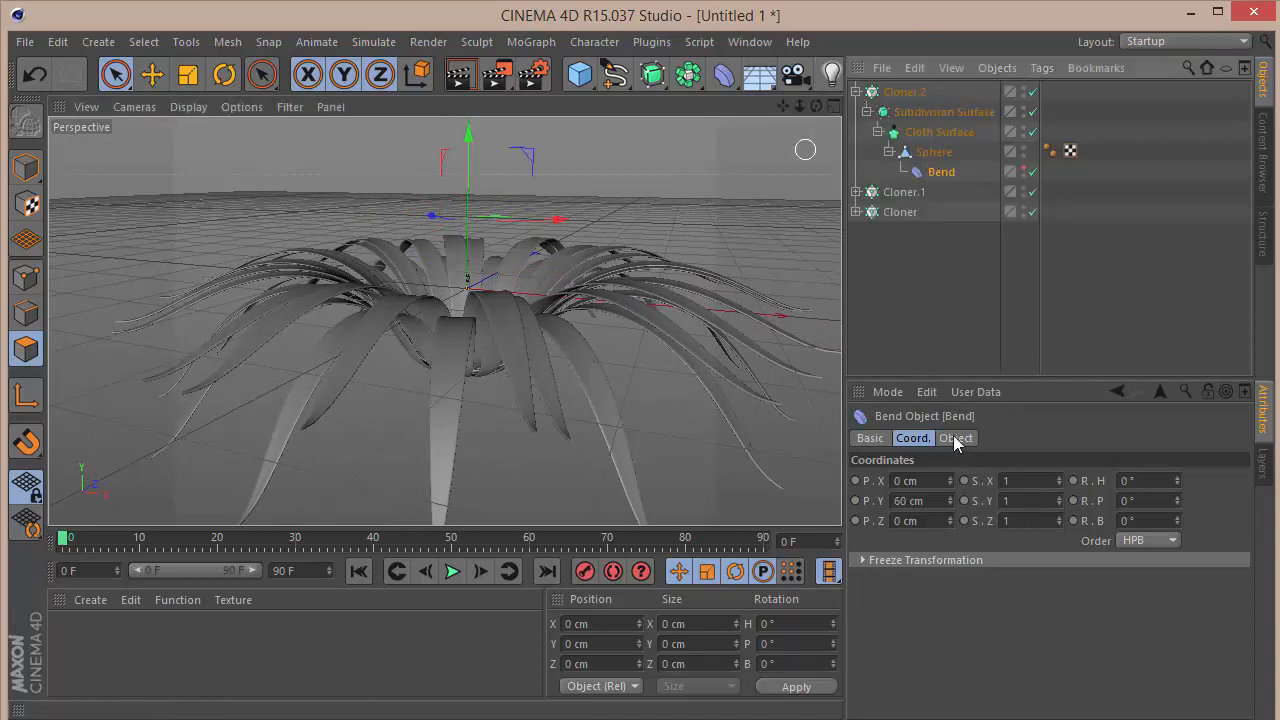
pyautogui.click(956, 438)
pyautogui.write('225')
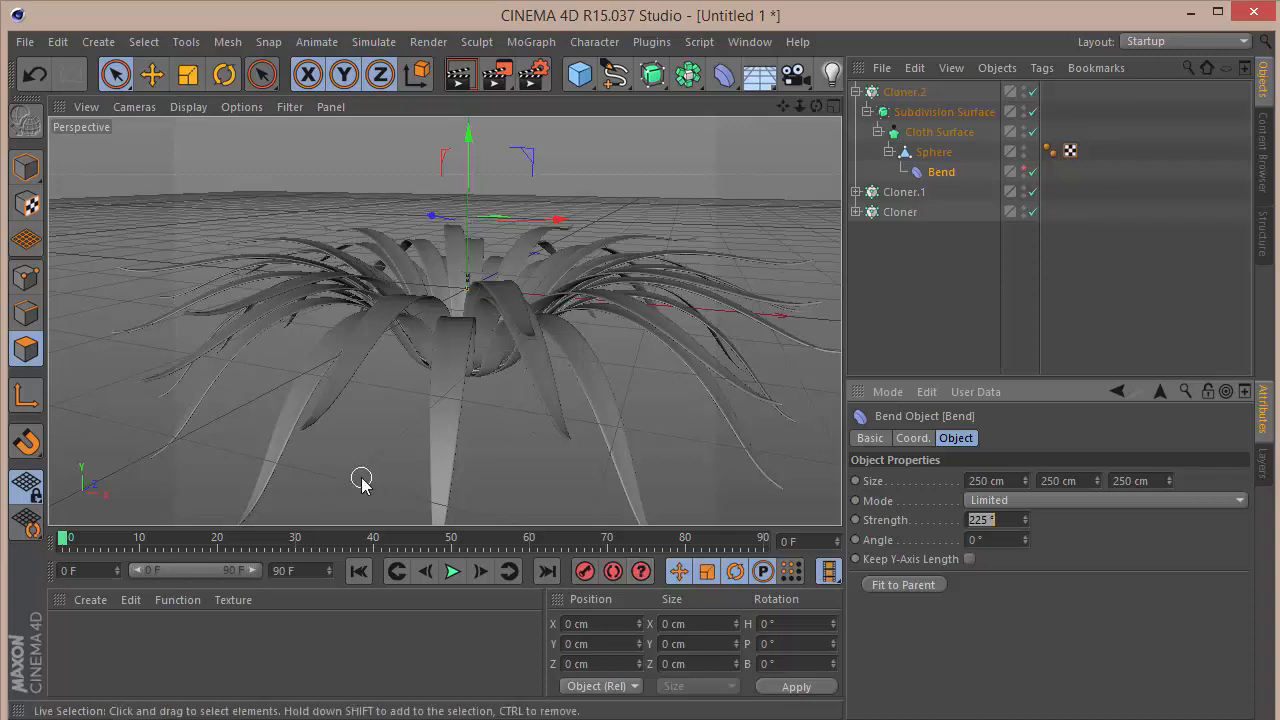
pyautogui.click(857, 91)
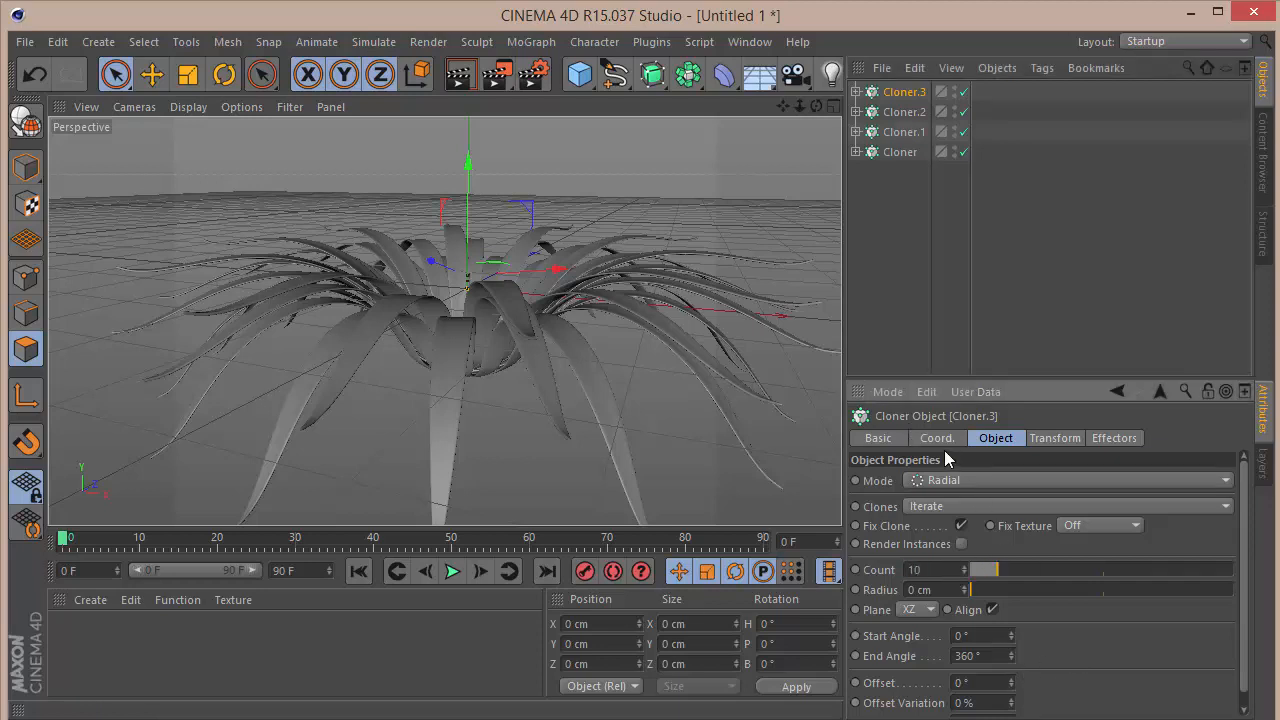
# Step: Set Cloner.3 to P.Y 20 cm and R.H 22.5°, and its Bend Strength to 200°
pyautogui.click(937, 438)
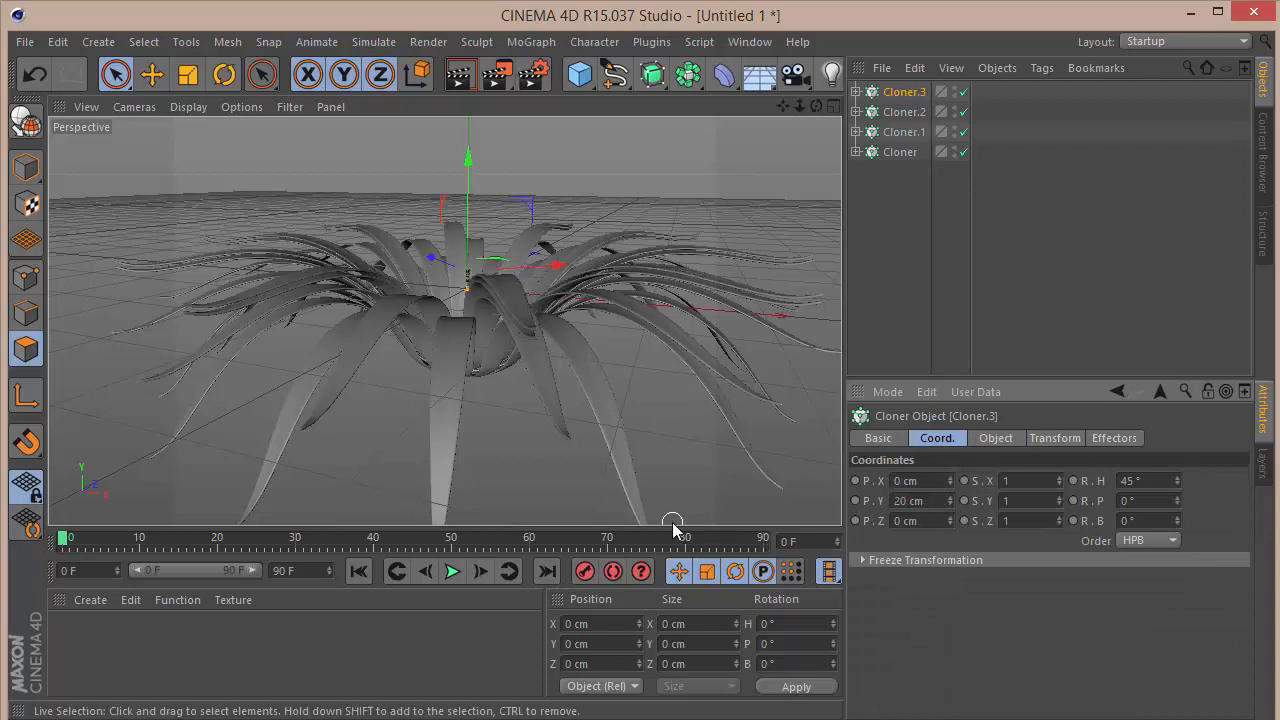
pyautogui.click(1135, 480)
pyautogui.write('22.5')
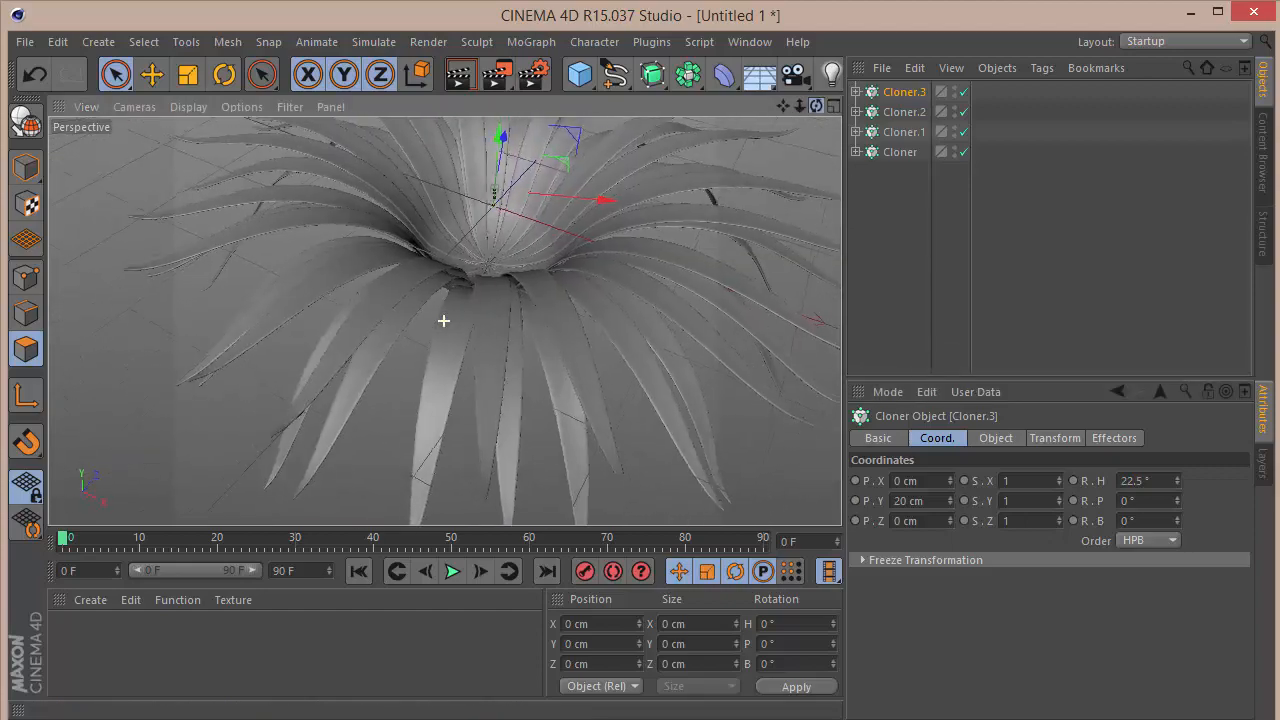
pyautogui.click(995, 438)
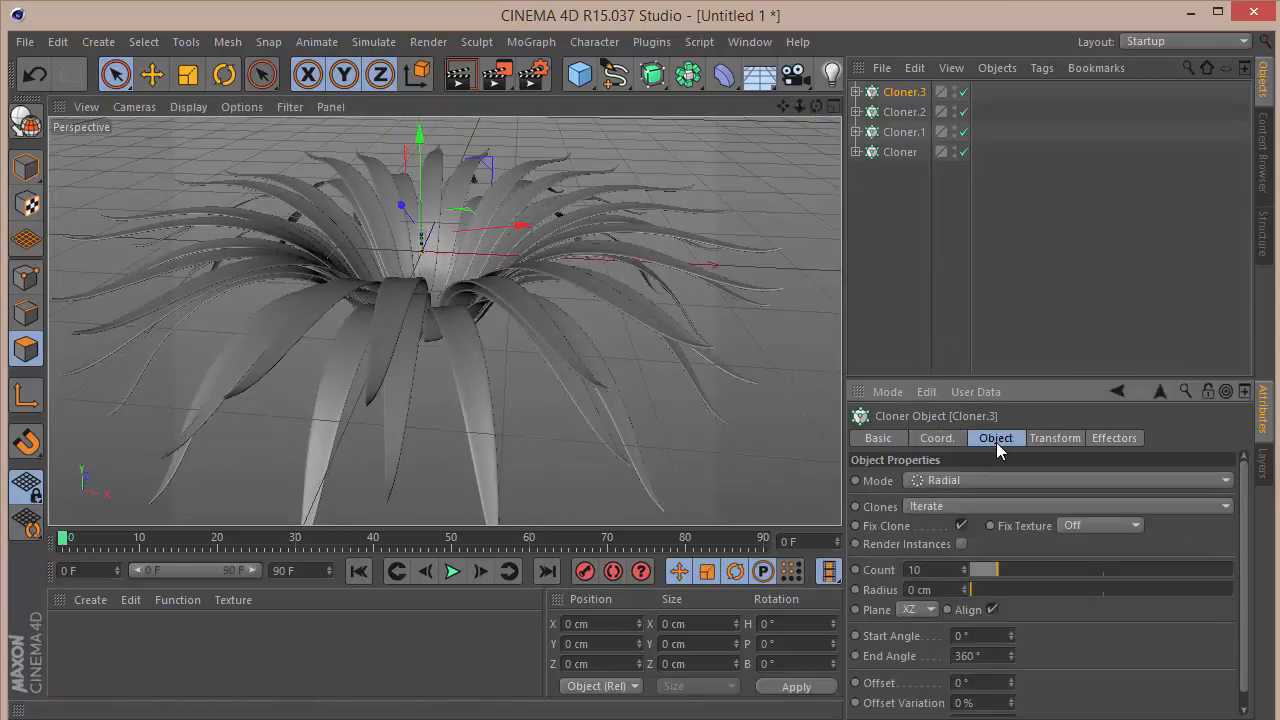
pyautogui.click(857, 91)
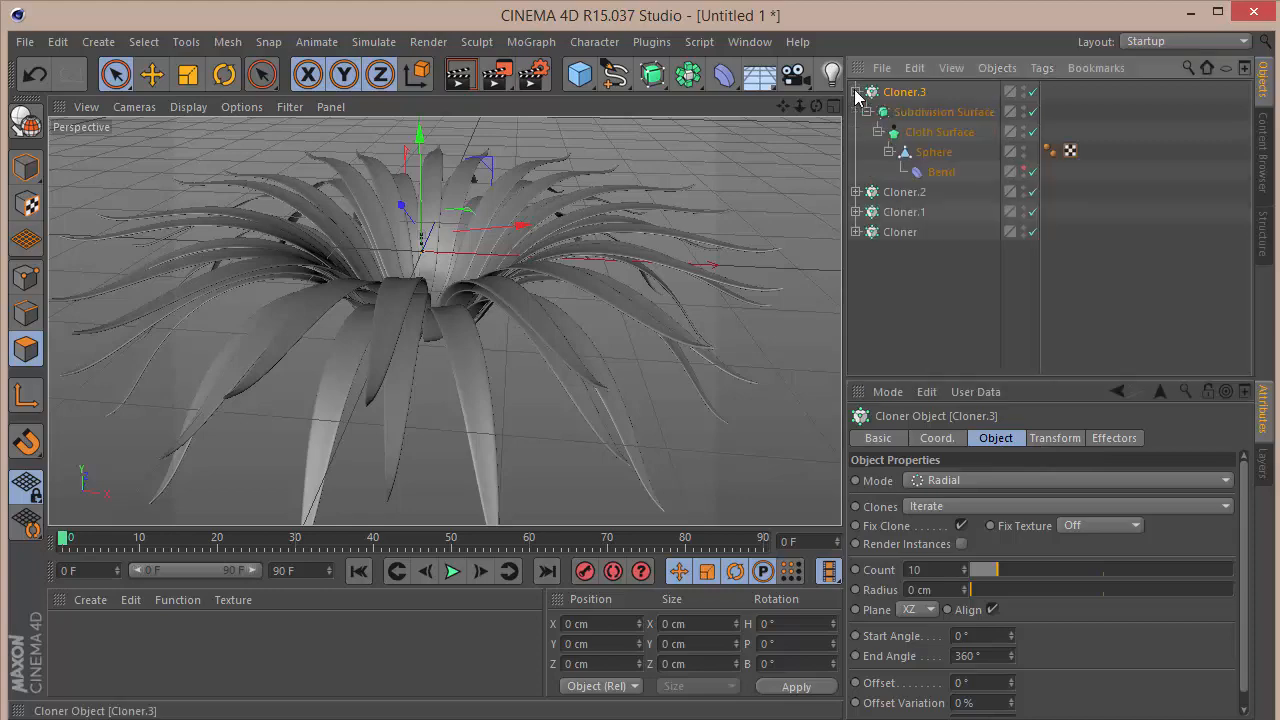
pyautogui.click(941, 171)
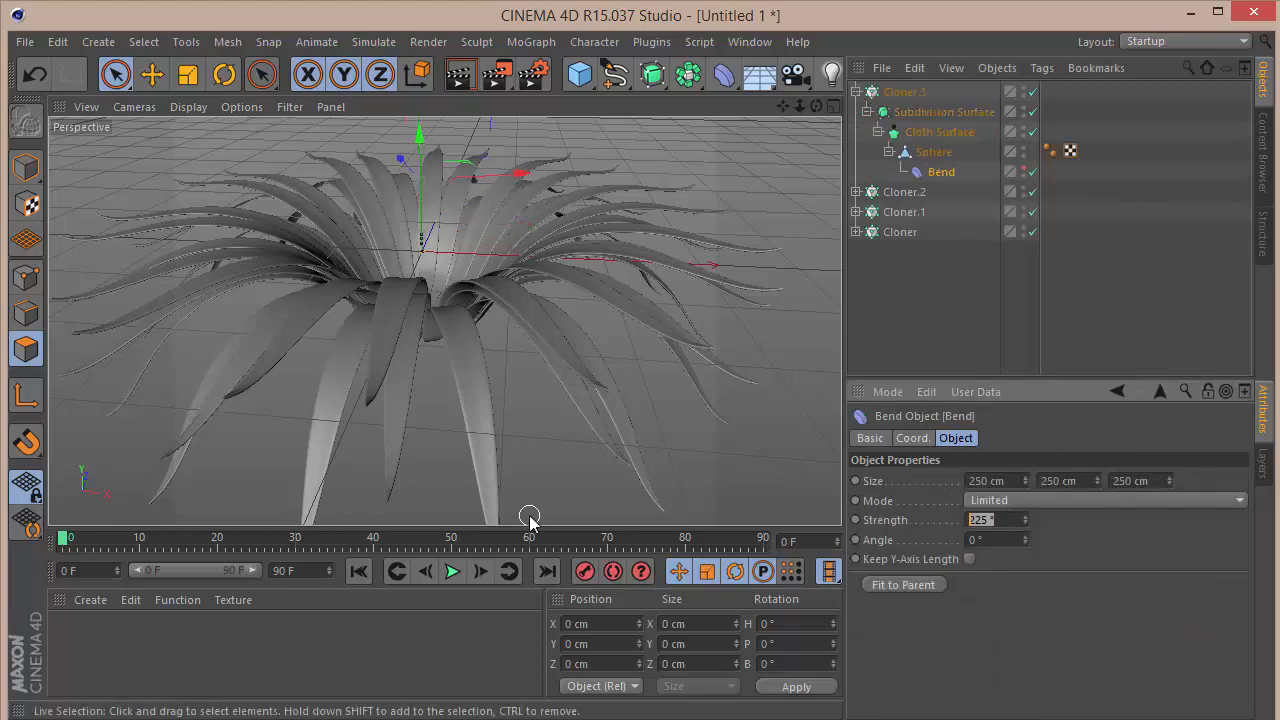
pyautogui.write('200')
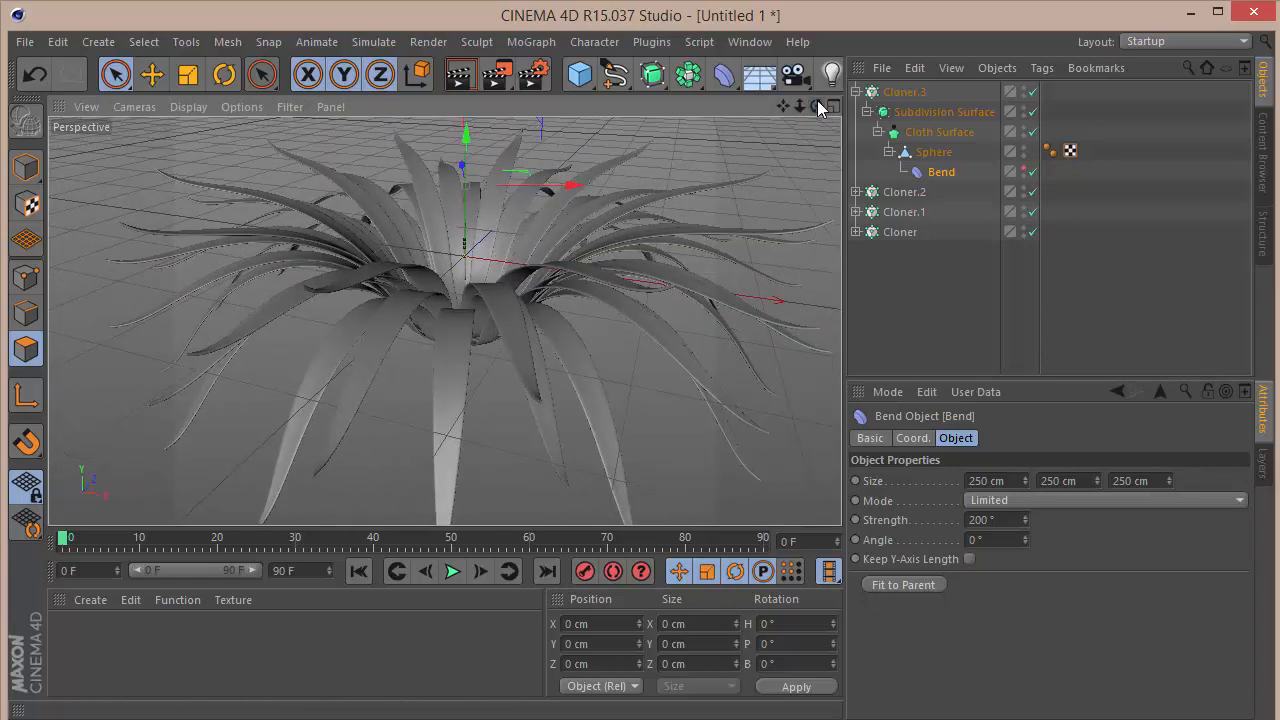
pyautogui.click(578, 74)
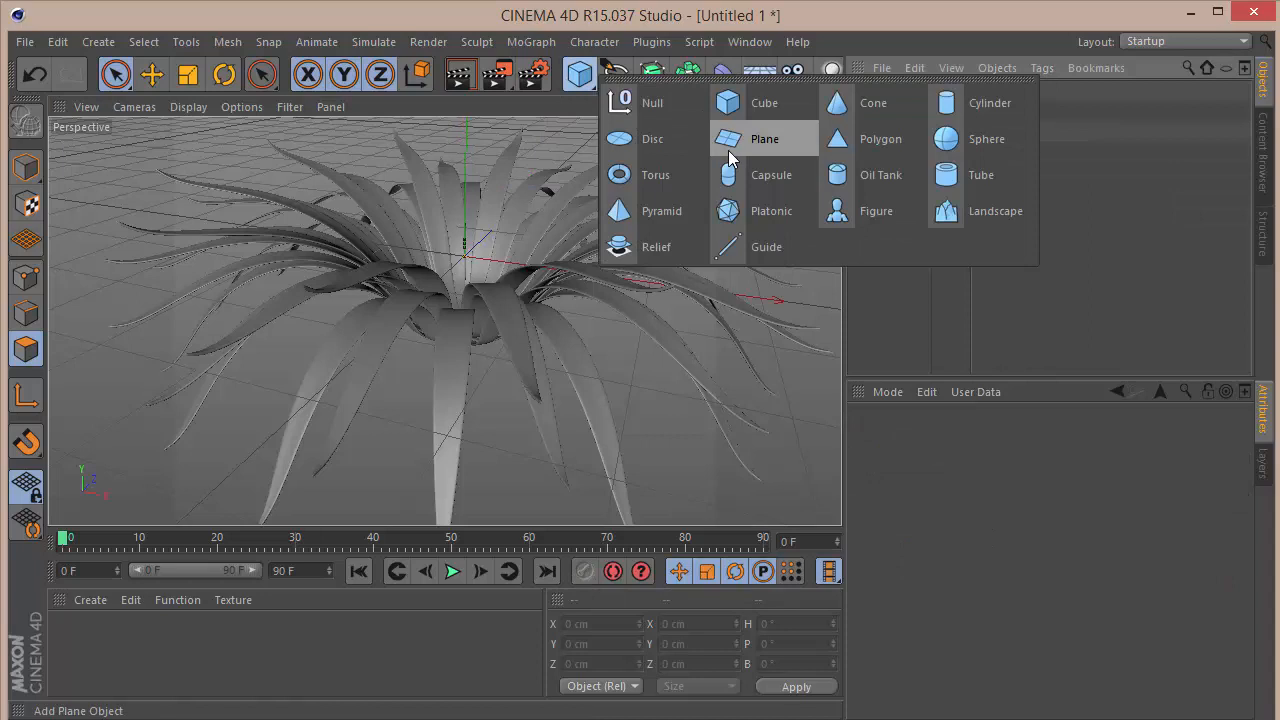
# Step: Add a Sphere of Radius 70 cm with 50 segments at P.Y 0 cm in the rosette centre
pyautogui.click(986, 139)
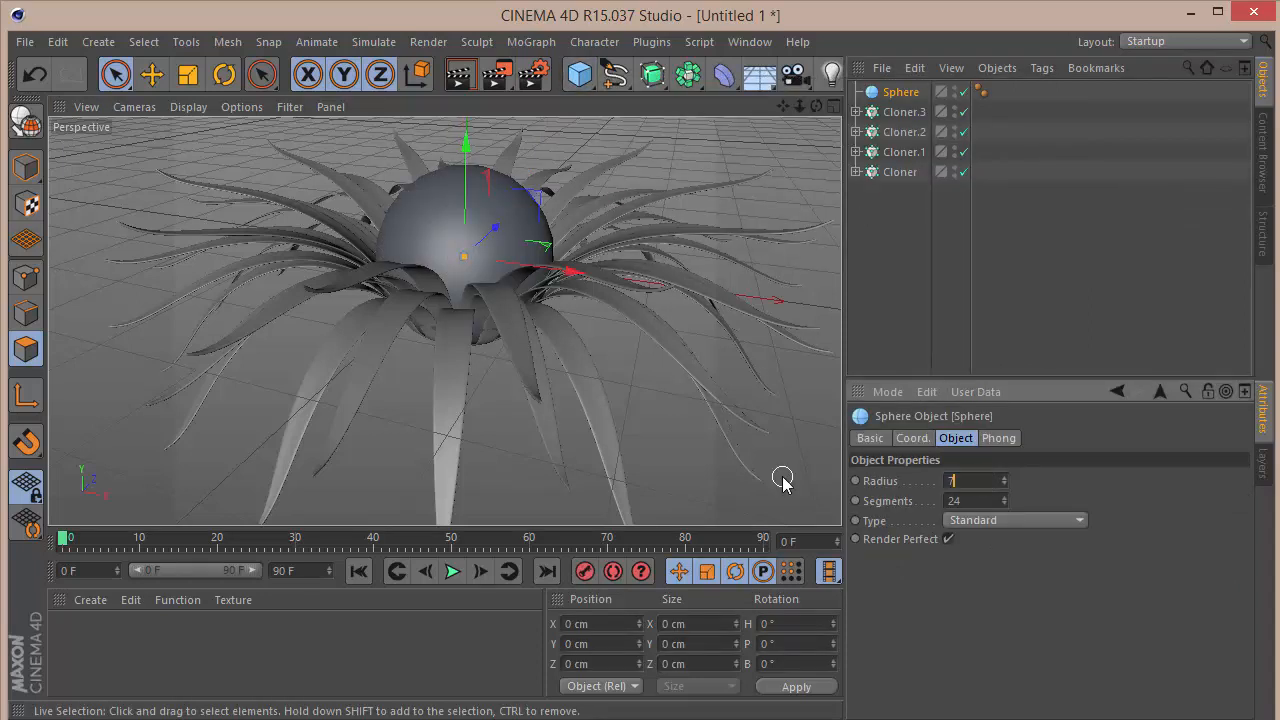
pyautogui.write('70 cm')
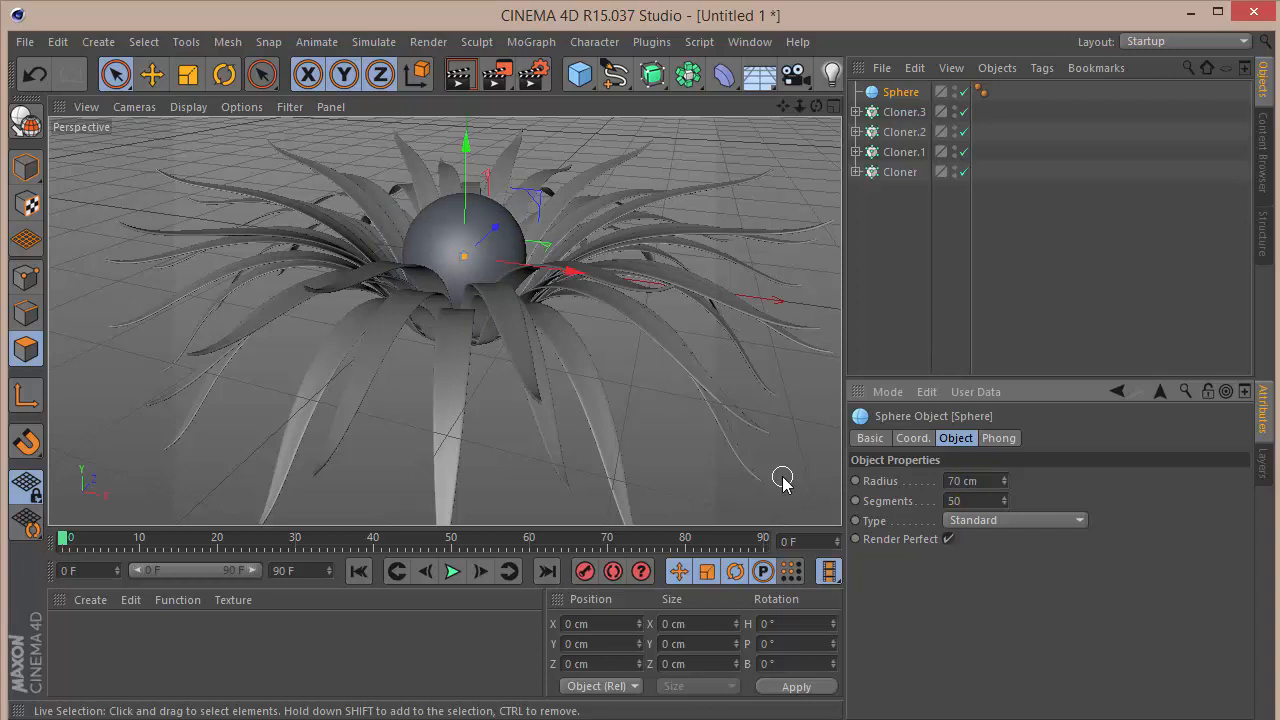
pyautogui.click(911, 438)
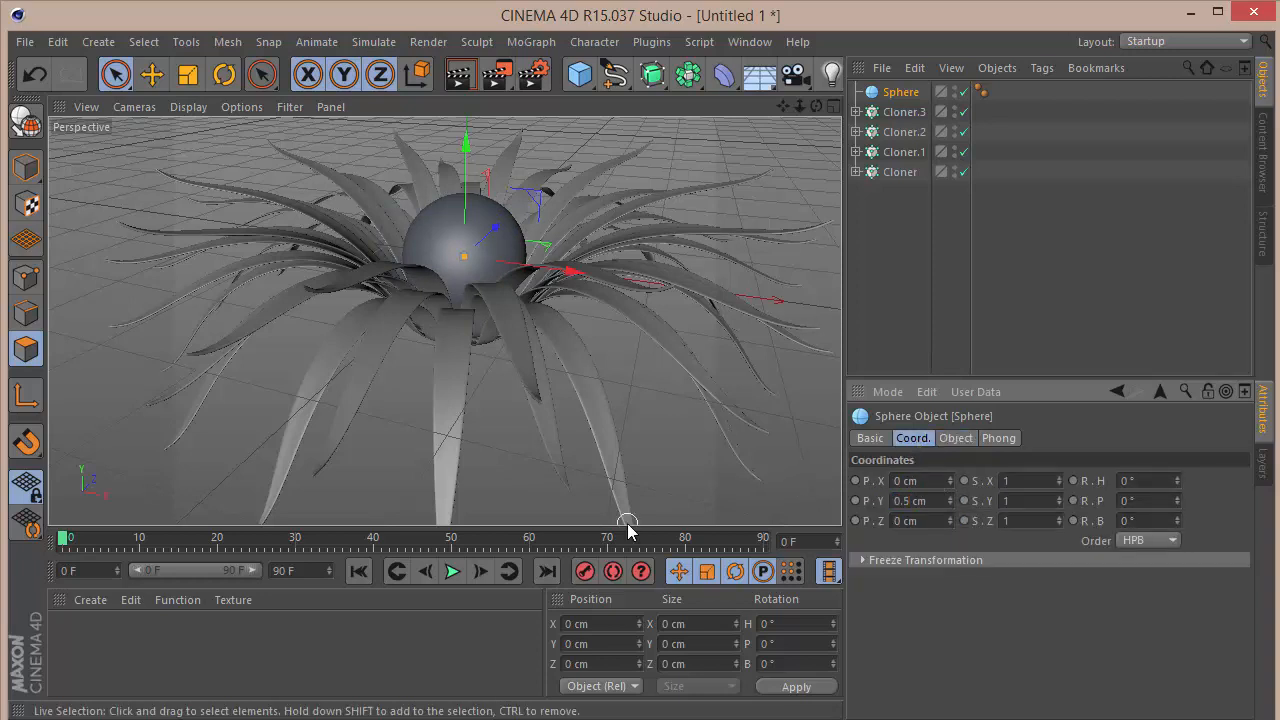
pyautogui.click(915, 500)
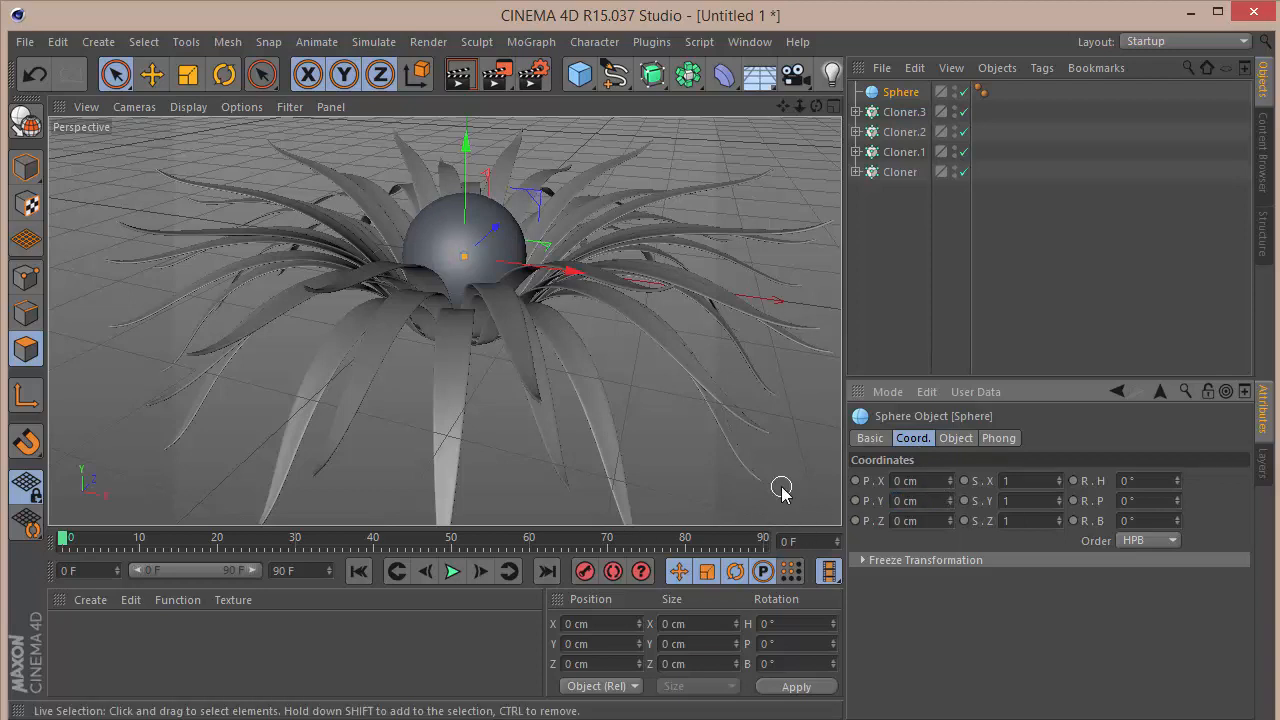
pyautogui.click(1030, 500)
pyautogui.write('0.5')
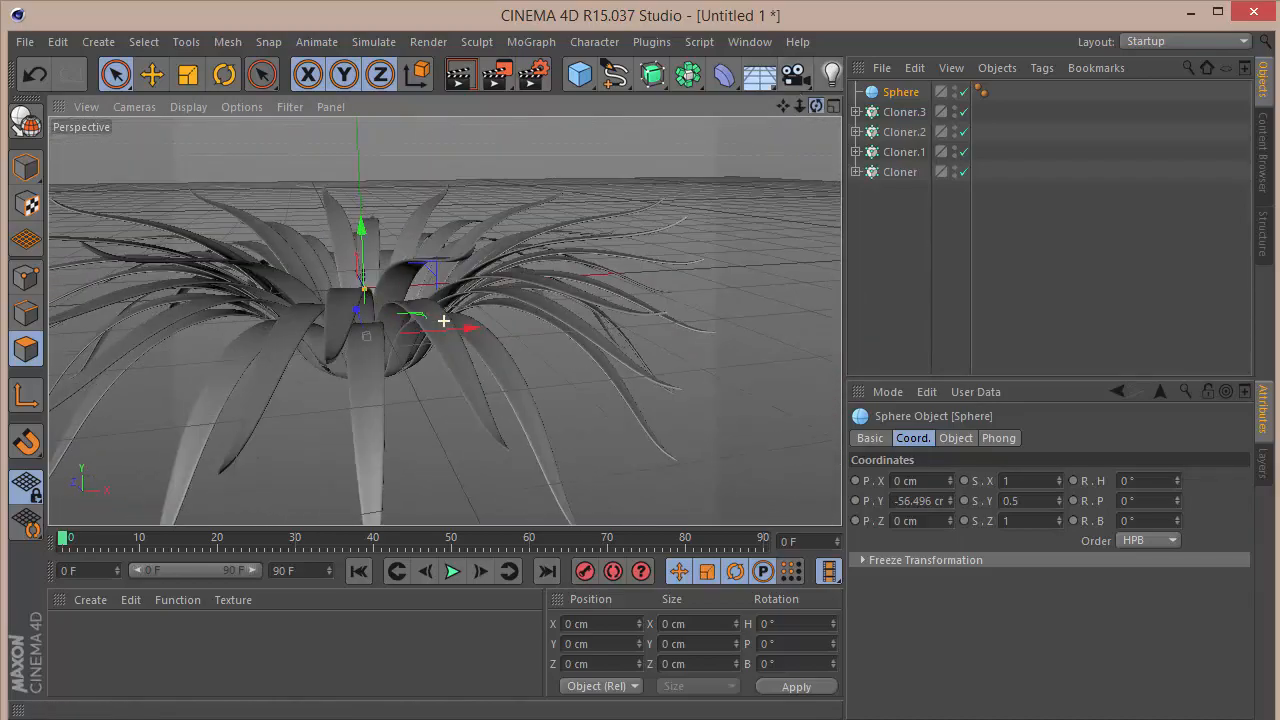
# Step: Orbit the view to look down into the plant at the squashed sphere
pyautogui.moveTo(445, 320); pyautogui.dragTo(450, 230)
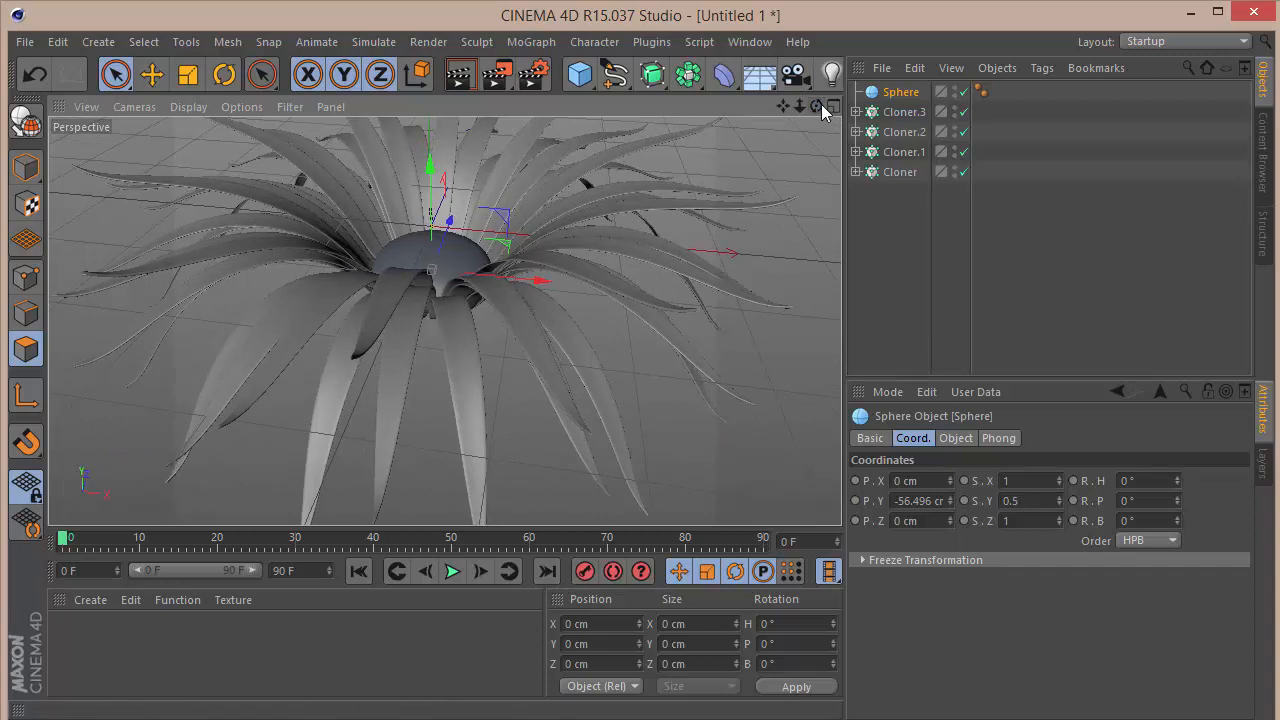
pyautogui.moveTo(170, 600)
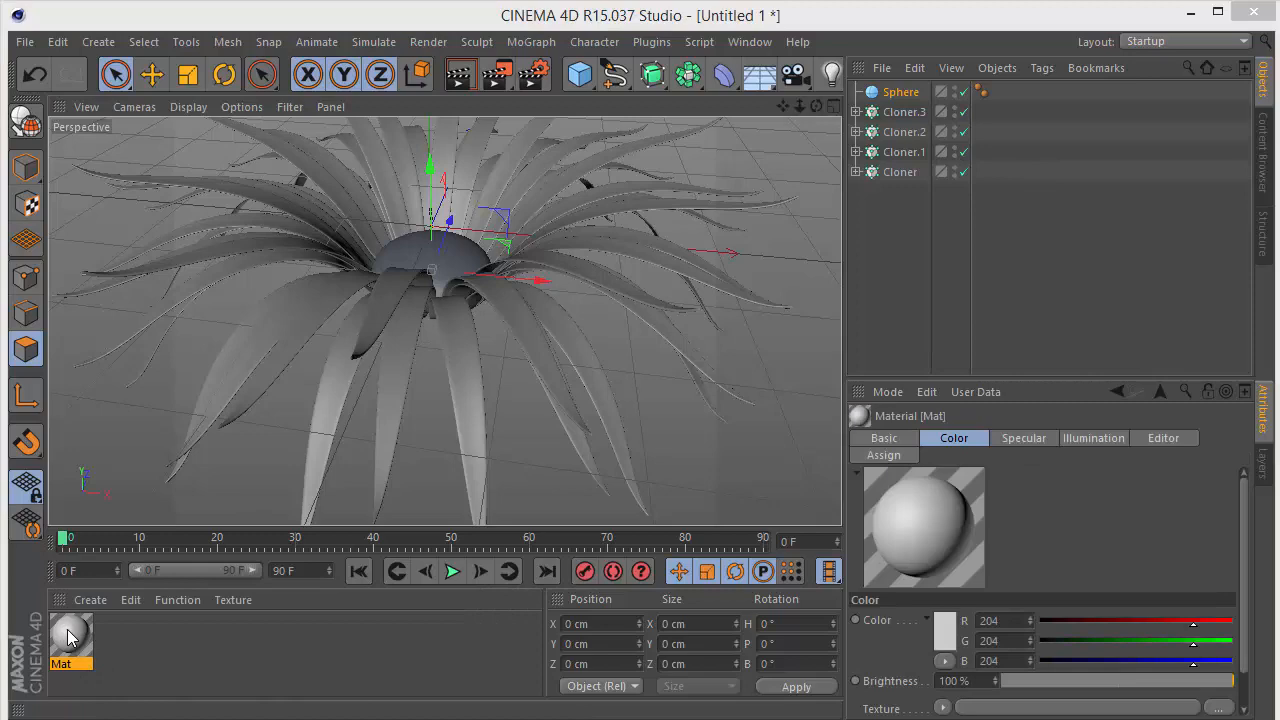
# Step: Apply a Tiles shader with the Hexagons pattern to material Mat's Color channel
pyautogui.doubleClick(70, 640)
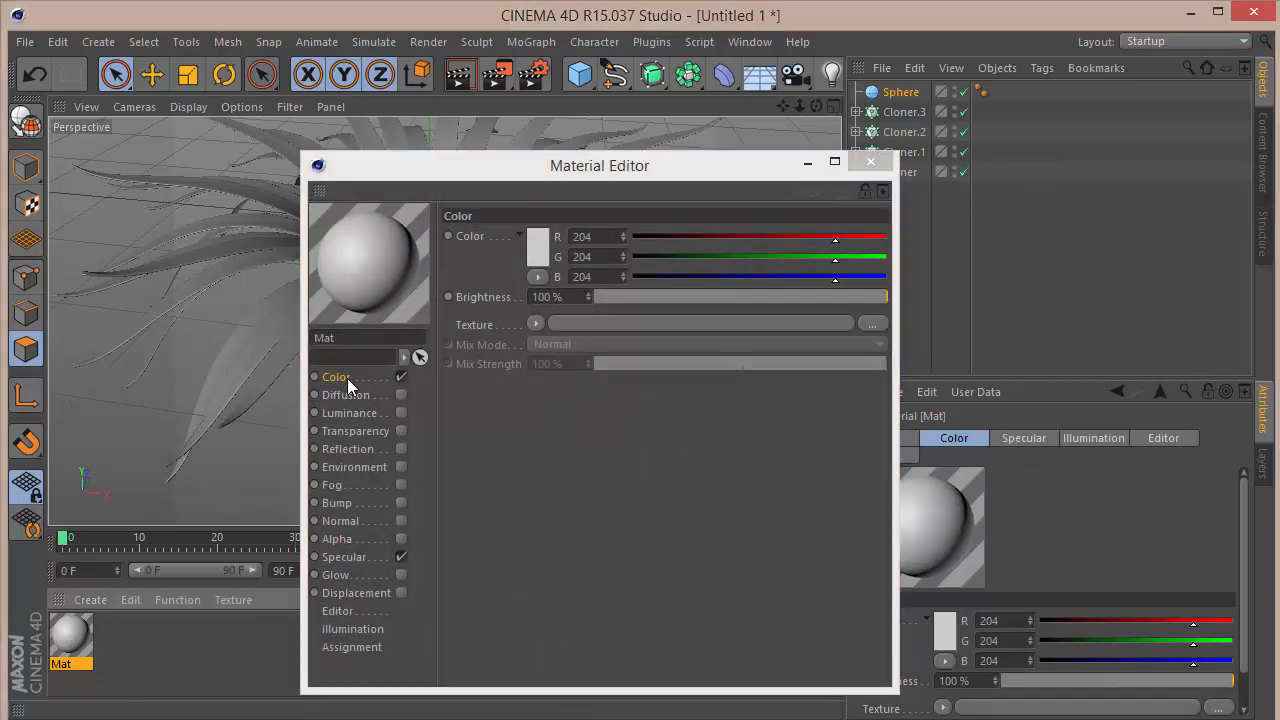
pyautogui.click(536, 324)
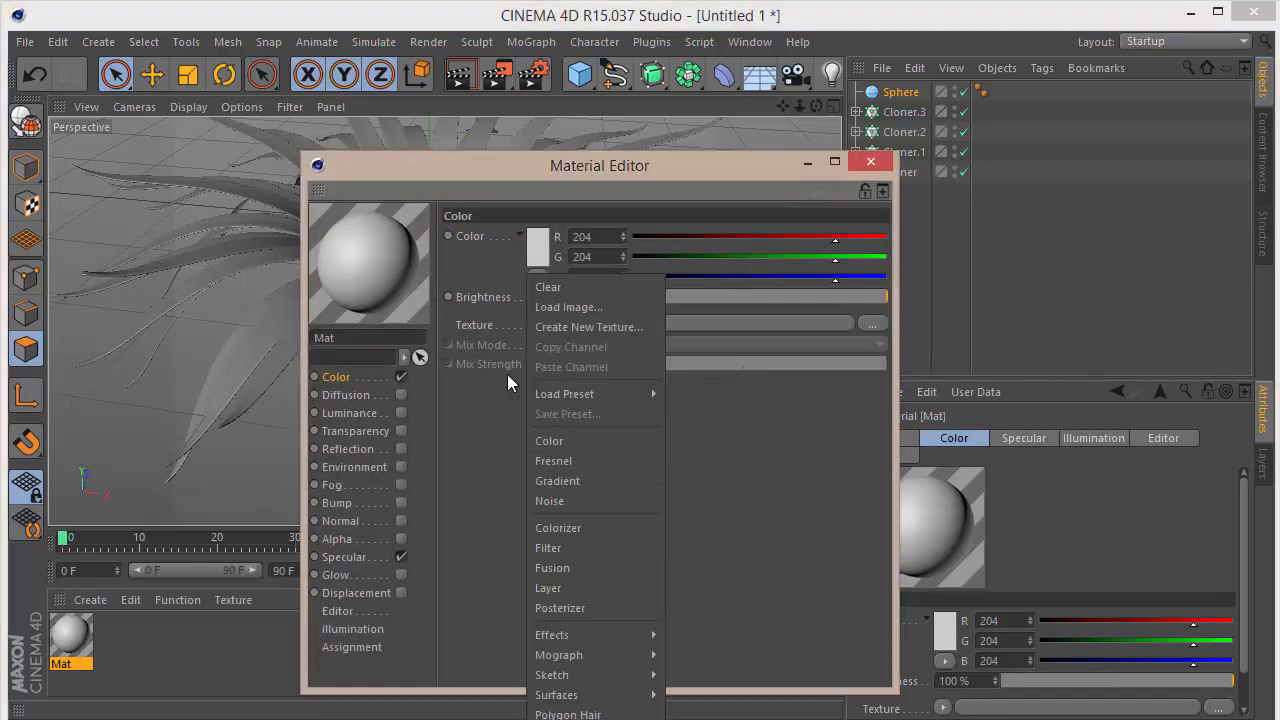
pyautogui.moveTo(552, 674)
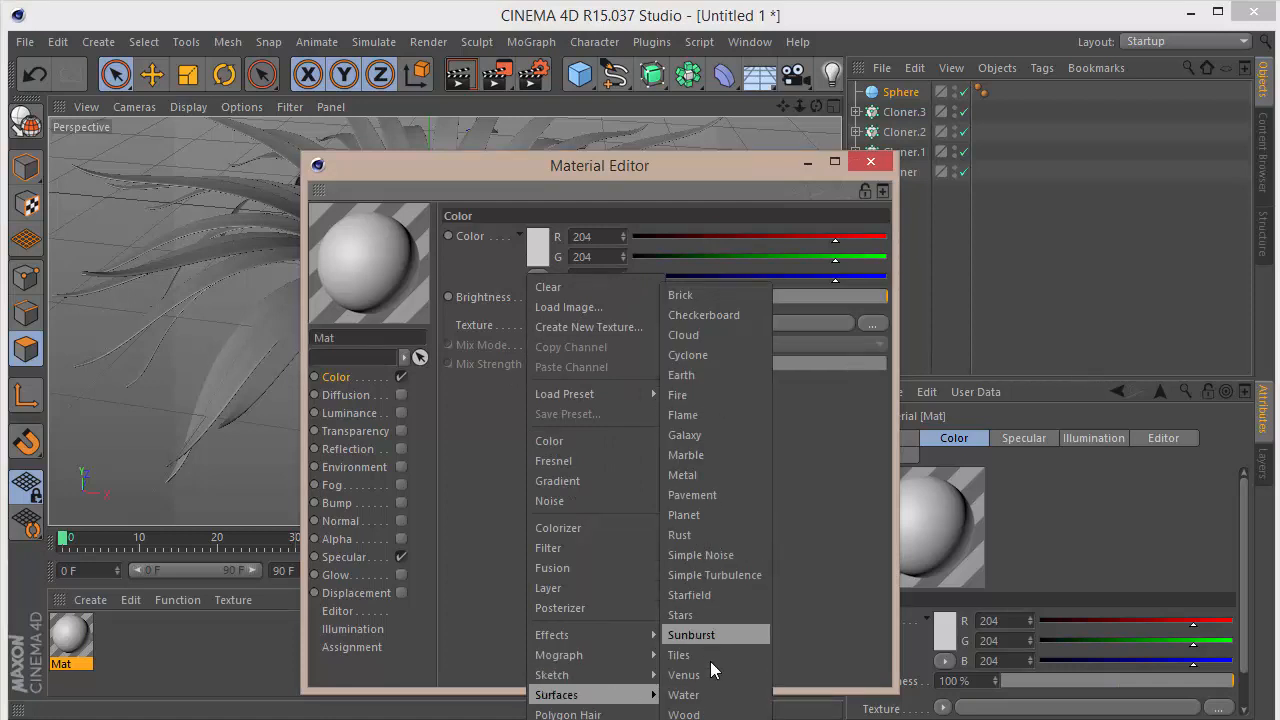
pyautogui.click(679, 655)
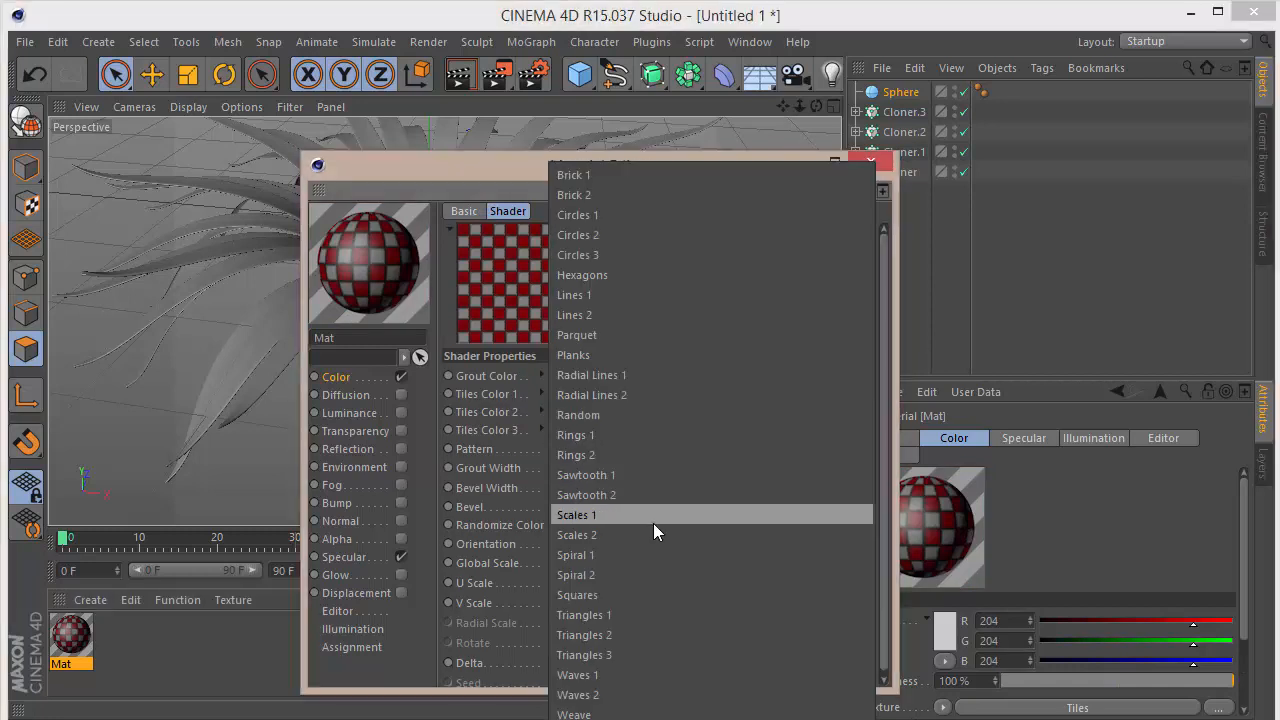
pyautogui.moveTo(615, 280)
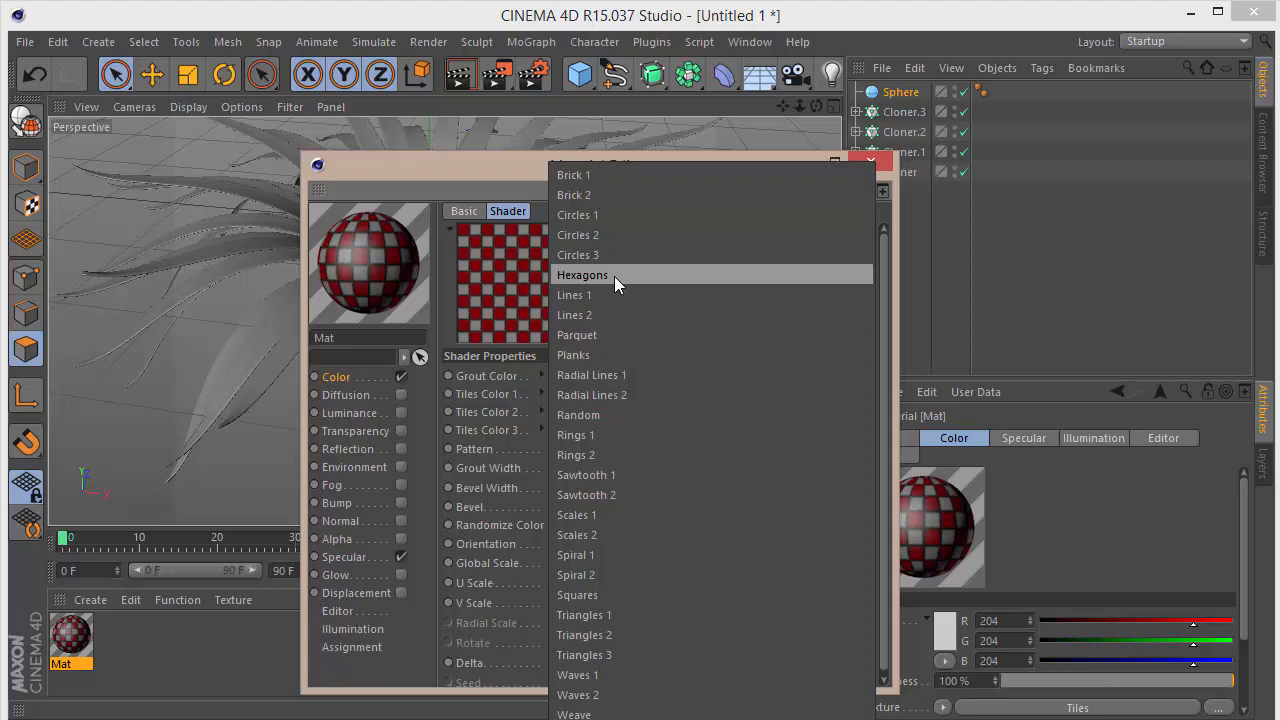
pyautogui.click(582, 275)
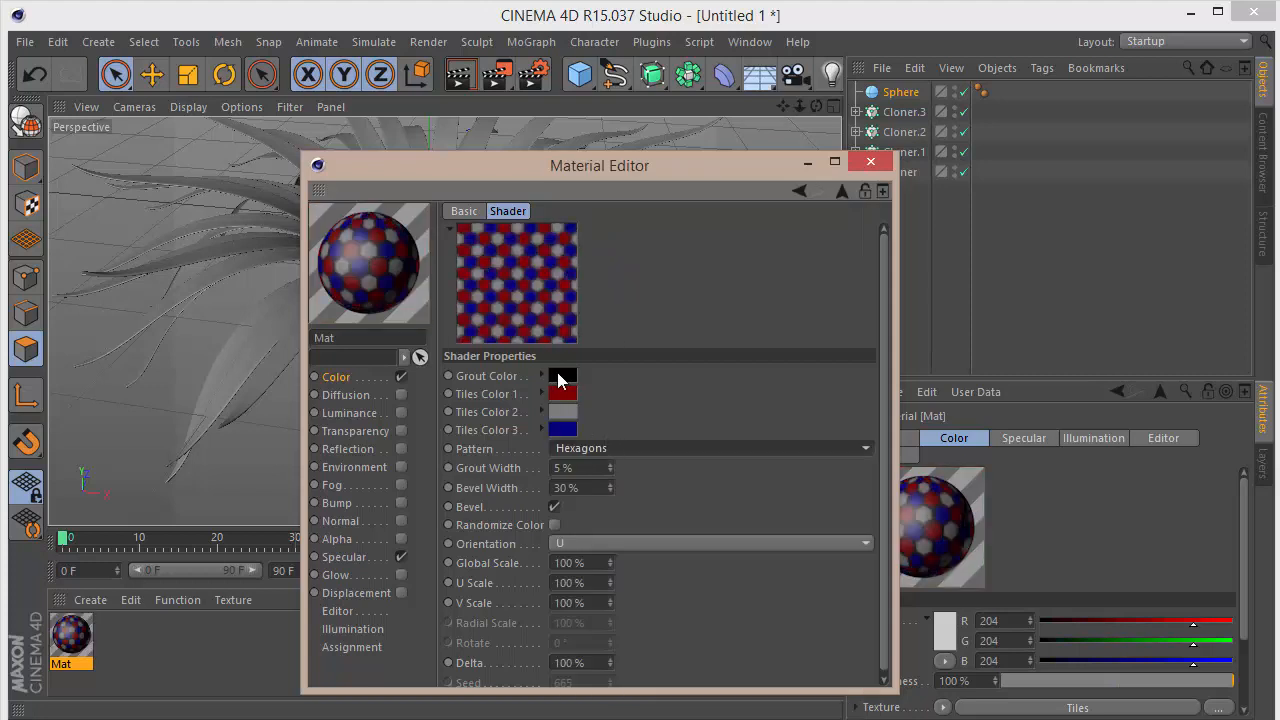
# Step: Set the three Tiles colours to varied cyan shades in the Color Picker
pyautogui.click(562, 376)
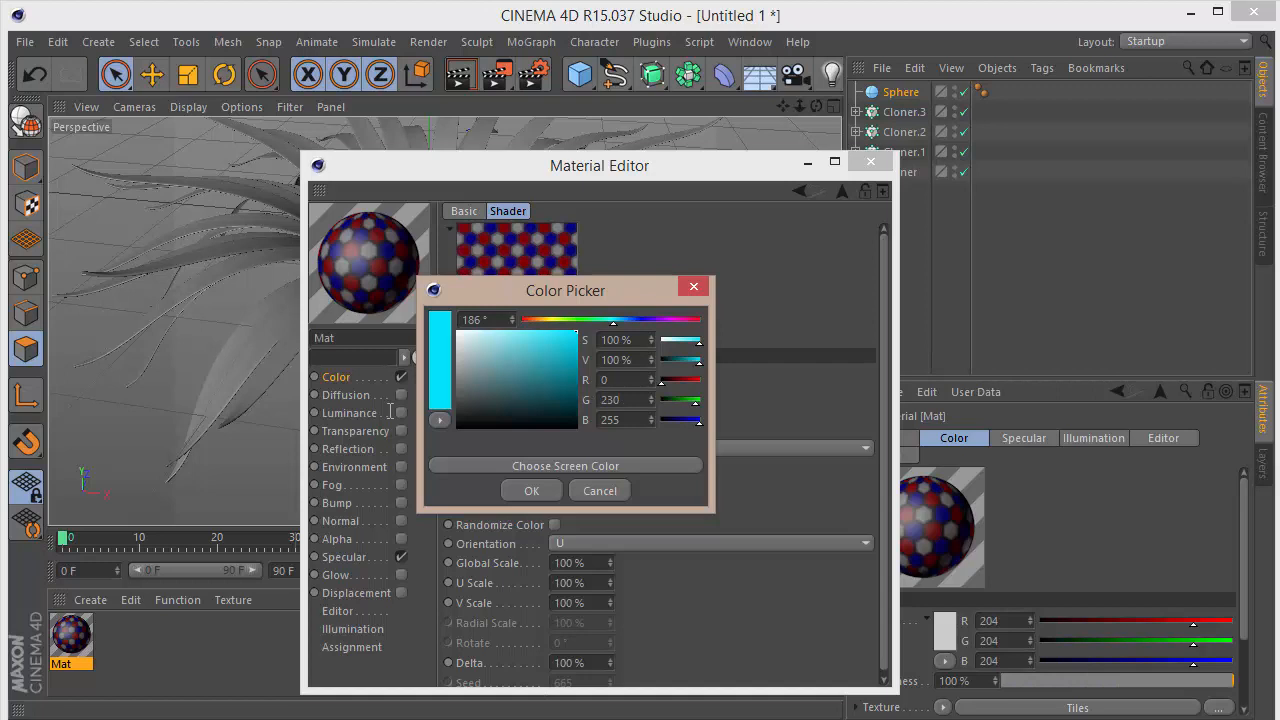
pyautogui.click(531, 490)
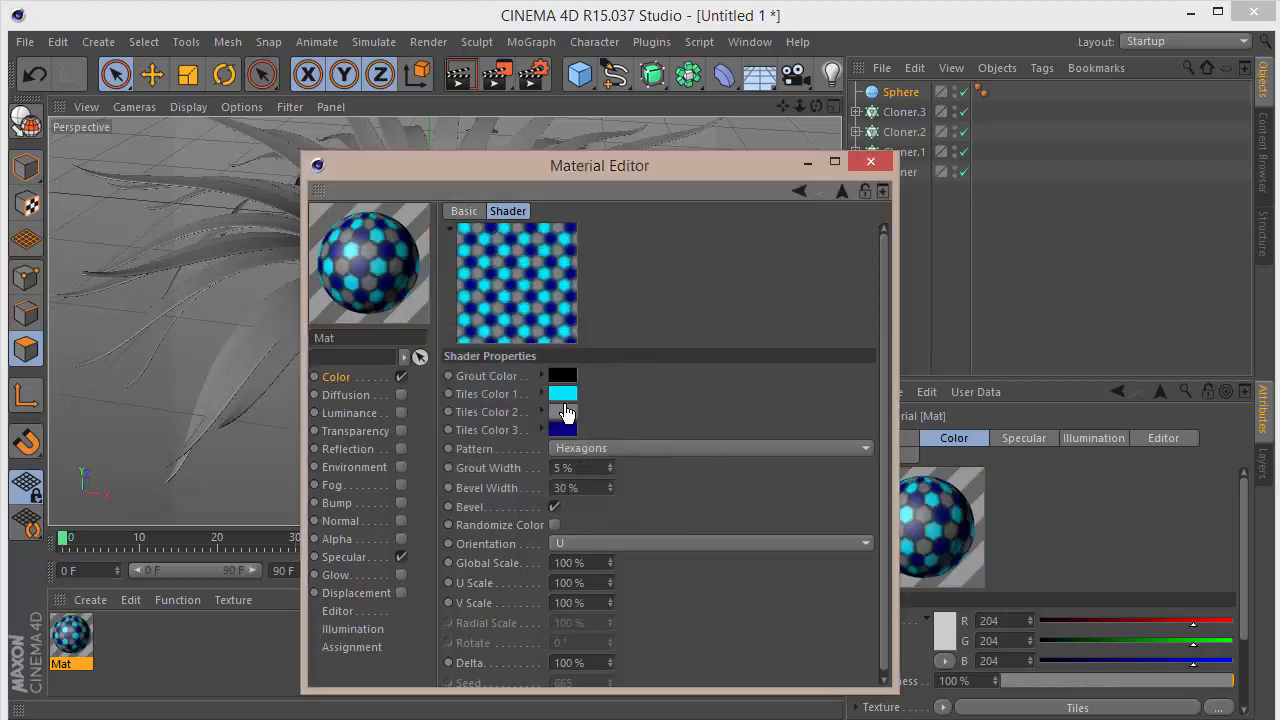
pyautogui.click(563, 412)
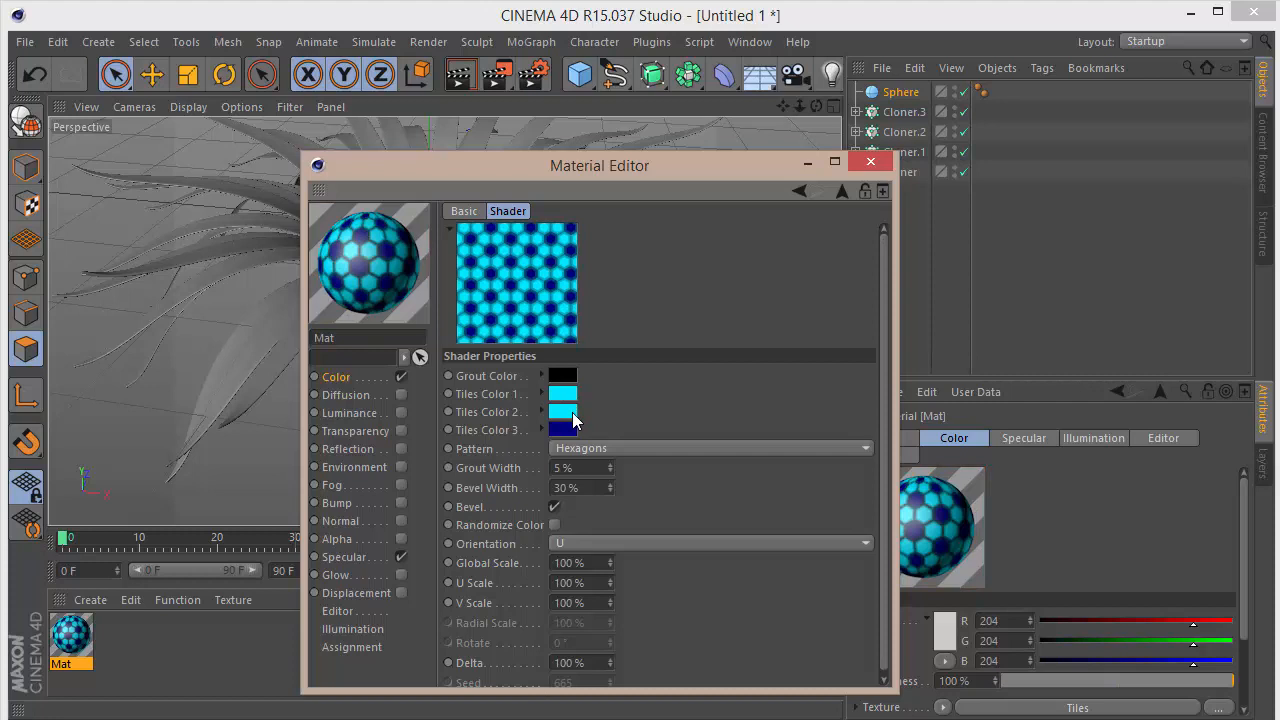
pyautogui.moveTo(570, 417)
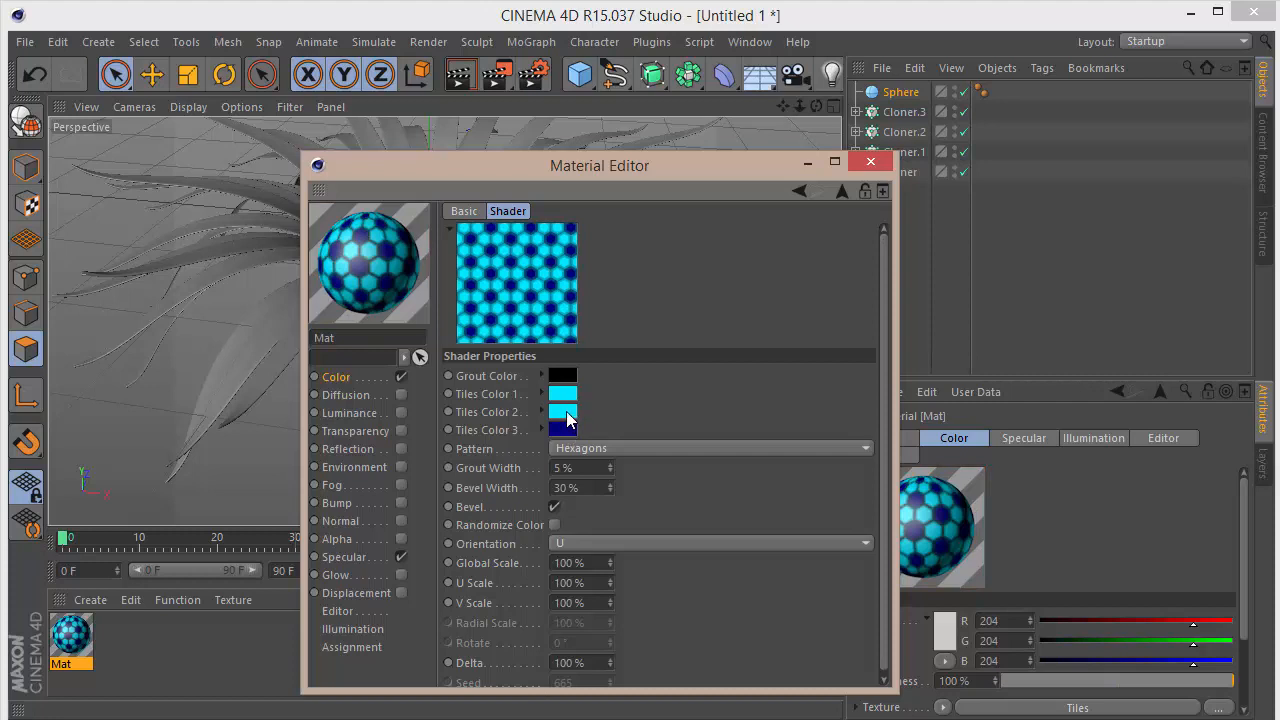
pyautogui.click(563, 429)
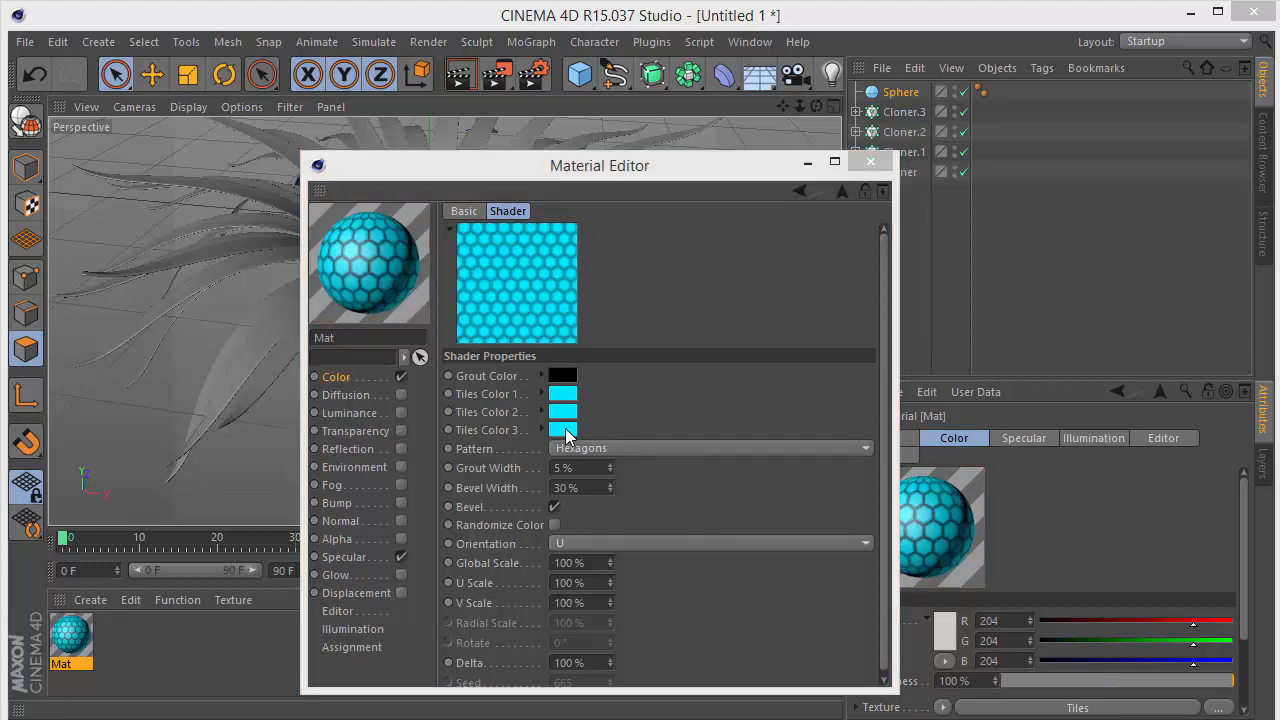
pyautogui.click(563, 430)
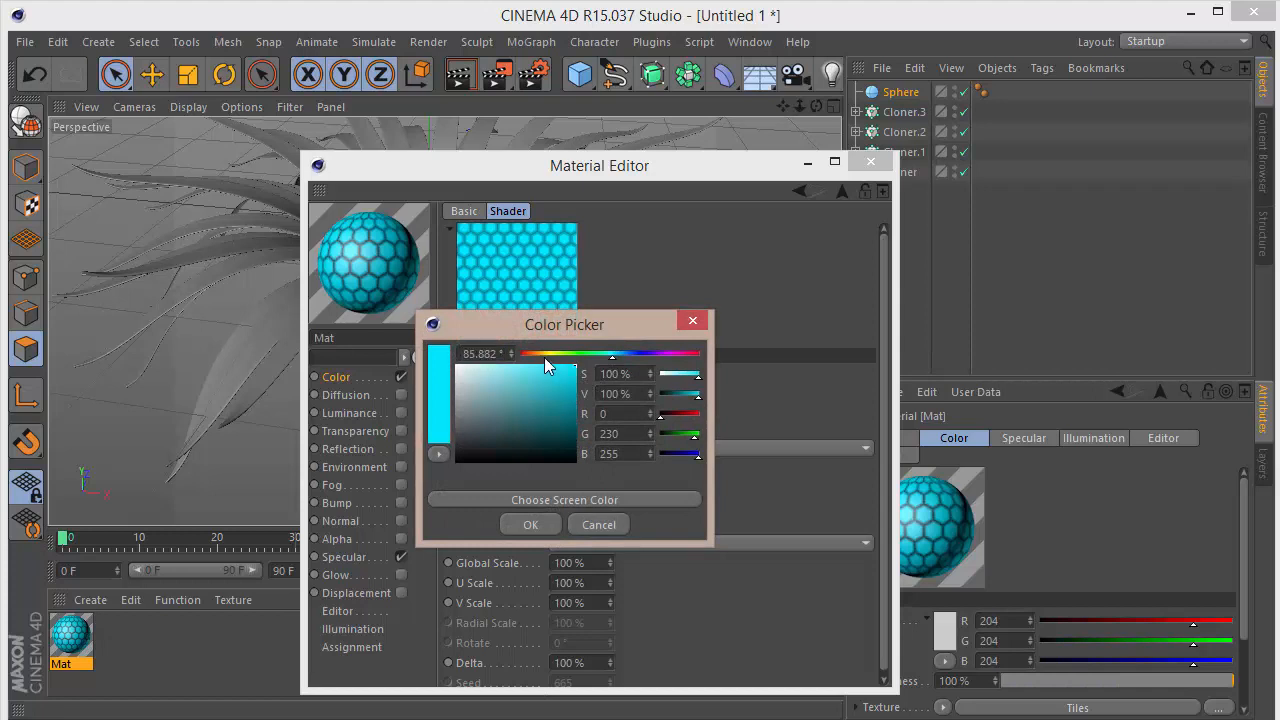
pyautogui.moveTo(548, 365); pyautogui.dragTo(500, 365)
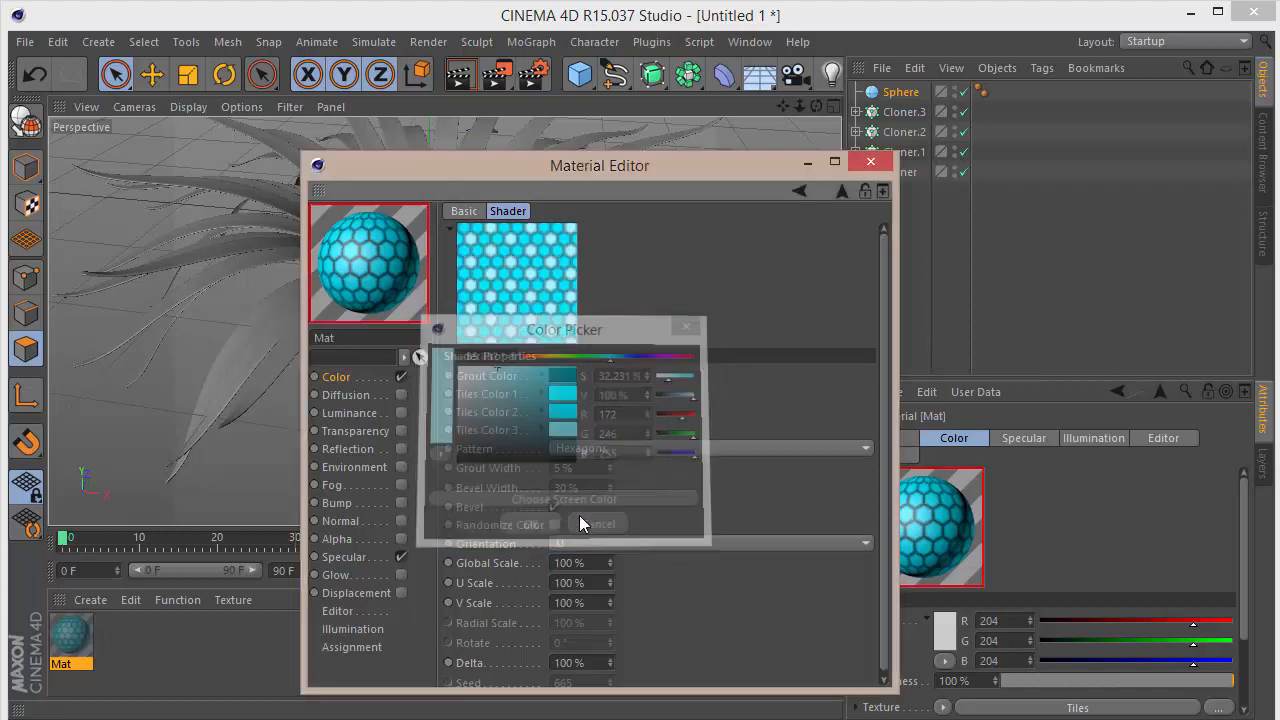
# Step: Wrap the Color tiles texture in a Layer shader and add a Distort effect
pyautogui.click(597, 523)
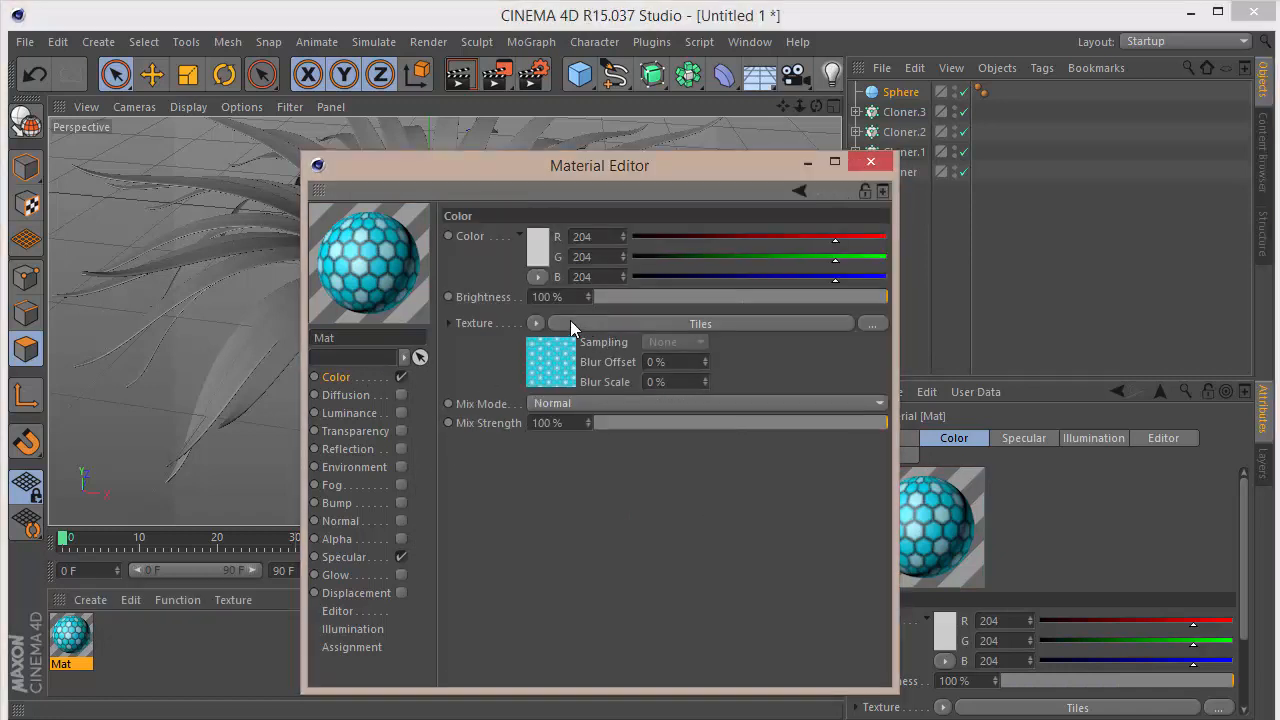
pyautogui.click(535, 323)
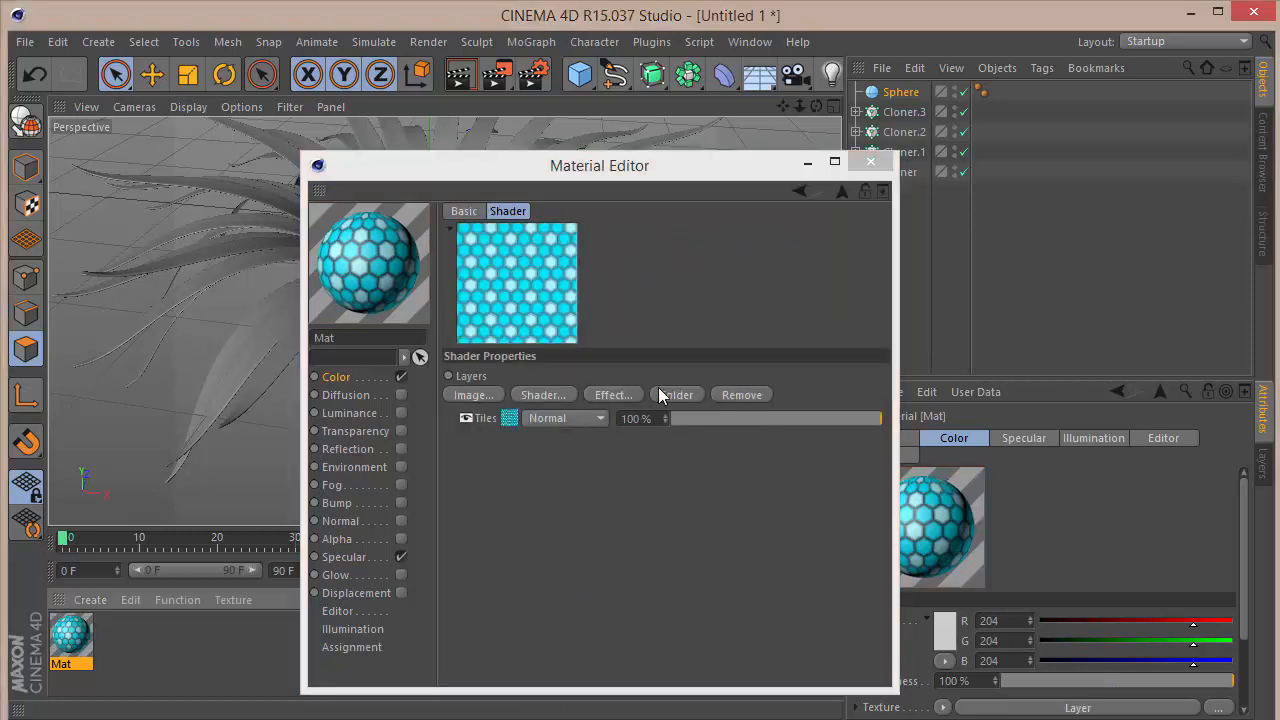
pyautogui.click(613, 394)
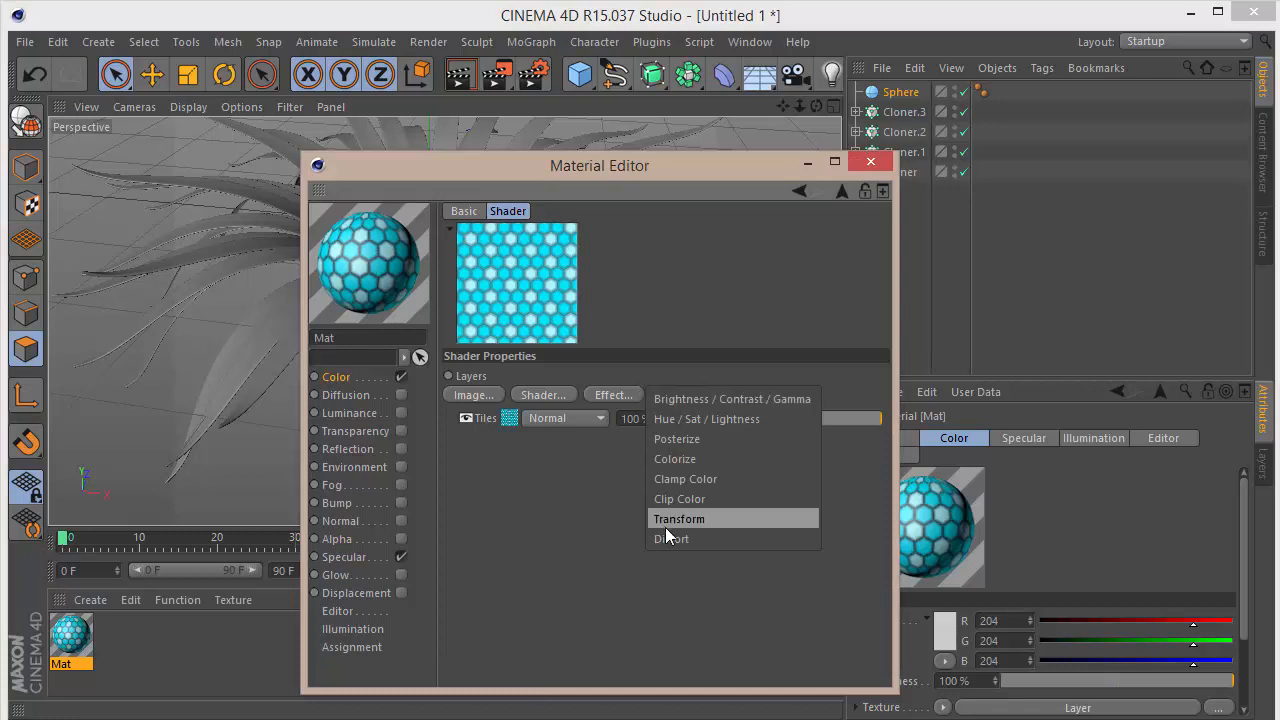
pyautogui.click(670, 538)
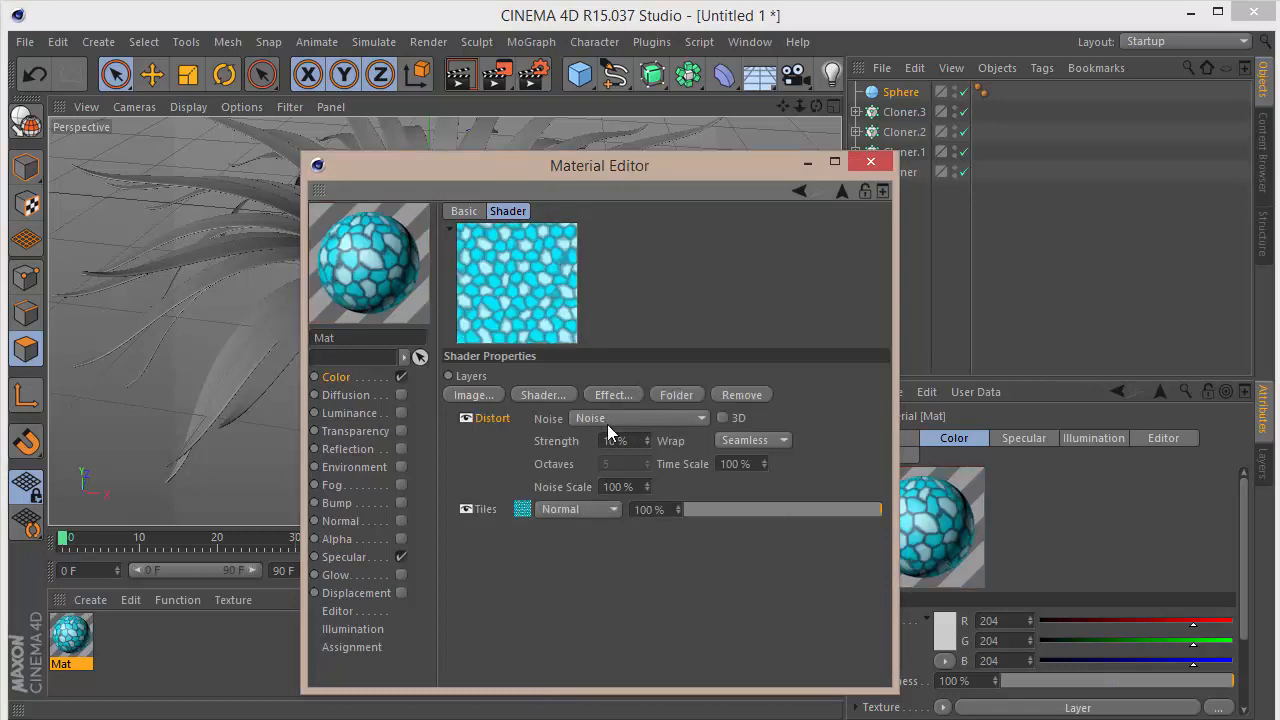
# Step: Set the distortion noise to Voronoi 2 with 55% strength and 75% noise scale
pyautogui.click(640, 418)
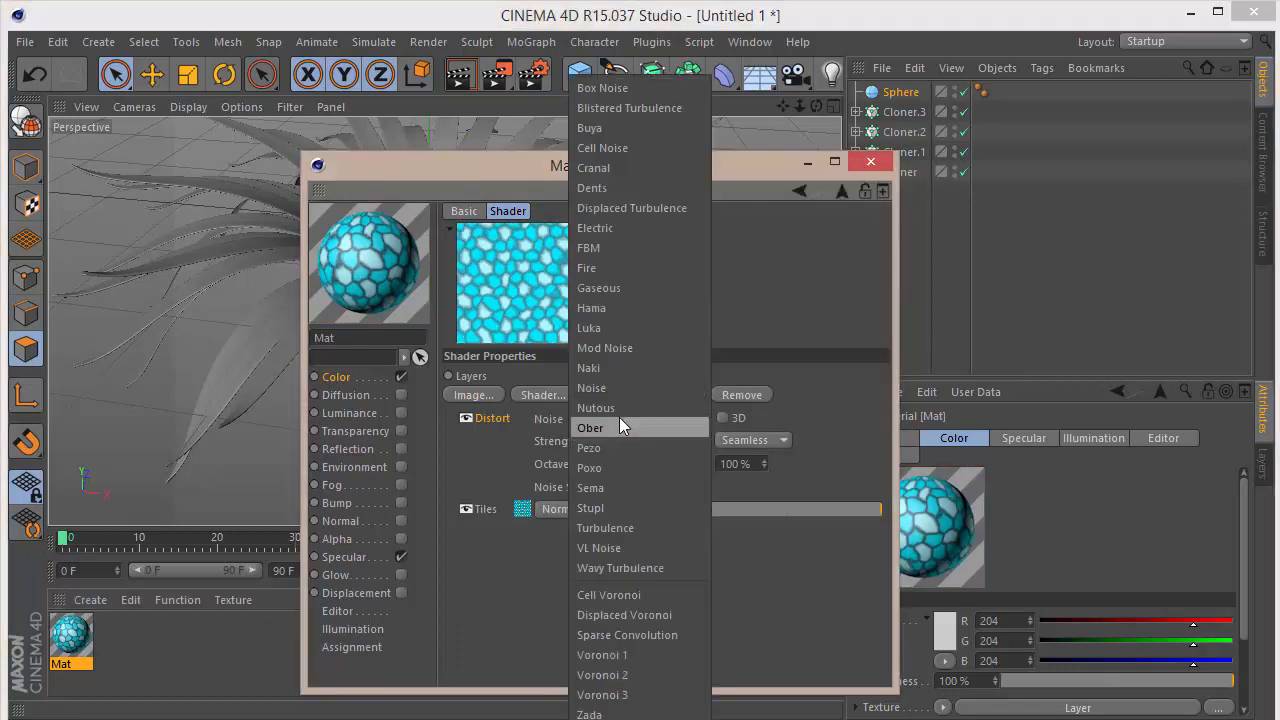
pyautogui.moveTo(620, 527)
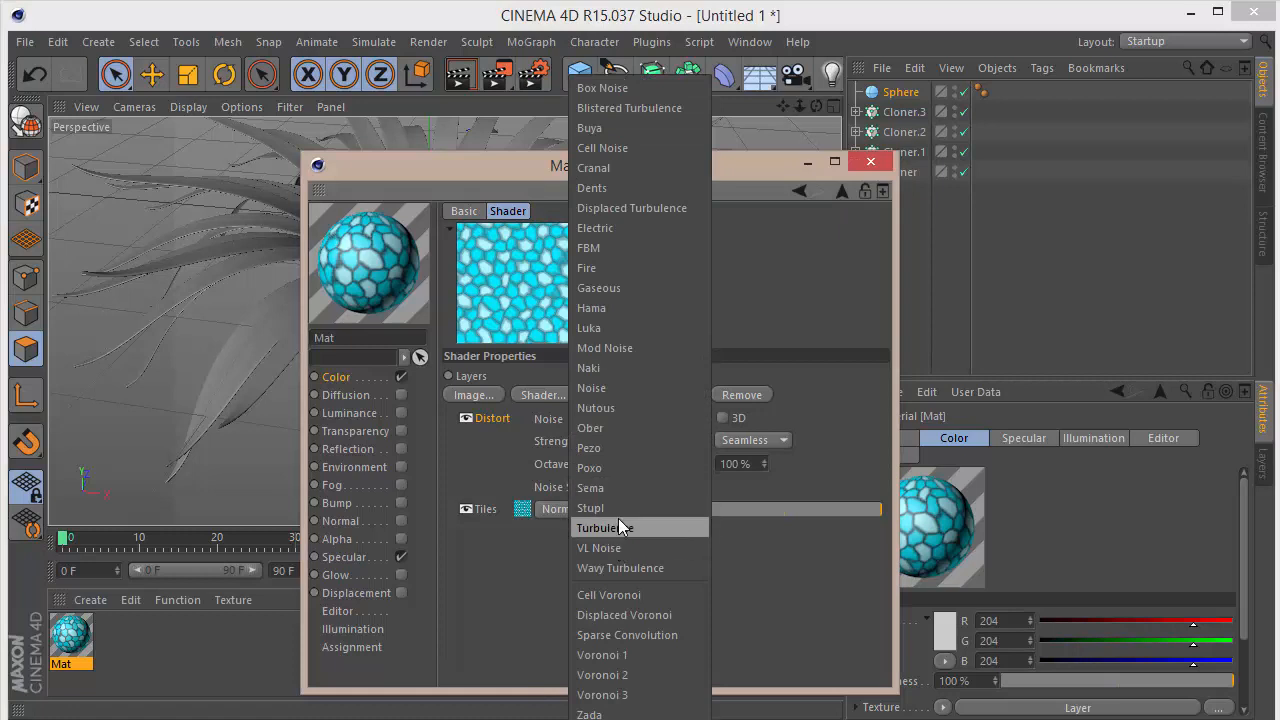
pyautogui.click(602, 655)
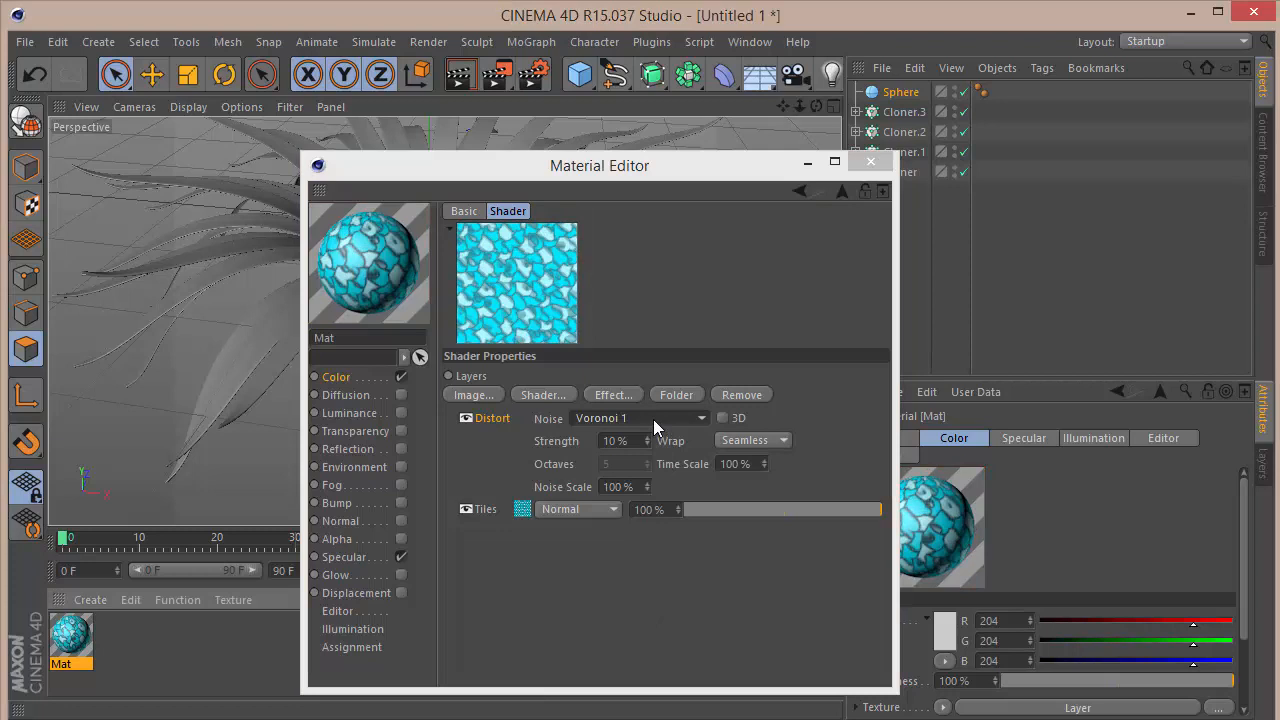
pyautogui.click(640, 418)
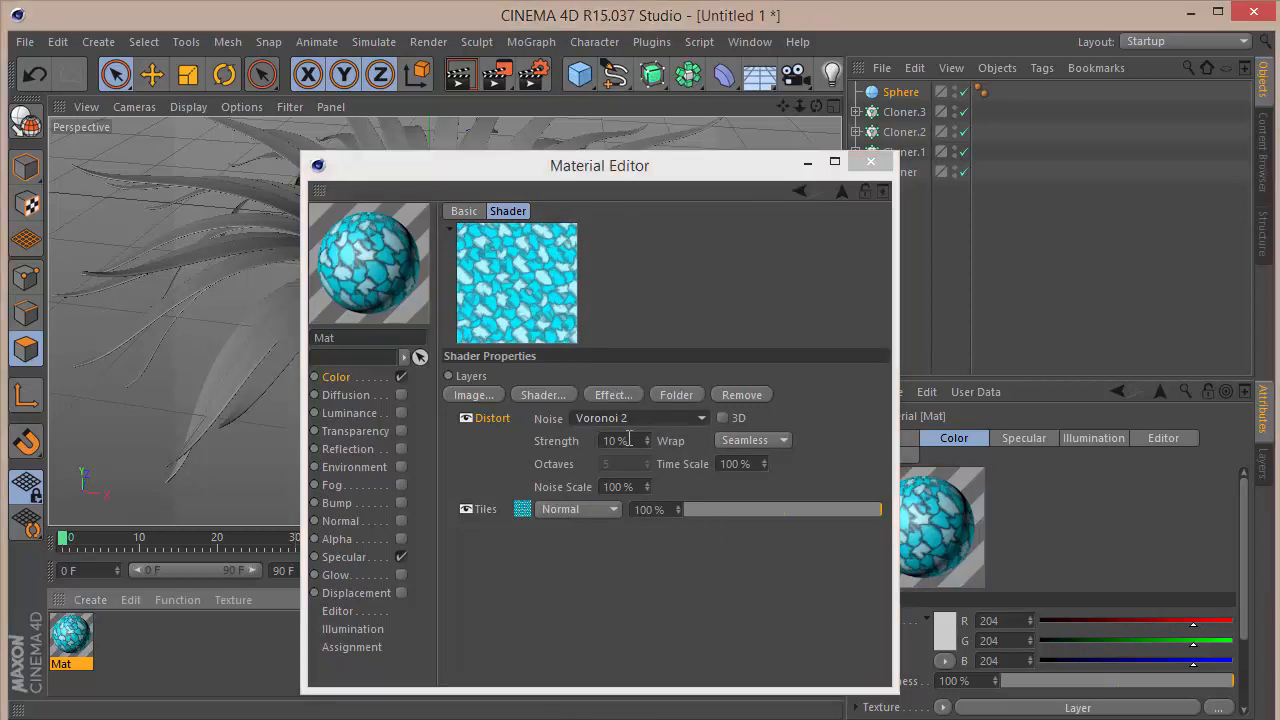
pyautogui.write('55')
pyautogui.click(625, 486)
pyautogui.write('75')
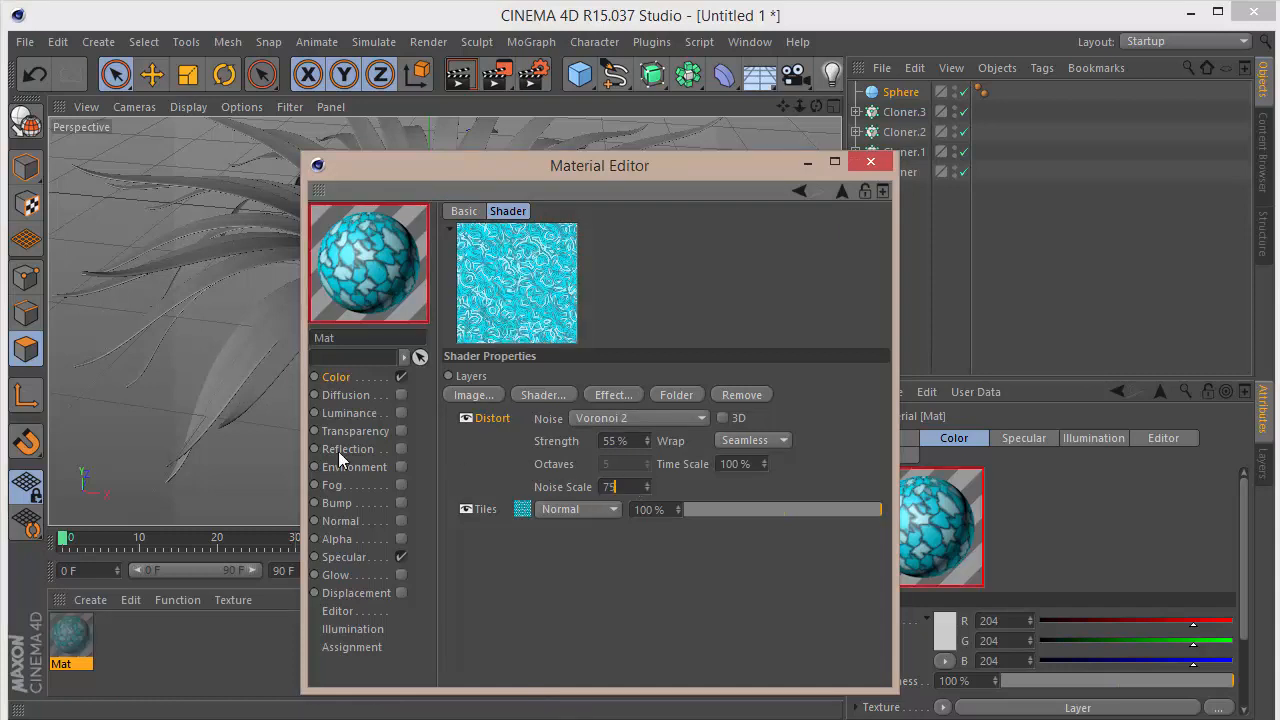
pyautogui.click(750, 440)
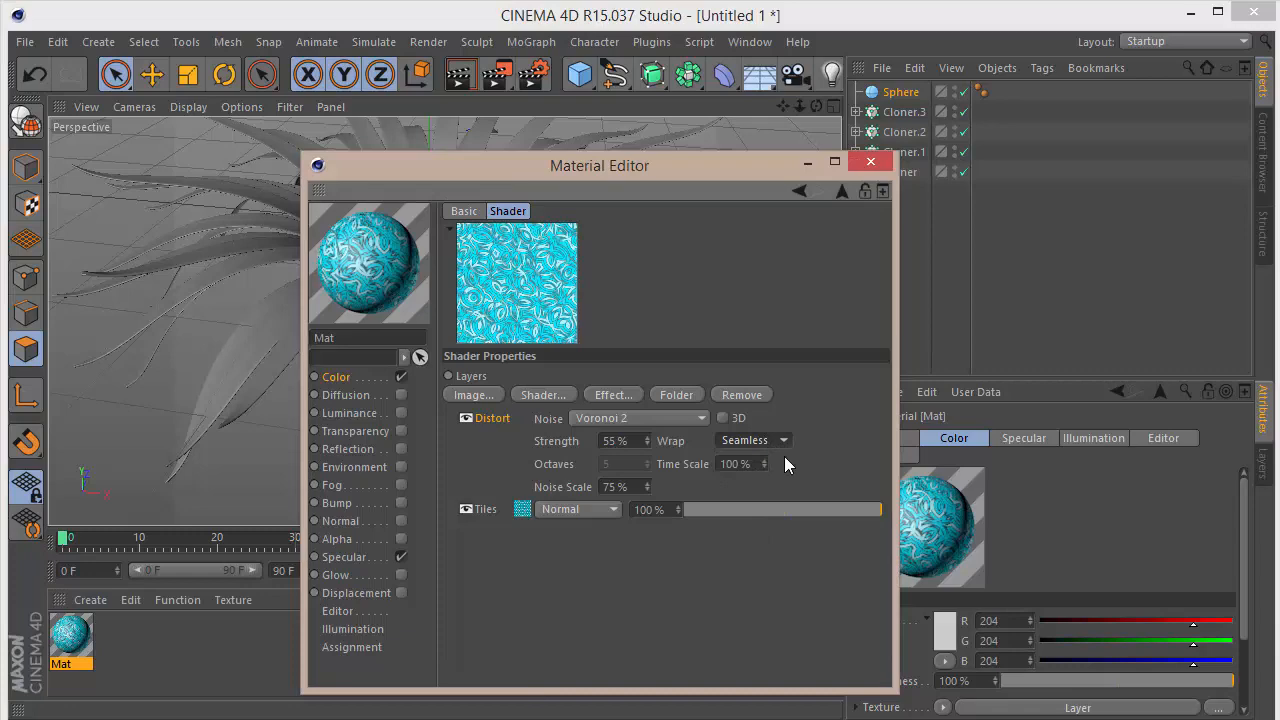
pyautogui.moveTo(827, 363)
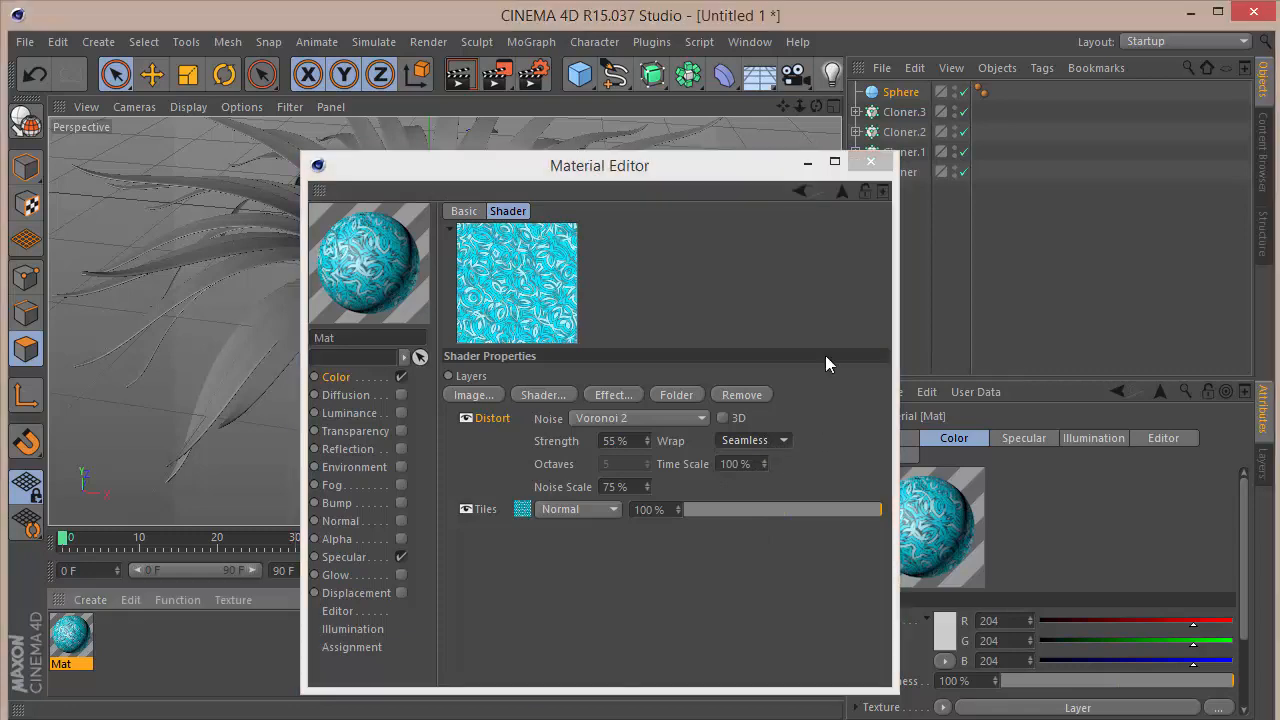
pyautogui.click(869, 161)
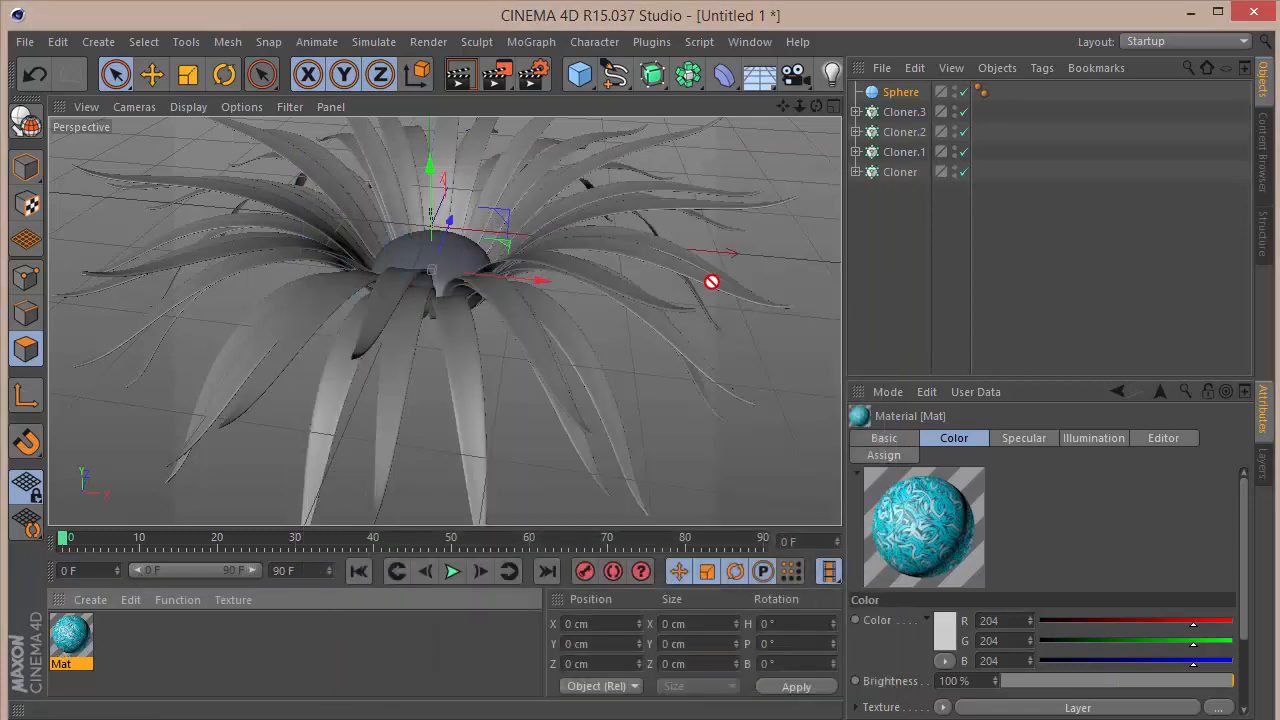
# Step: Assign the swirled cyan Mat material to the four leaf cloners
pyautogui.click(980, 111)
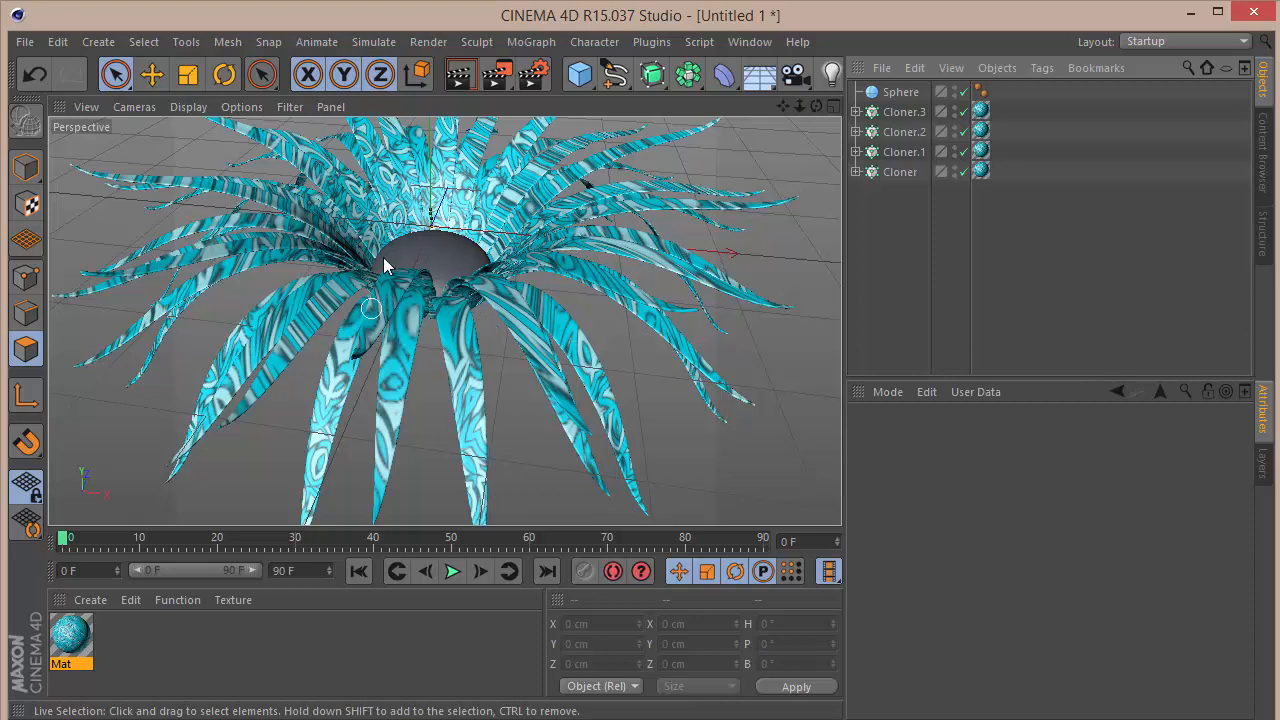
pyautogui.moveTo(517, 400)
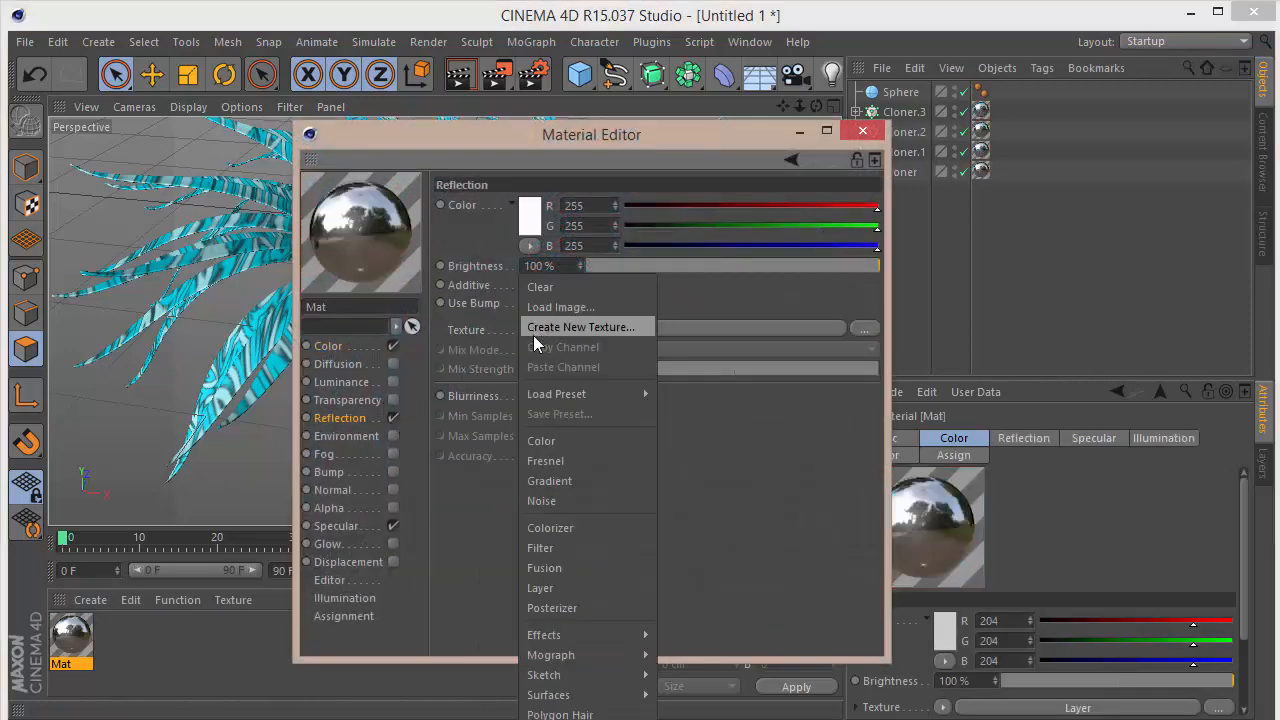
# Step: Give Mat a Fresnel reflection at about 30% brightness with reduced mix strength
pyautogui.click(545, 460)
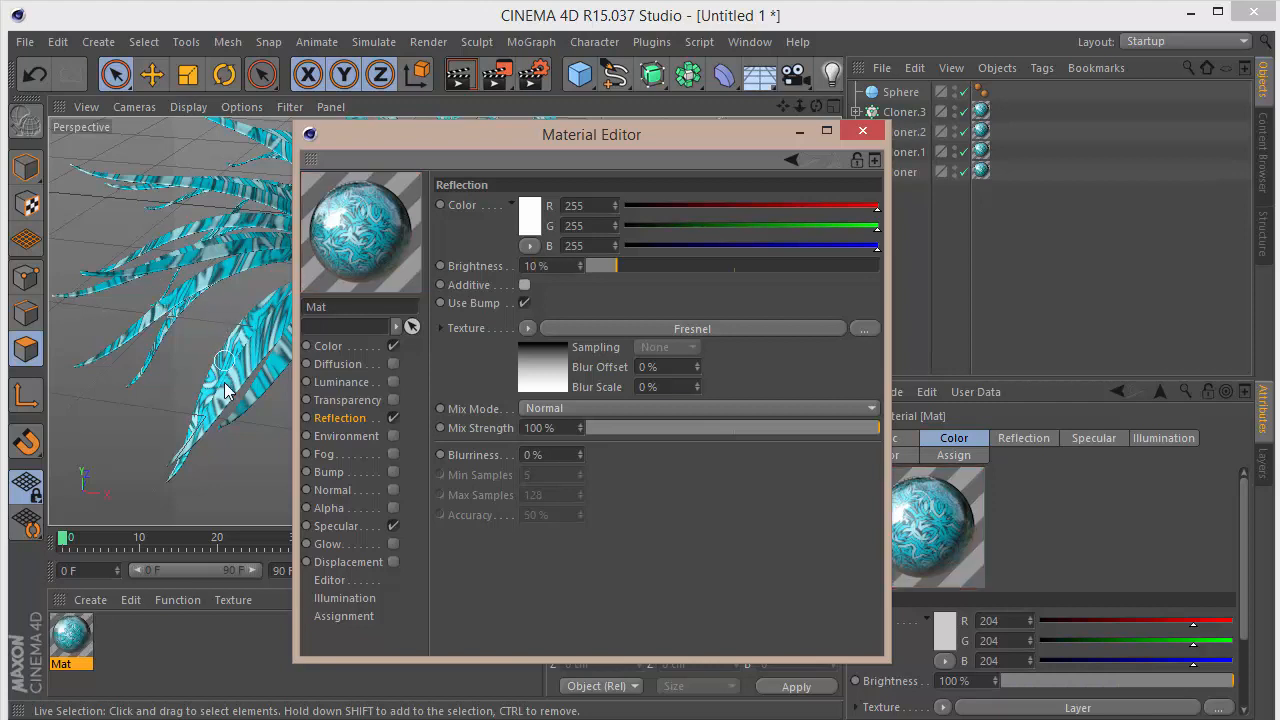
pyautogui.moveTo(875, 427); pyautogui.dragTo(645, 427)
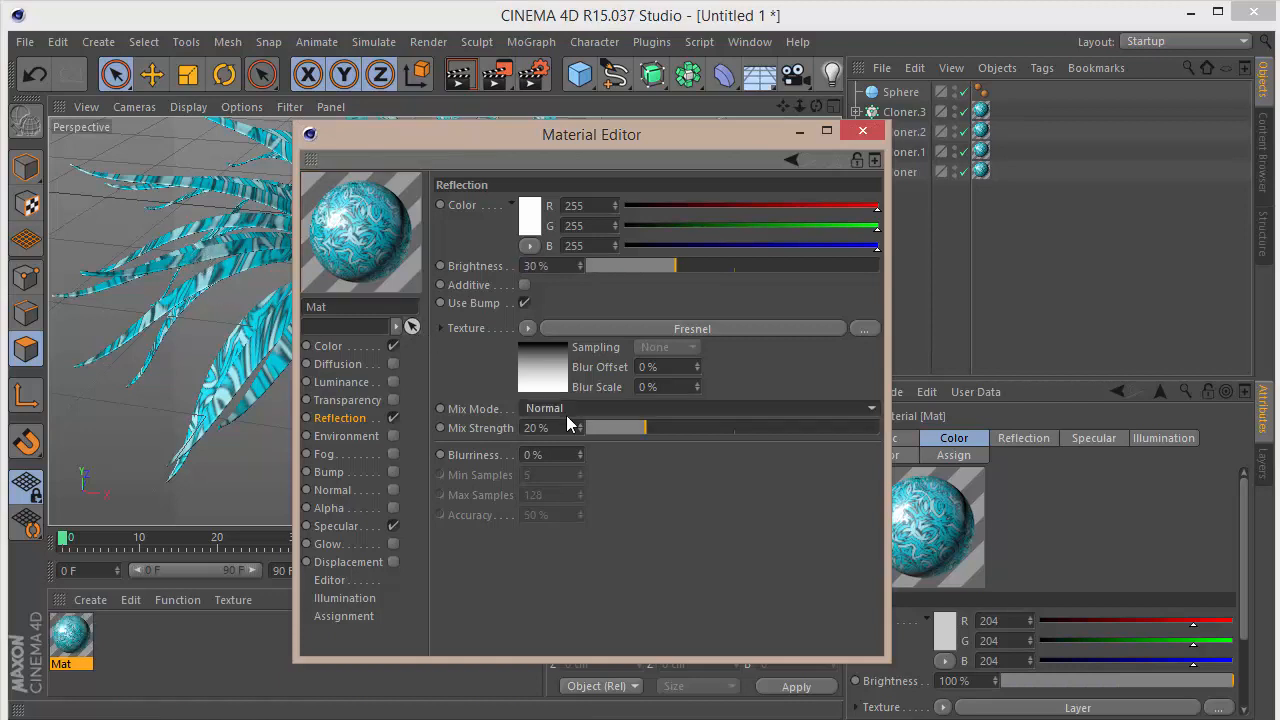
pyautogui.write('40')
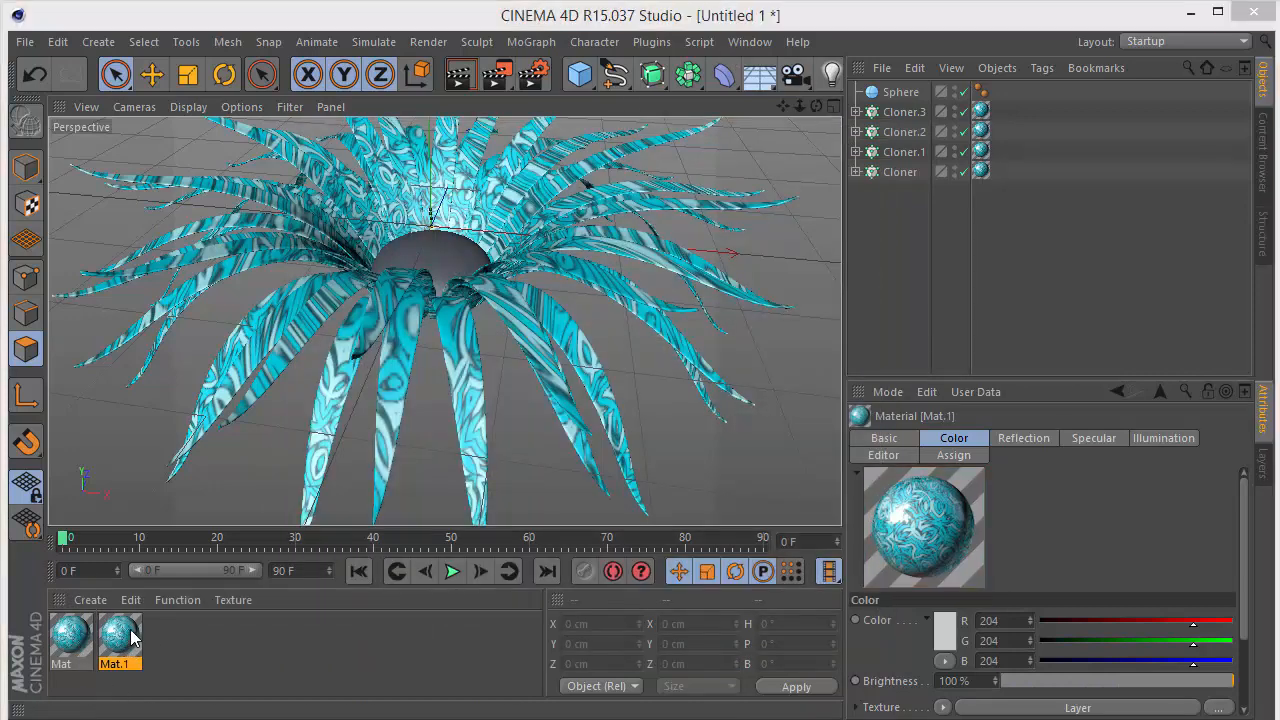
# Step: Make Mat.1 glow with a pink/magenta Fresnel gradient in the Luminance channel
pyautogui.doubleClick(119, 640)
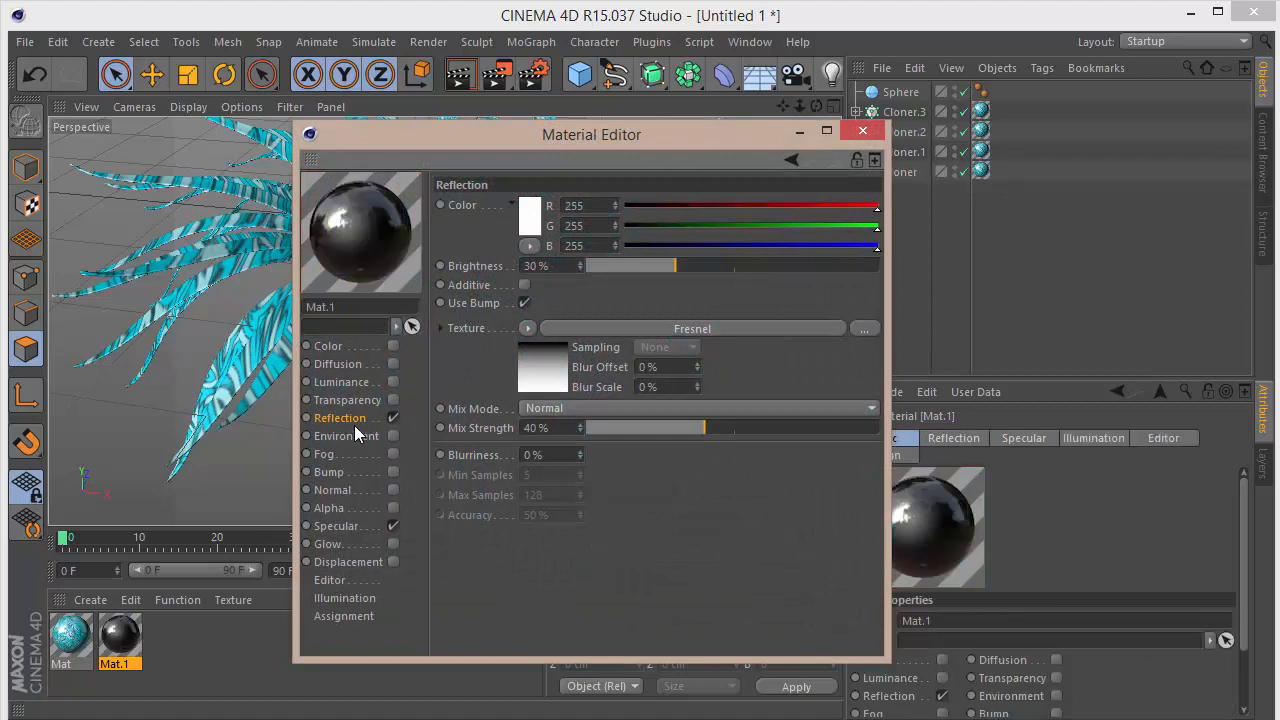
pyautogui.click(342, 381)
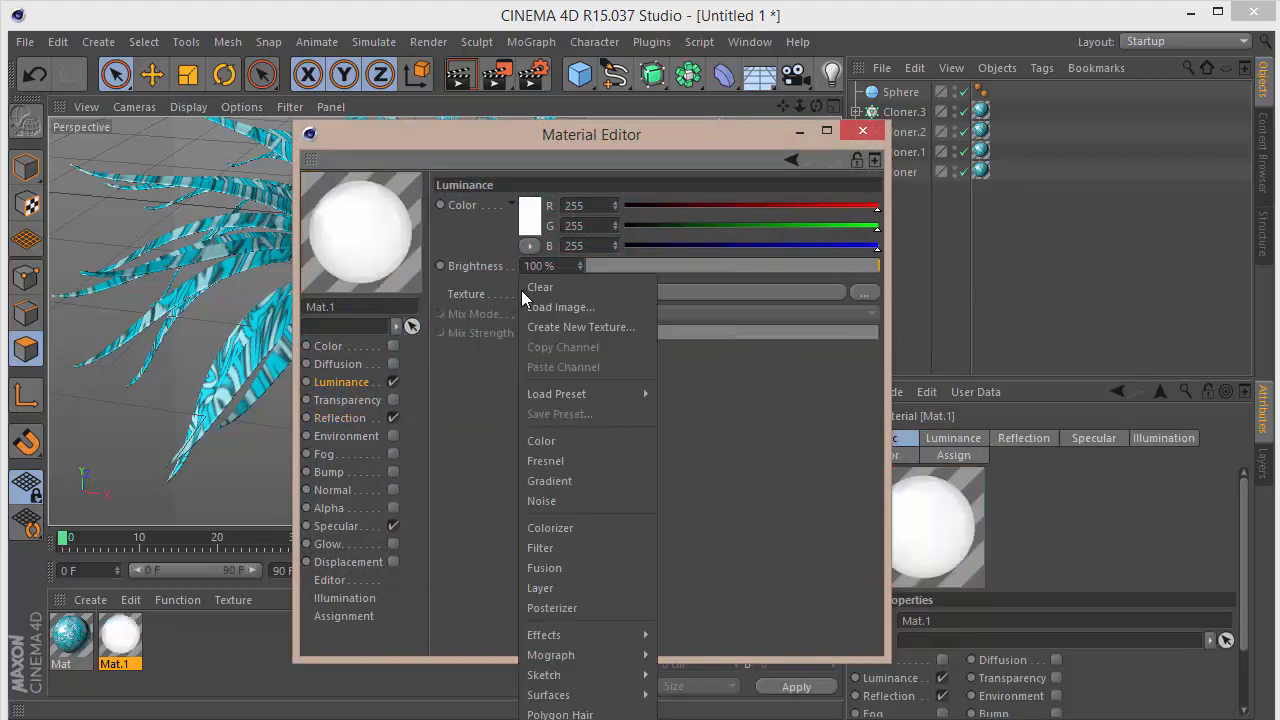
pyautogui.click(549, 481)
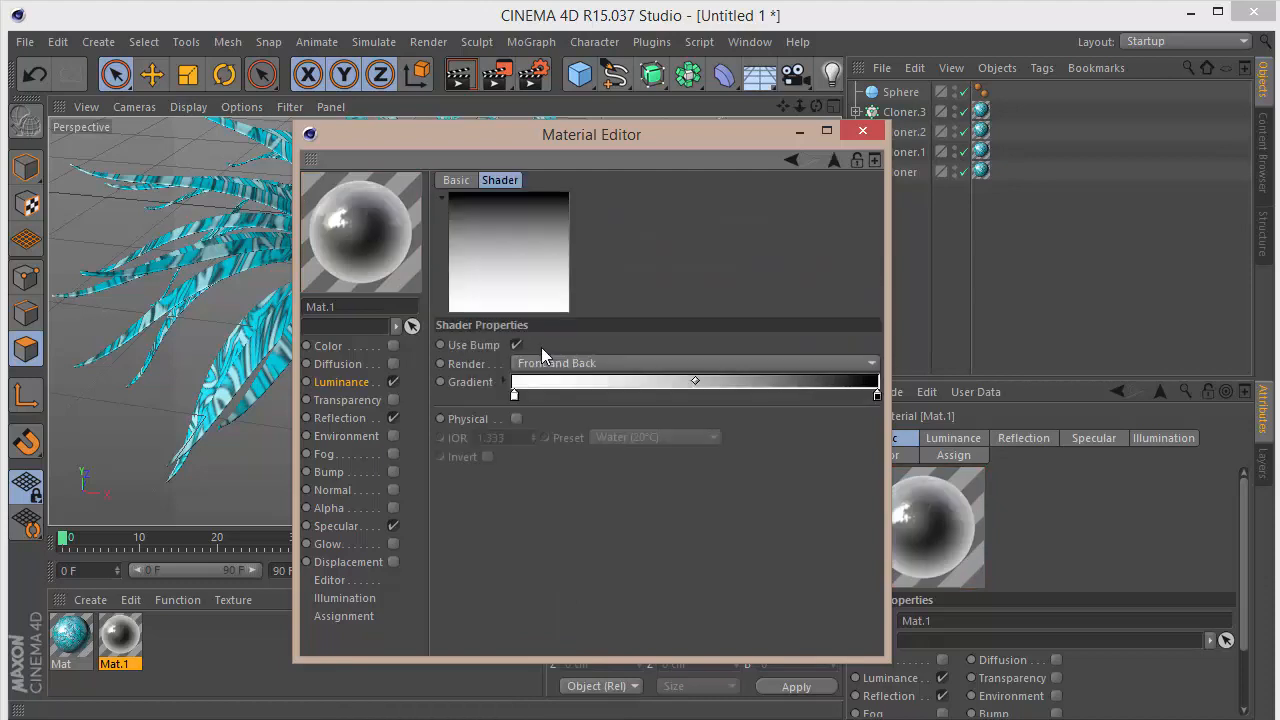
pyautogui.moveTo(695, 380); pyautogui.dragTo(767, 380)
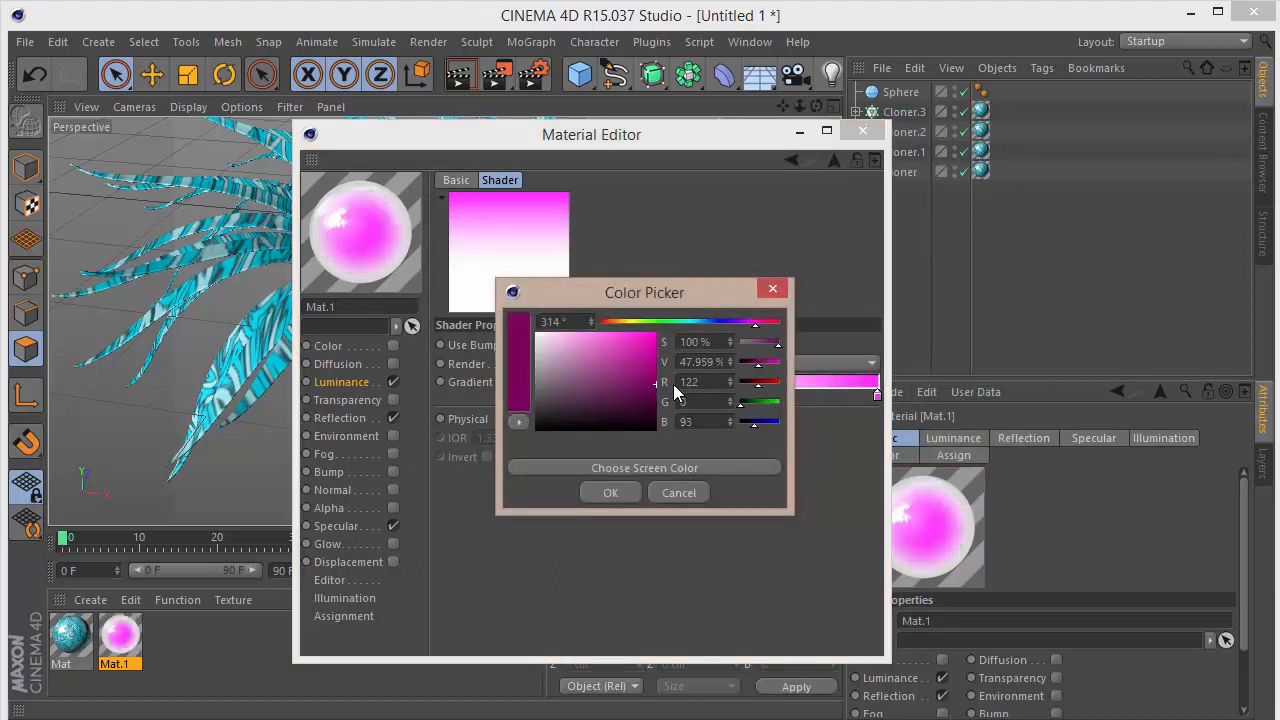
pyautogui.click(610, 492)
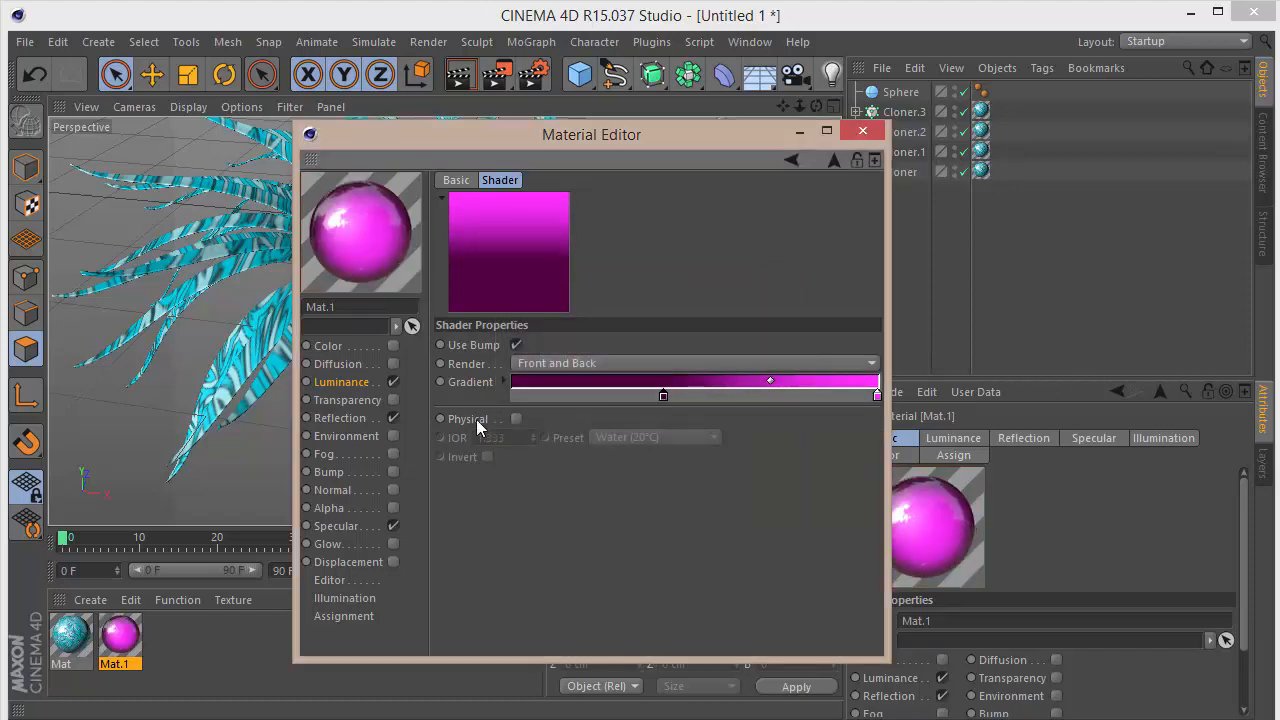
# Step: Adjust Mat.1's reflection to 40% brightness and 65% mix strength
pyautogui.click(340, 417)
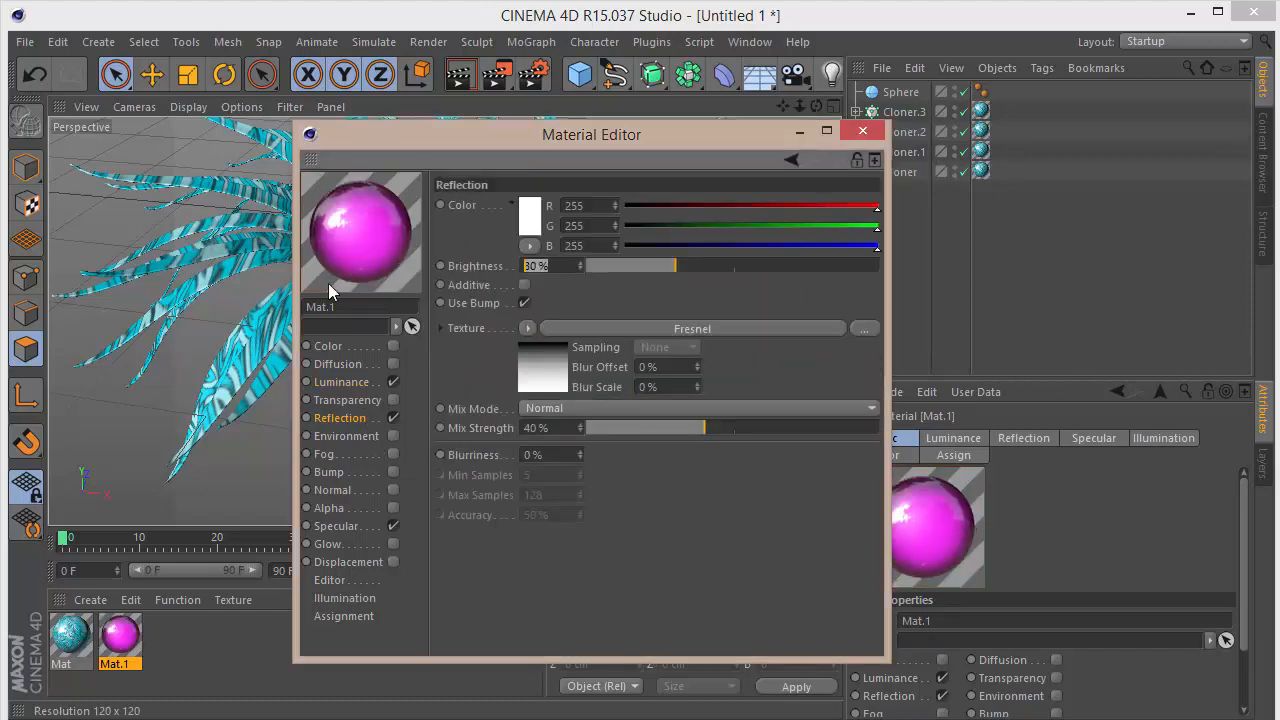
pyautogui.write('50')
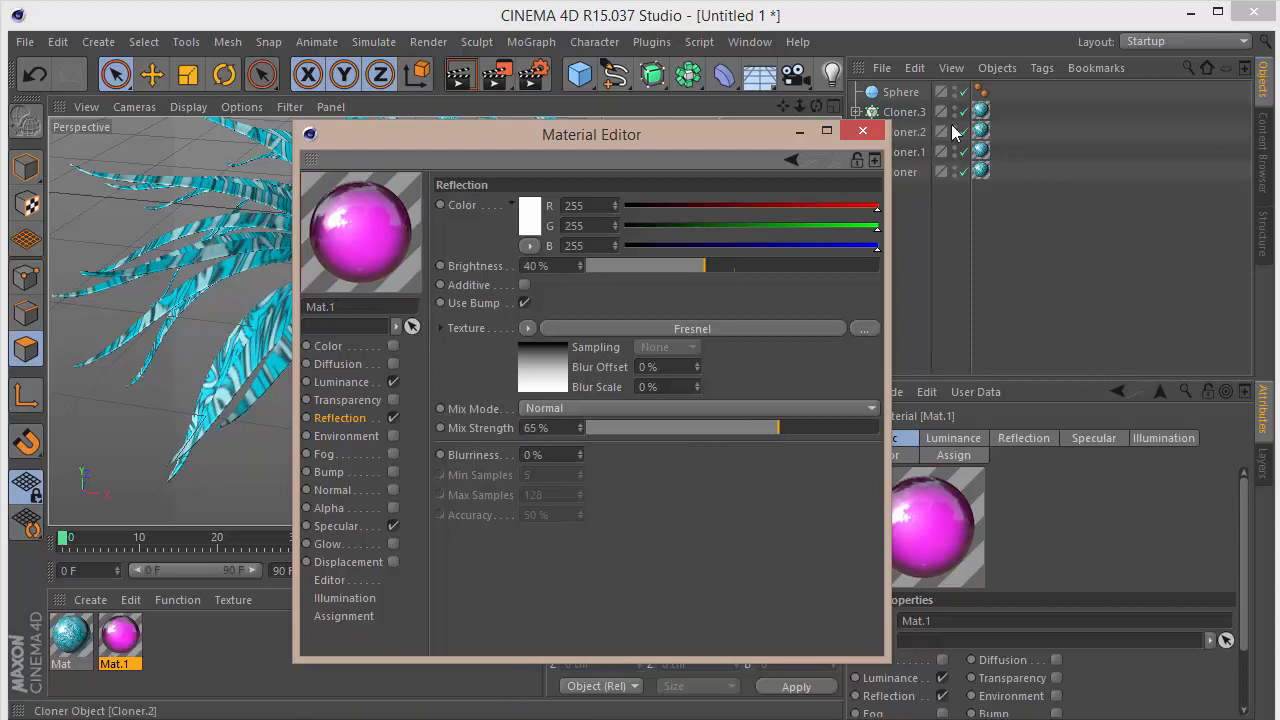
pyautogui.click(862, 130)
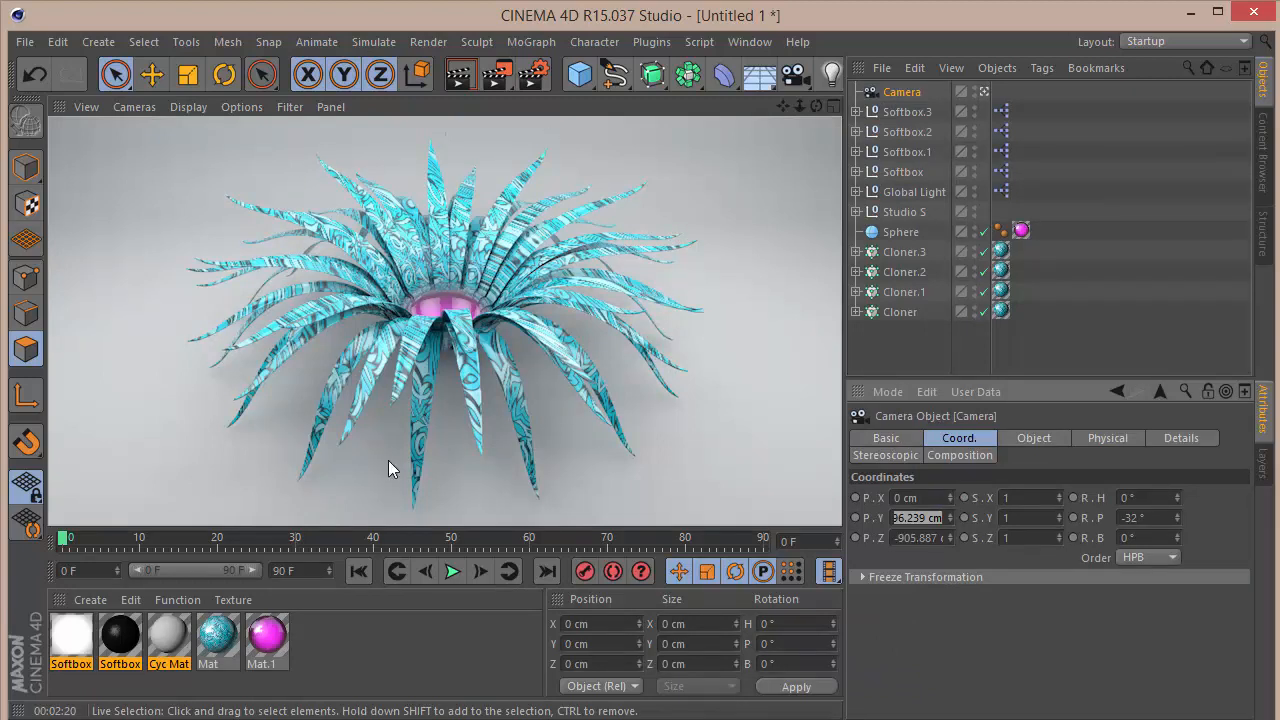
# Step: Put the plant in the merged studio scene viewed through its camera, sphere wearing Mat.1
pyautogui.click(904, 211)
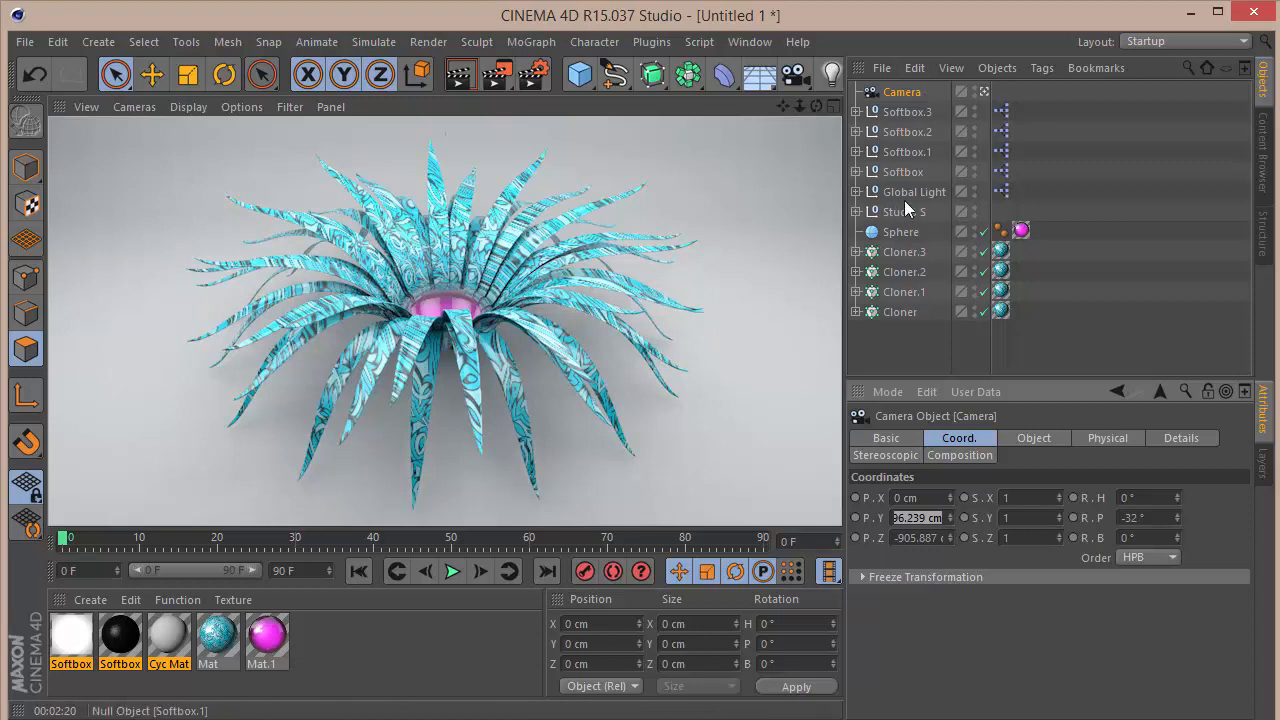
pyautogui.moveTo(905, 211)
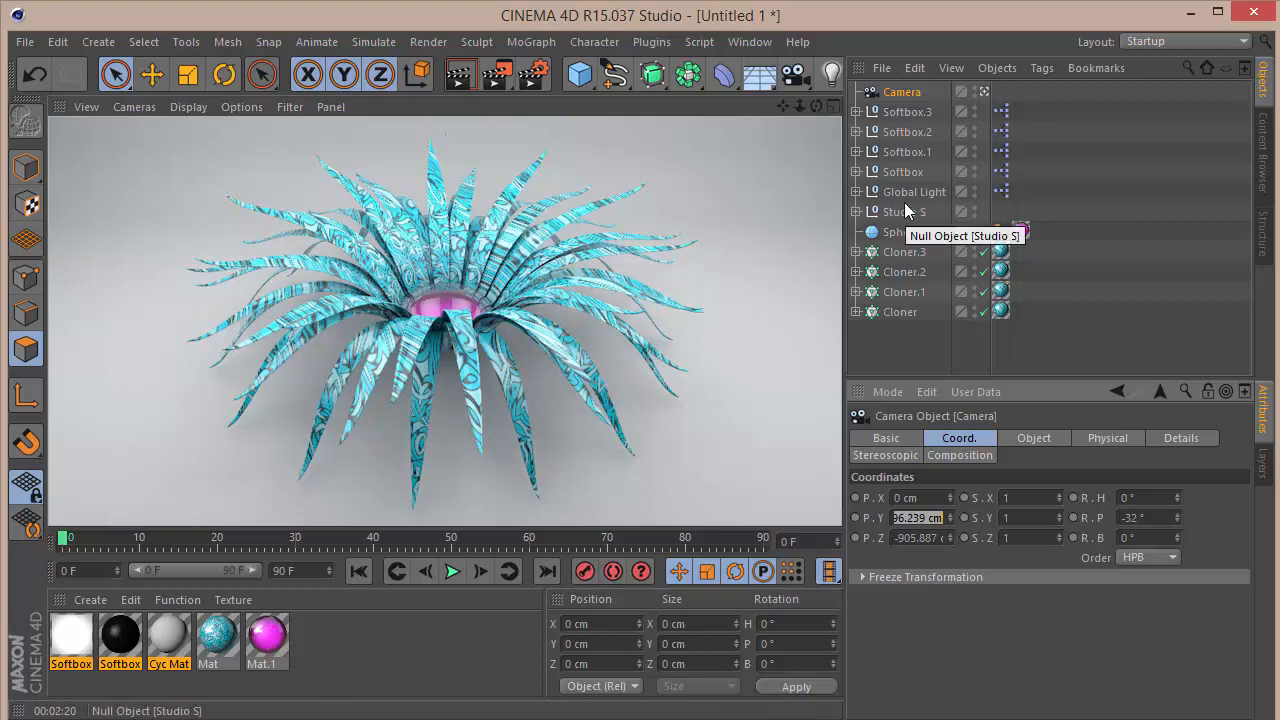